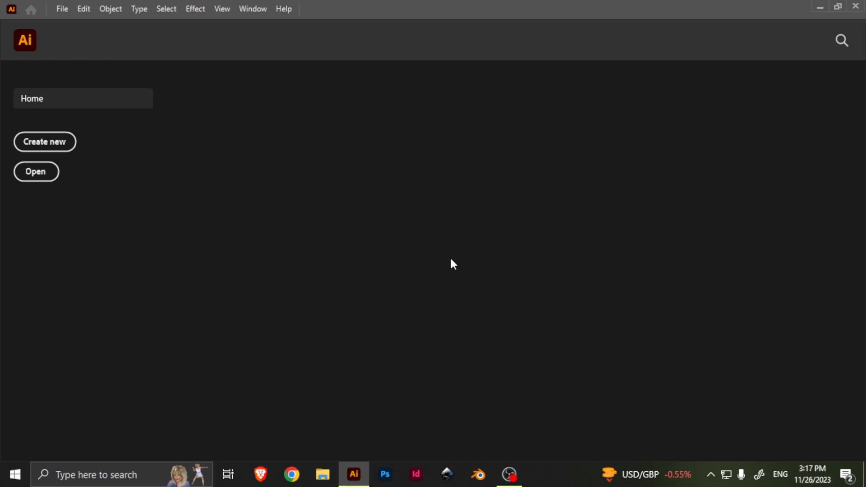
mouse_move(57, 161)
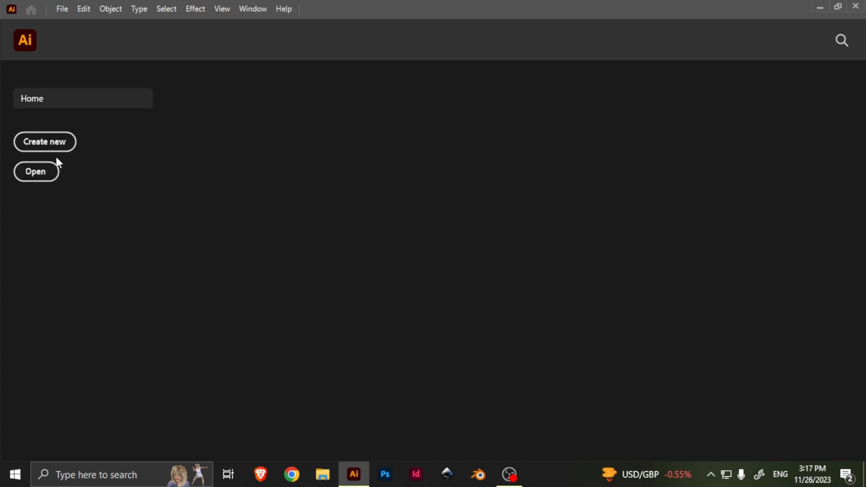
- Create a new blank 1920 × 1080 px document from the Home screen
left_click(45, 141)
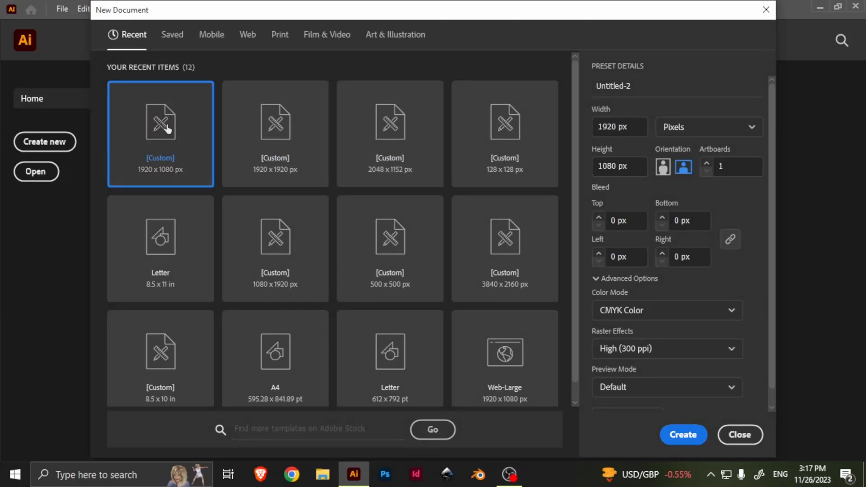
left_click(683, 434)
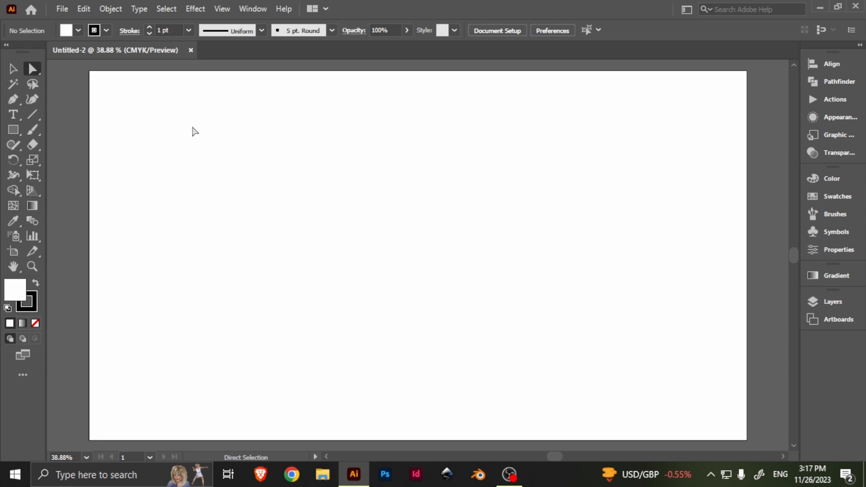
- Draw a square in the upper-left of the artboard and select all its corner anchor points
left_click(12, 129)
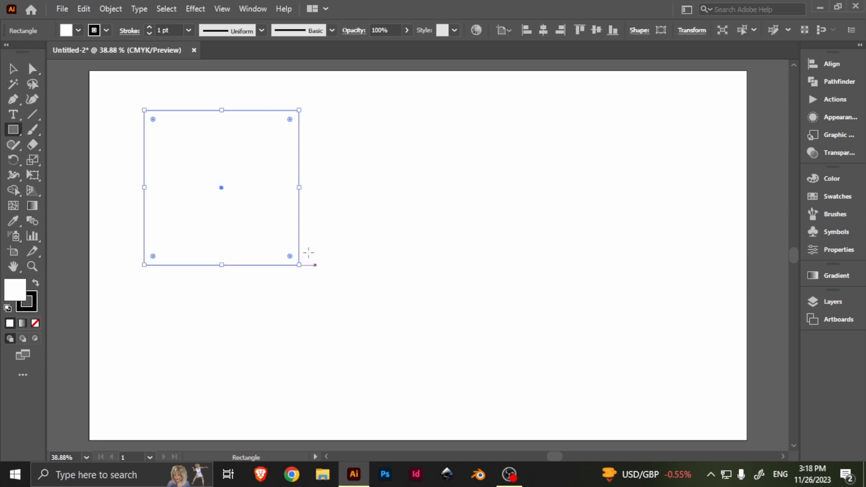
mouse_move(149, 127)
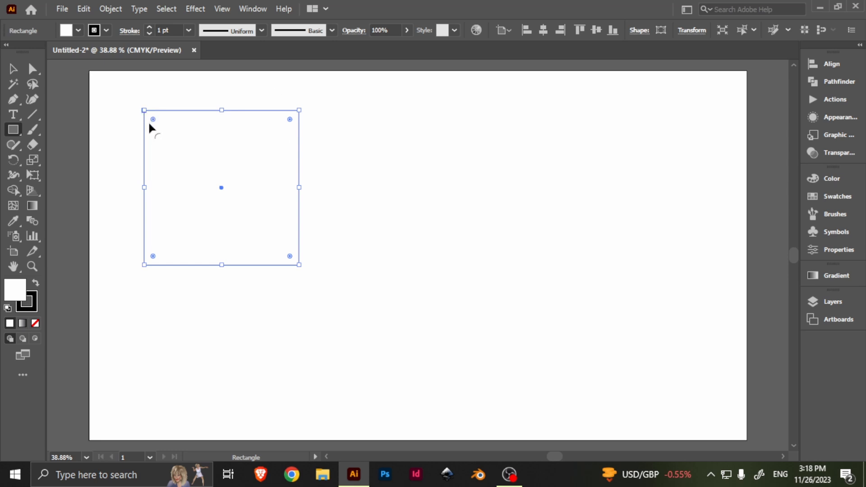
left_click(33, 68)
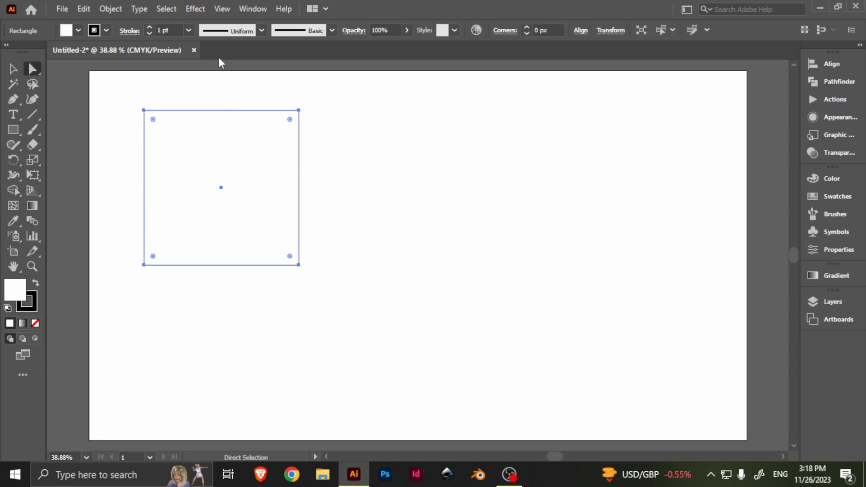
mouse_move(197, 87)
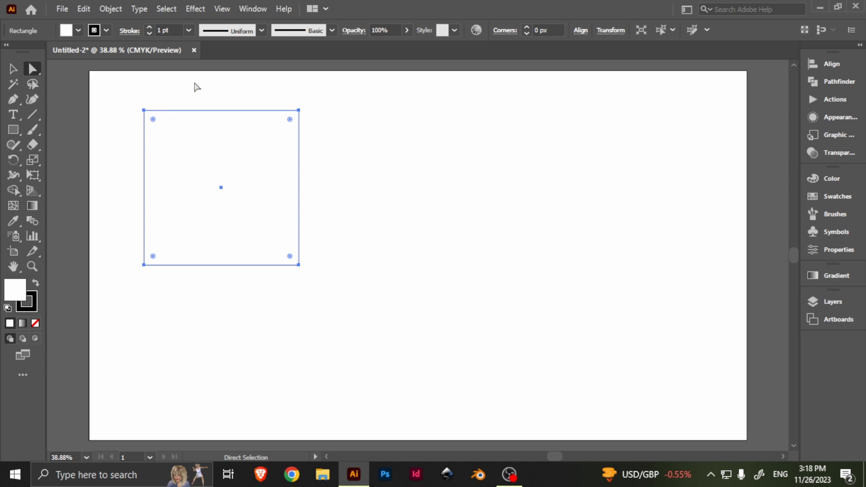
left_click(221, 9)
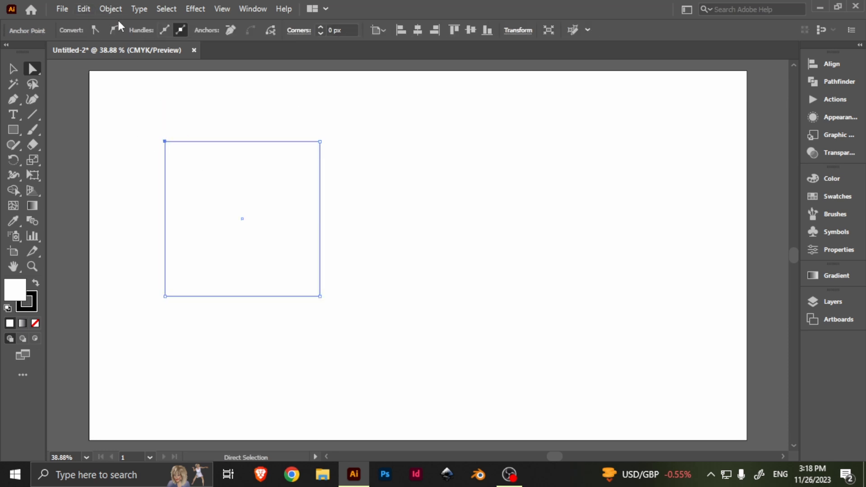
left_click_drag(163, 141, 191, 164)
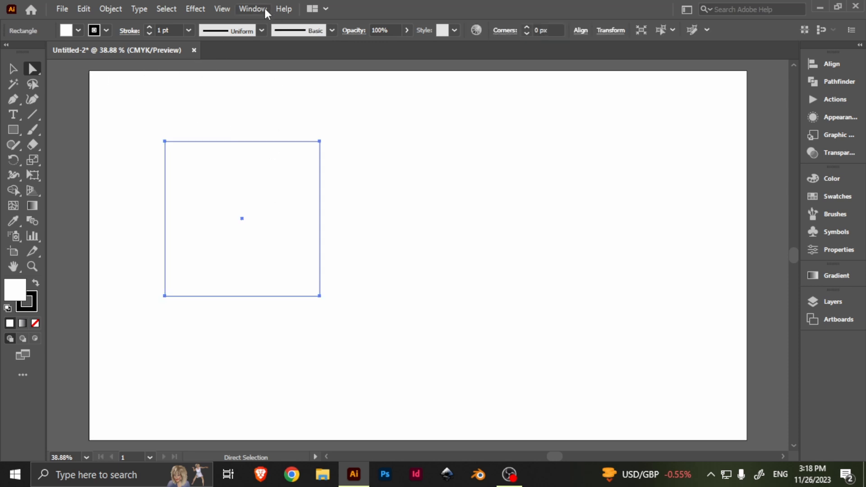
- Show the corner widget, round the square's corners and add a wider rectangle to its right
left_click(252, 9)
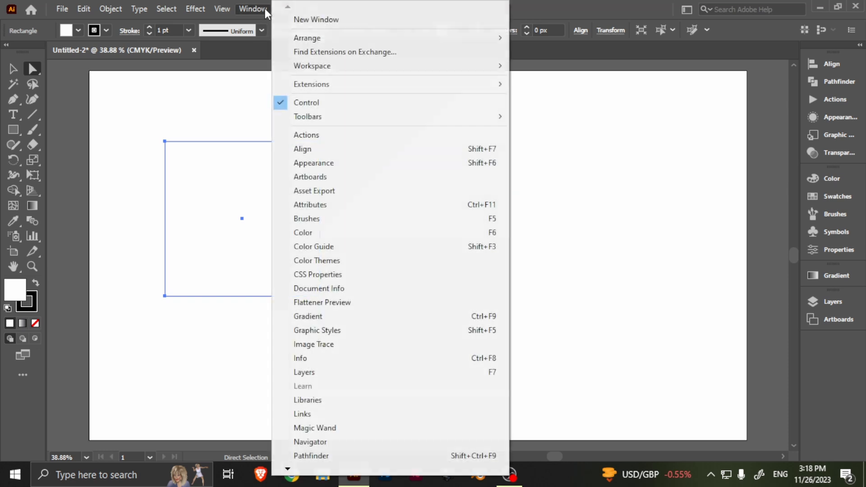
left_click(222, 9)
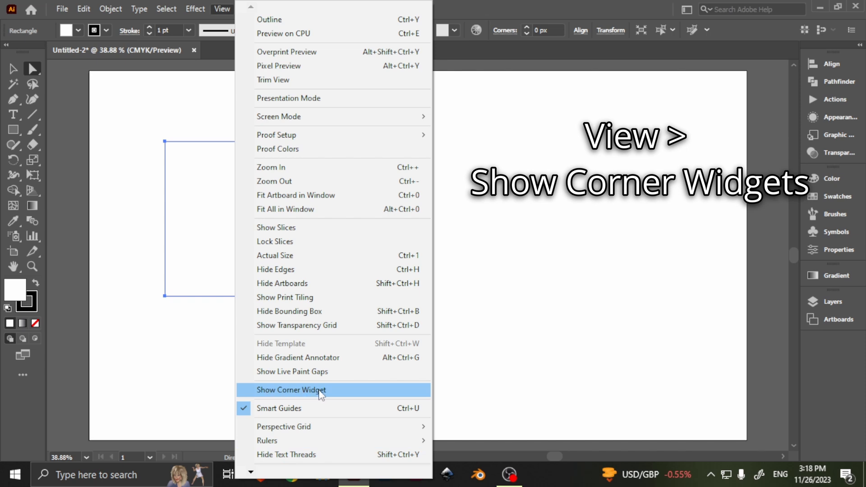
left_click(292, 390)
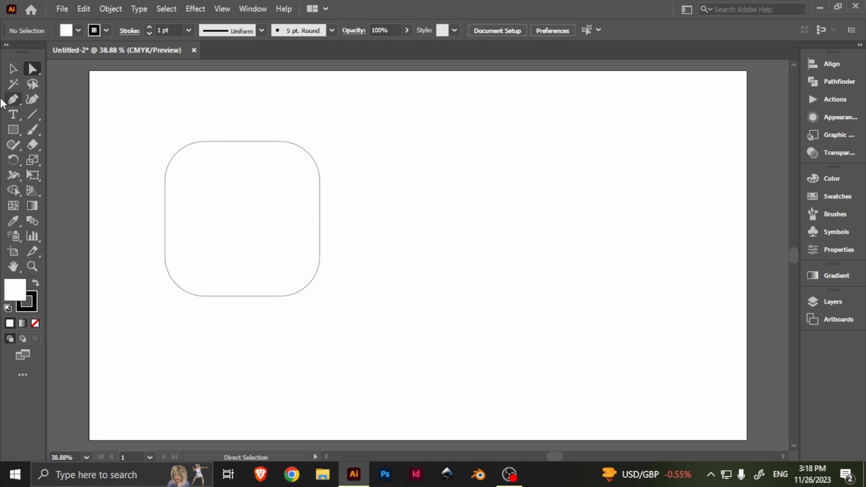
left_click(13, 129)
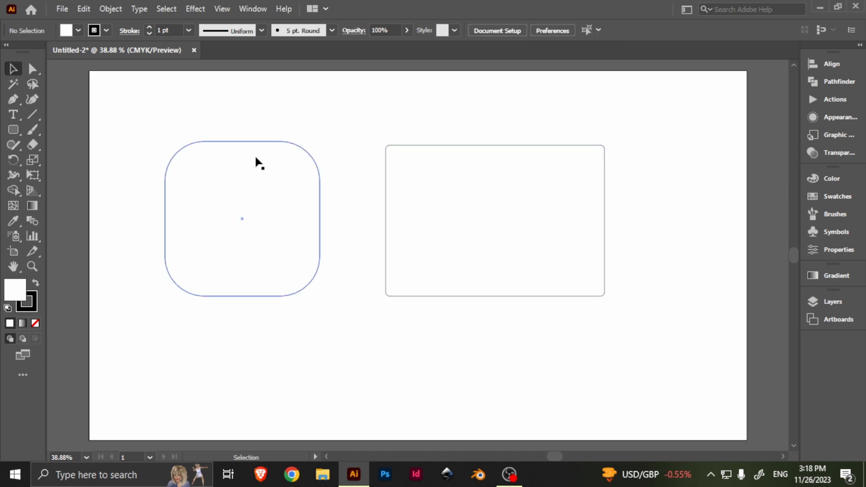
- Curve the second rectangle's top edge via its anchors, then delete both shapes
left_click(494, 220)
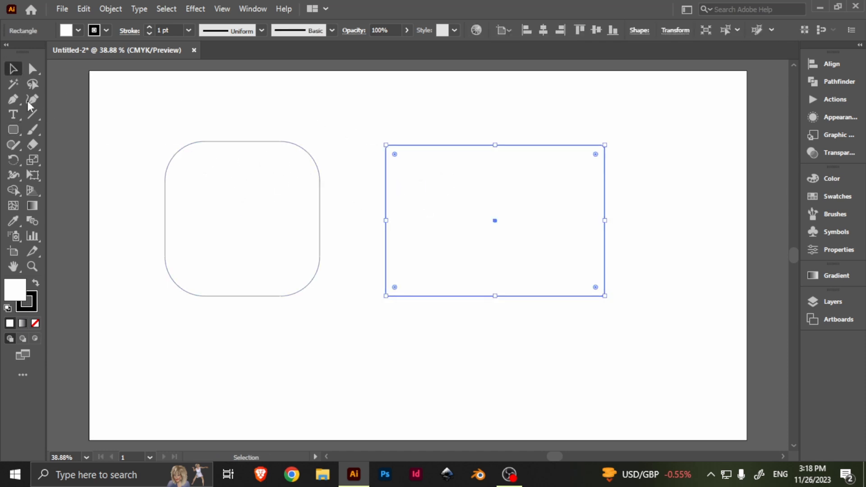
left_click(13, 129)
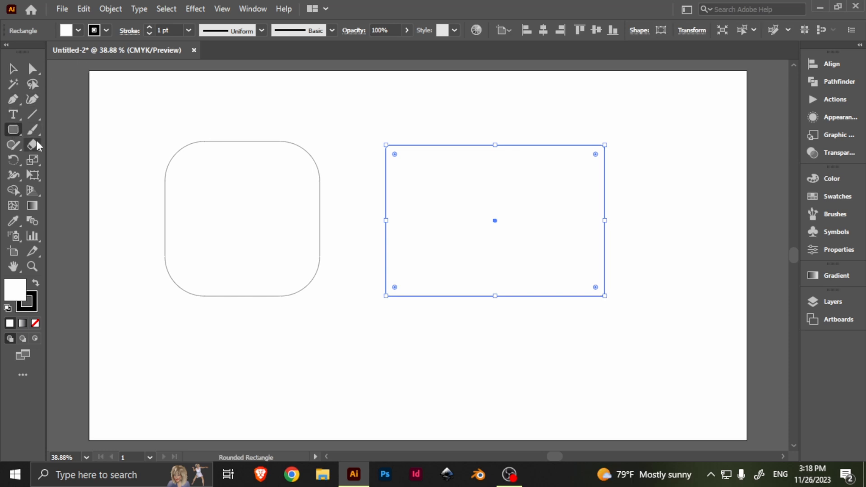
left_click(14, 129)
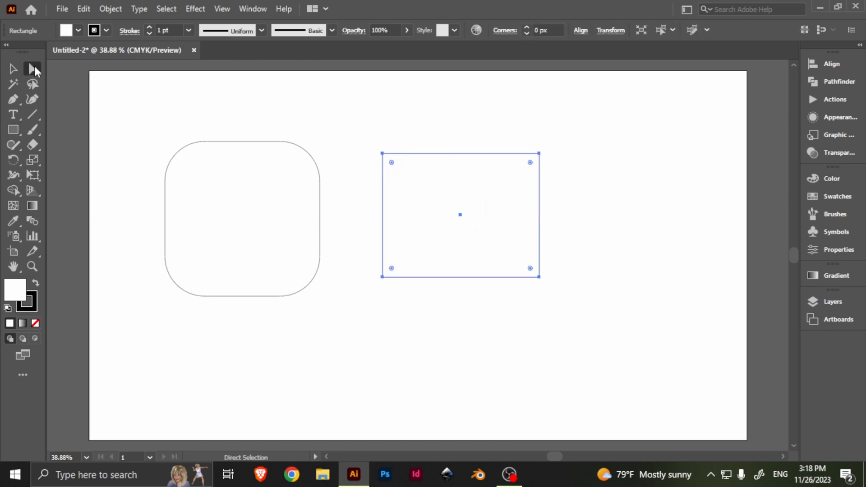
left_click(33, 69)
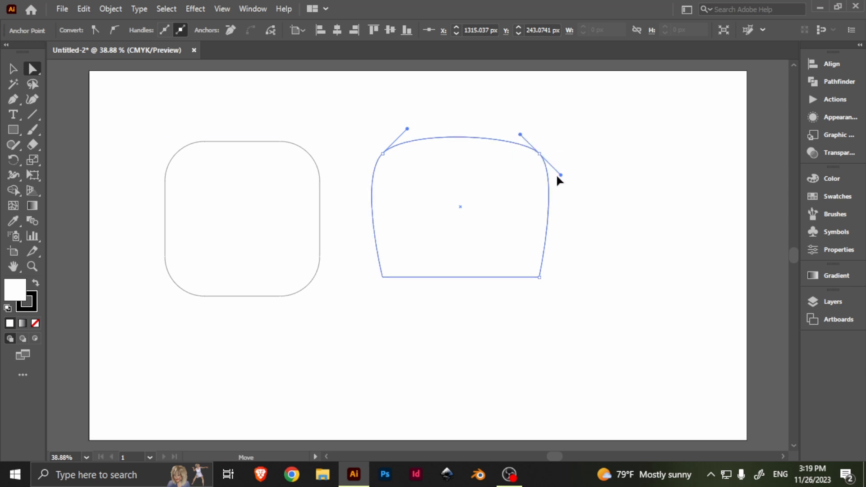
left_click(662, 196)
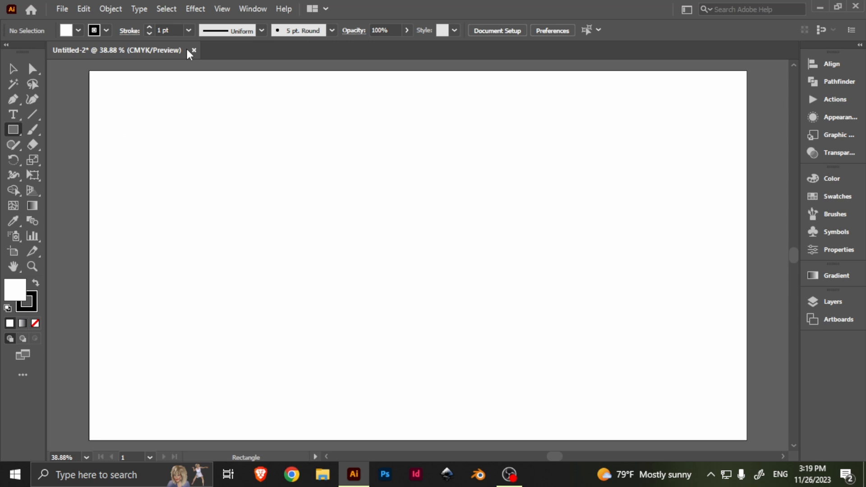
mouse_move(348, 195)
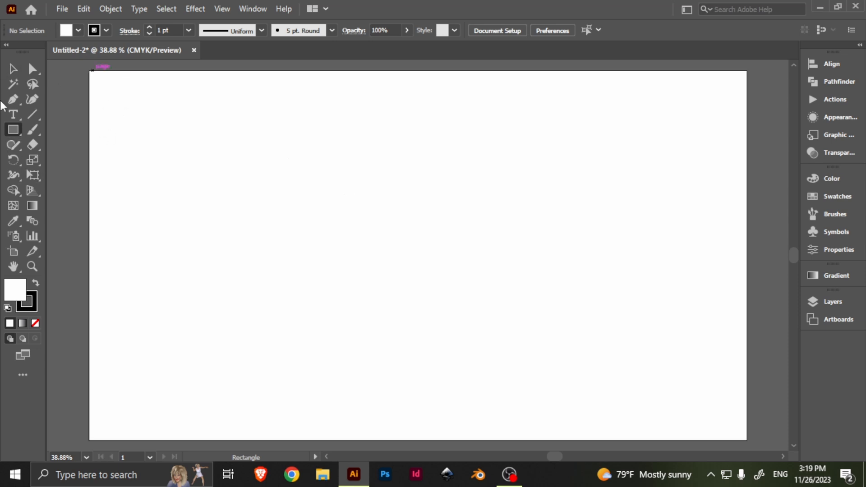
mouse_move(13, 68)
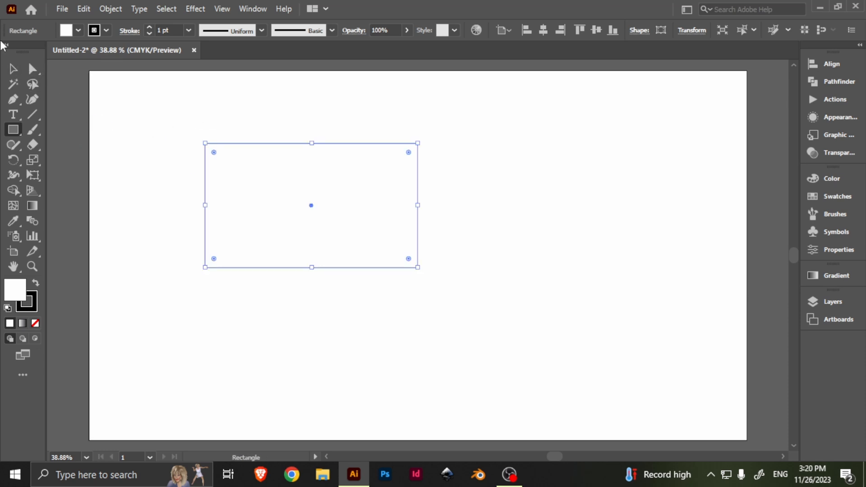
left_click(12, 69)
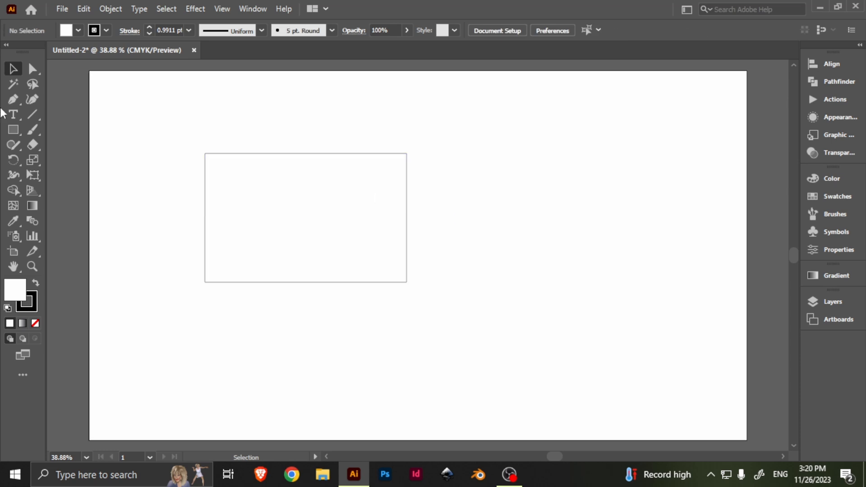
left_click(305, 218)
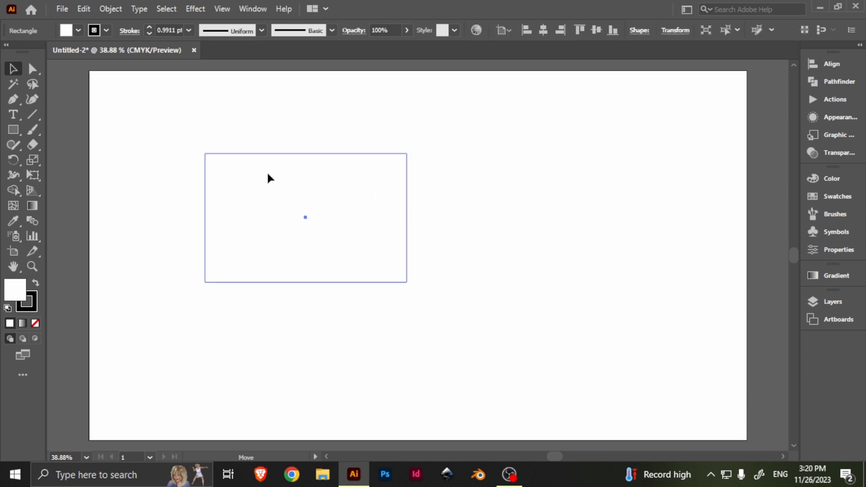
left_click(14, 69)
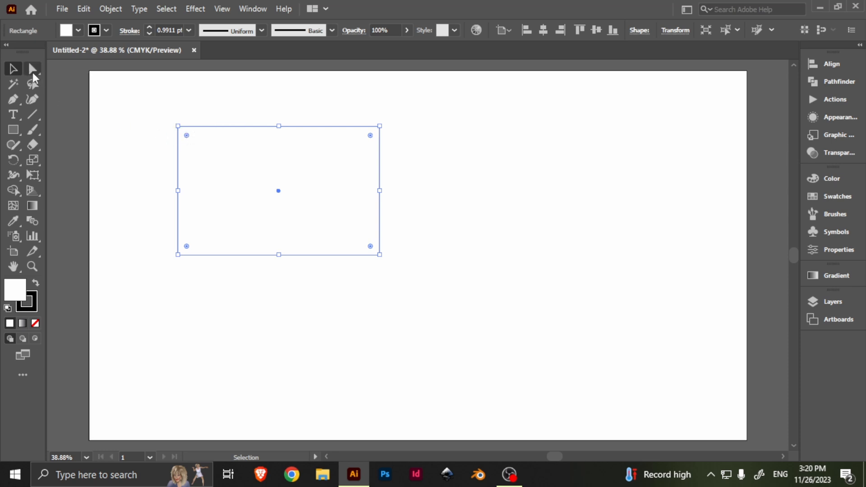
left_click(33, 68)
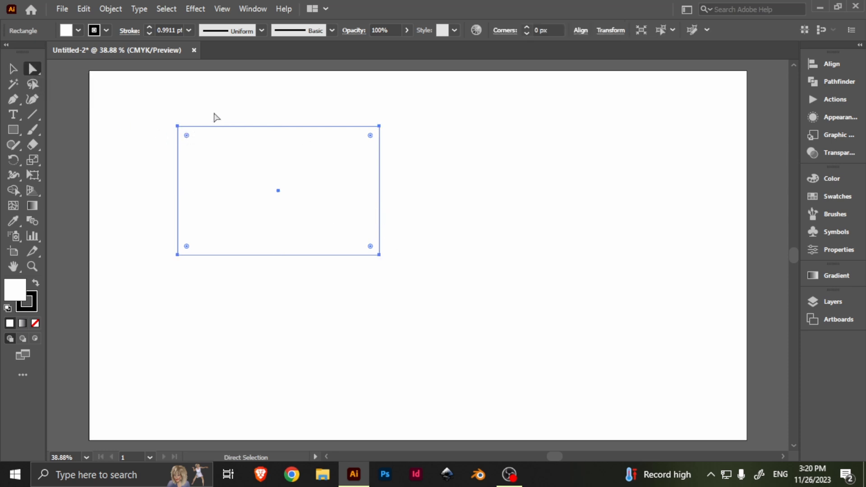
left_click_drag(186, 134, 222, 164)
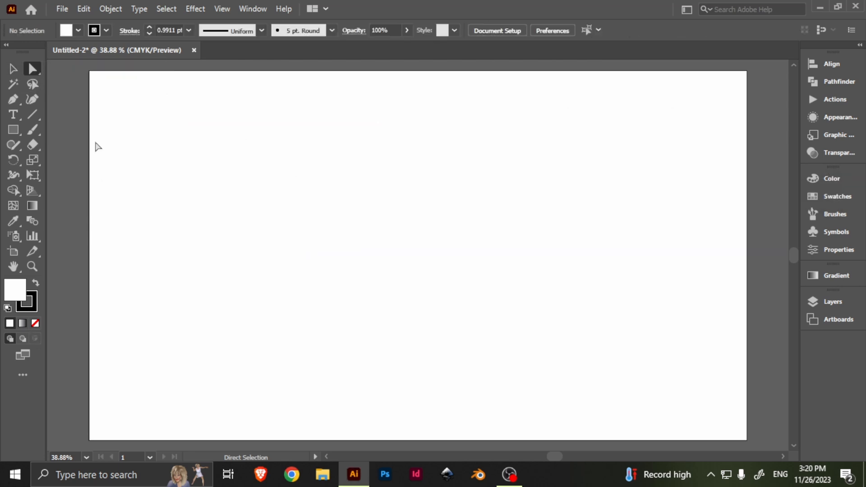
mouse_move(31, 72)
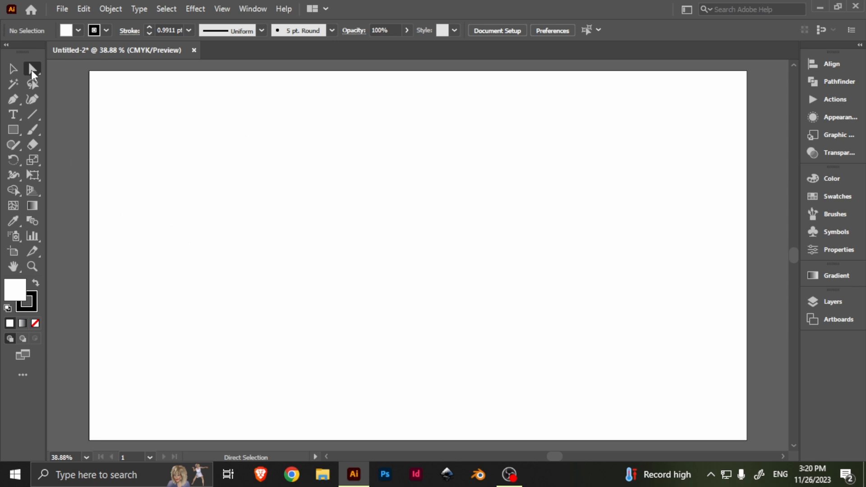
- In Chrome, search Google for 'adobe illustrator keyboard shortcuts' and reach Adobe's Help page
left_click(292, 474)
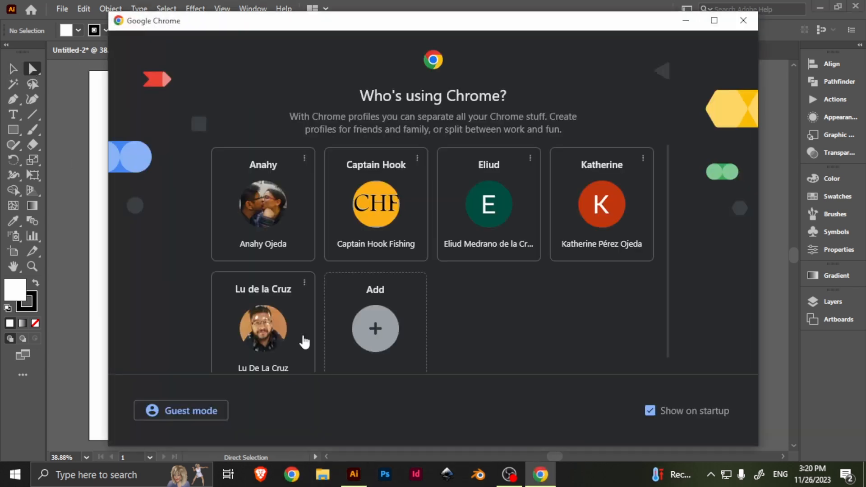
left_click(262, 328)
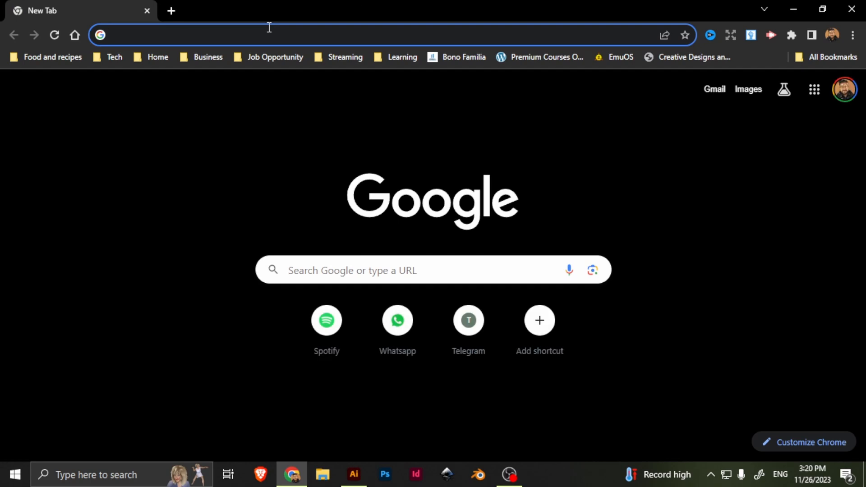
type("adobe illsut")
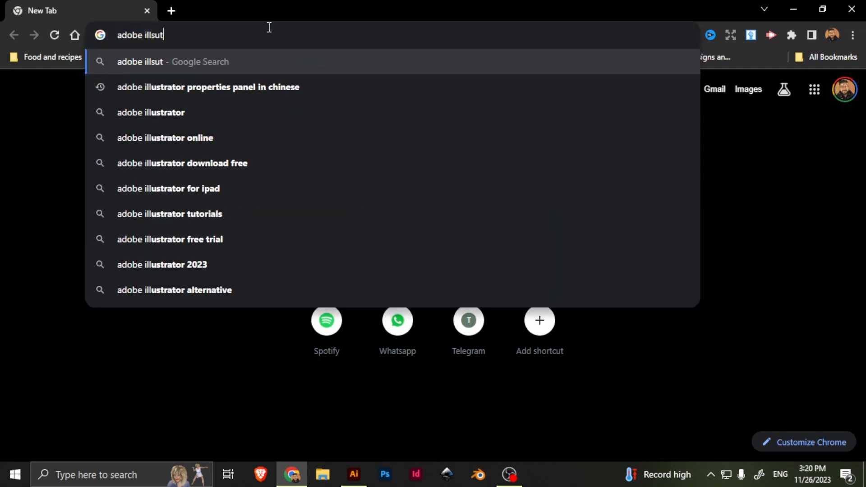
type("adobe illustrator")
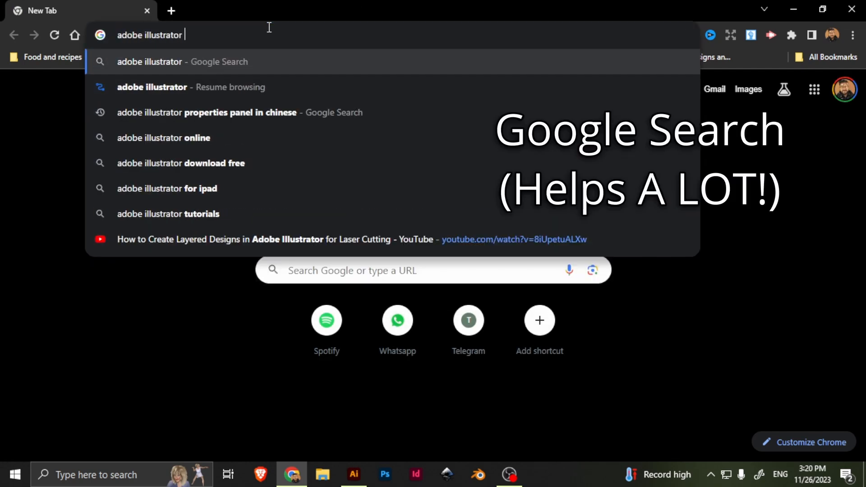
type("keyboard shortcuts")
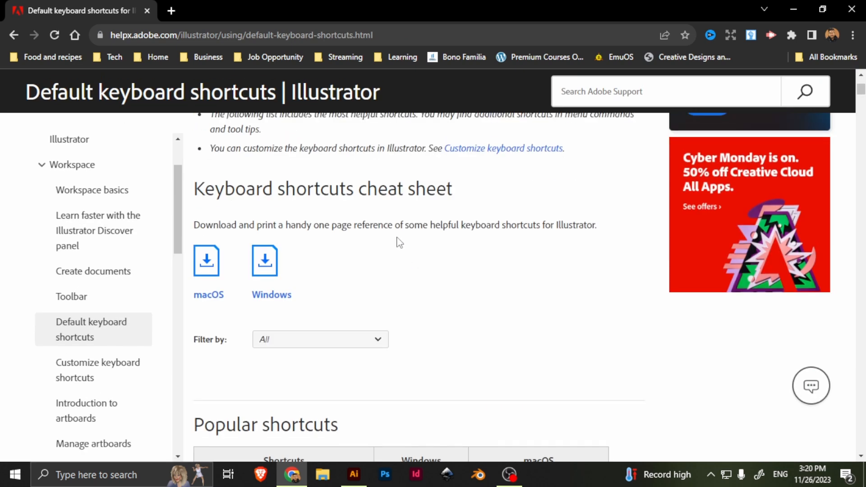
- Scroll through the document and selection shortcut tables on the page
scroll("down", 3)
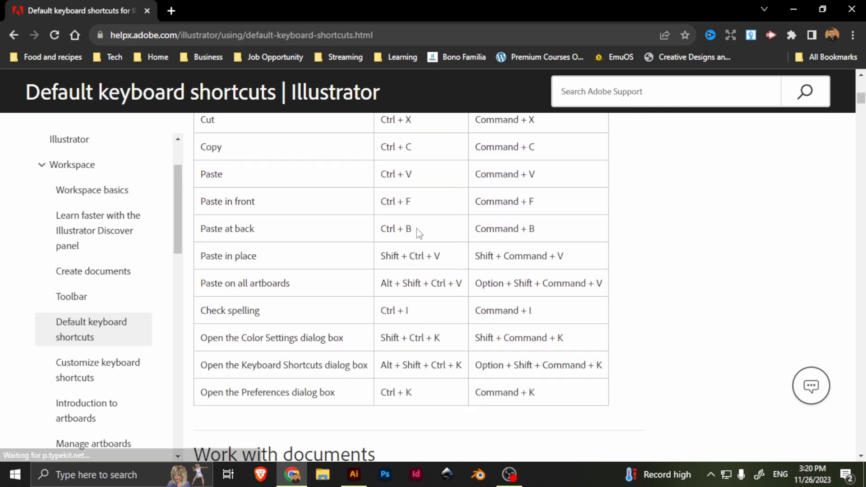
scroll("down", 3)
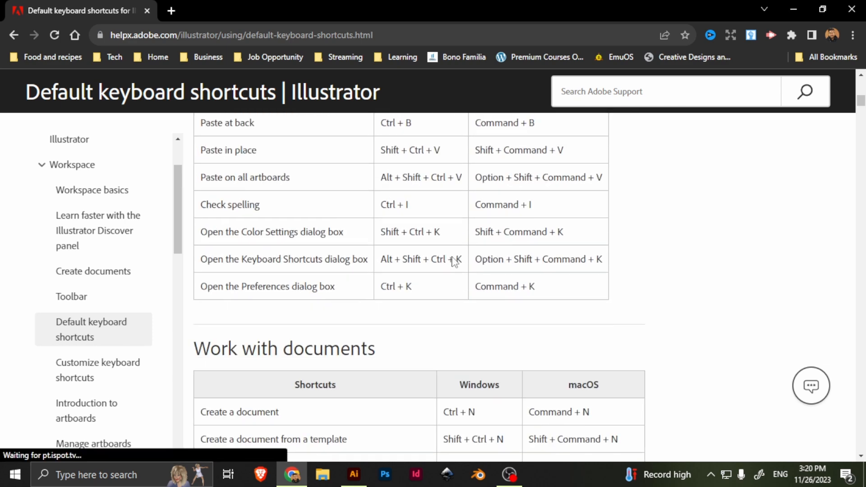
scroll("down", 3)
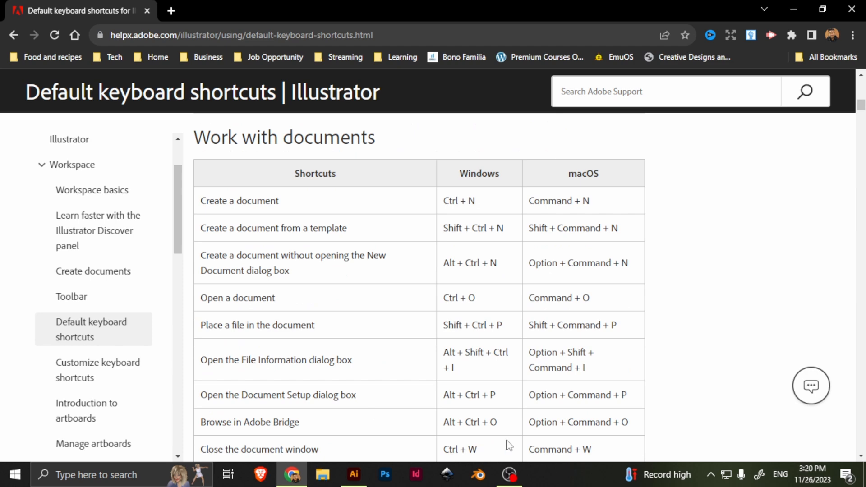
scroll("down", 3)
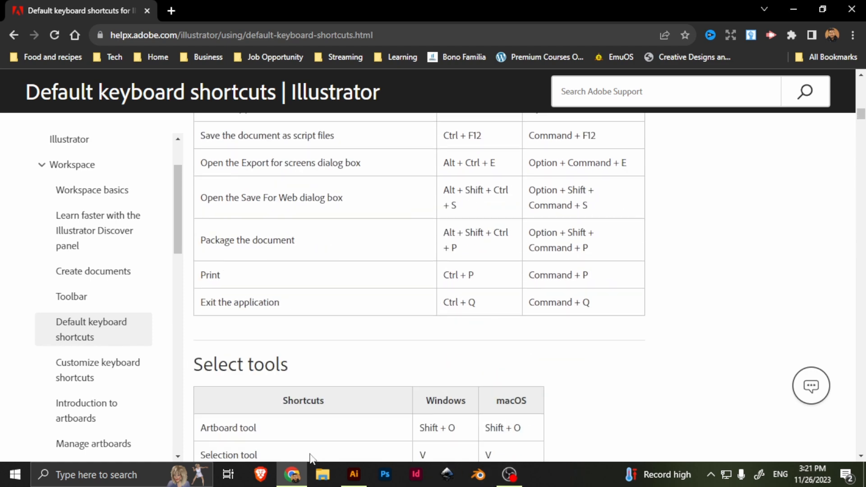
- Back in Illustrator, draw a rectangle overlapping an ellipse and select both shapes
left_click(354, 474)
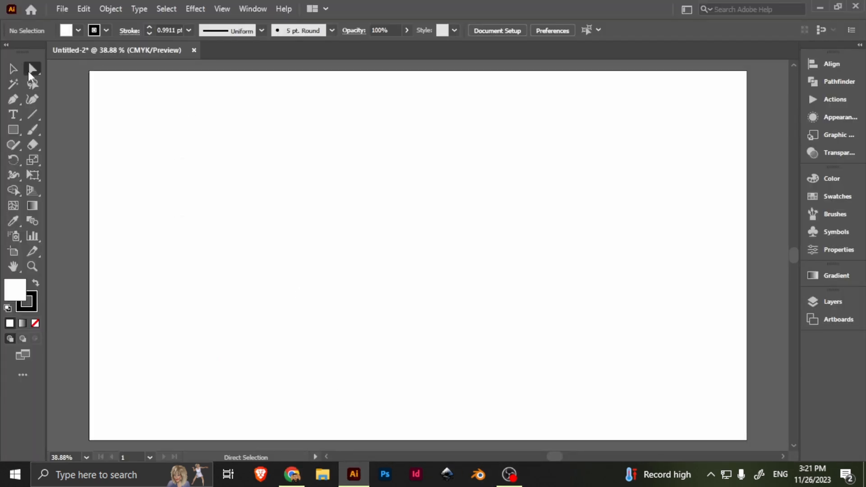
mouse_move(32, 68)
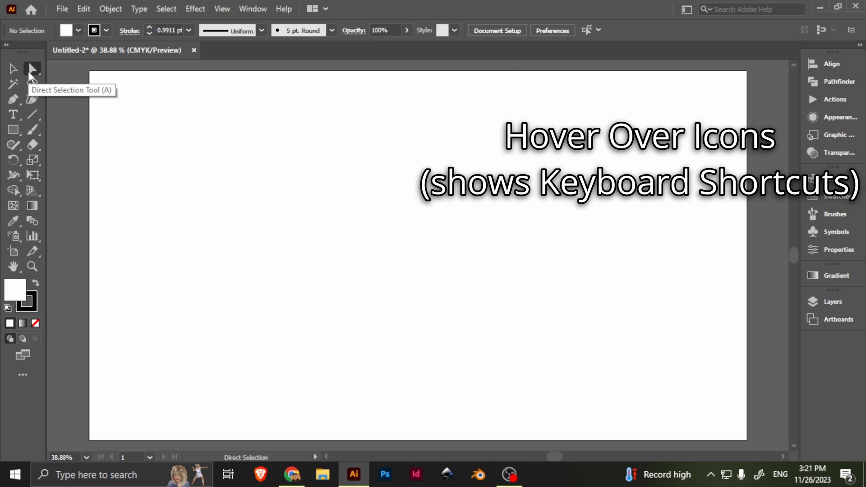
mouse_move(15, 69)
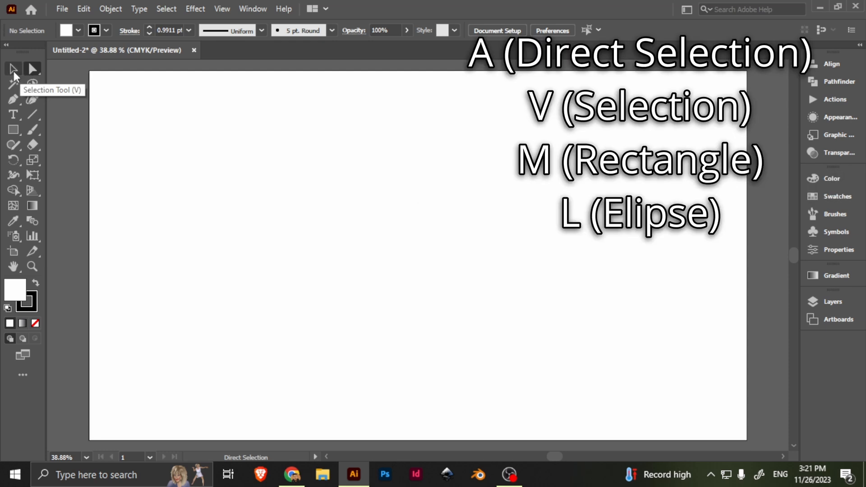
mouse_move(14, 129)
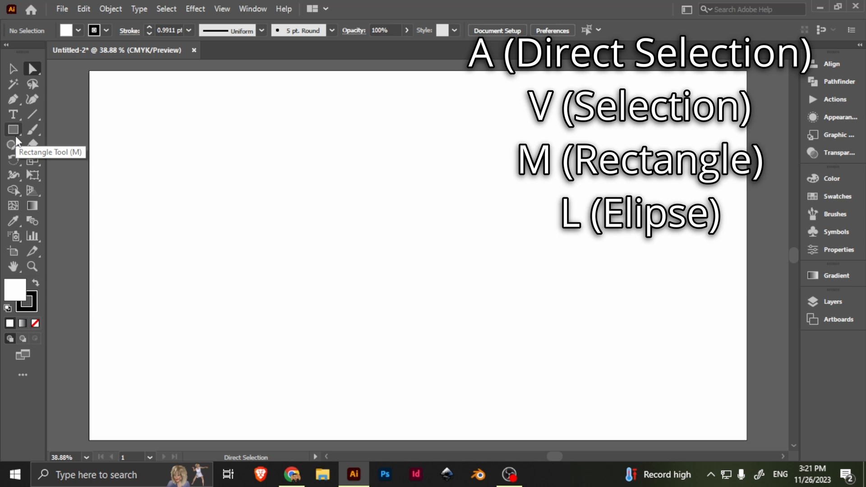
mouse_move(247, 144)
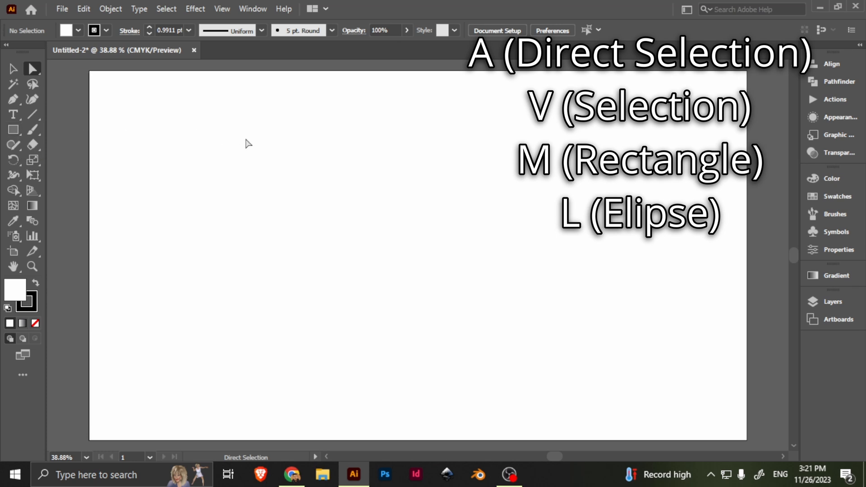
left_click_drag(201, 147, 235, 201)
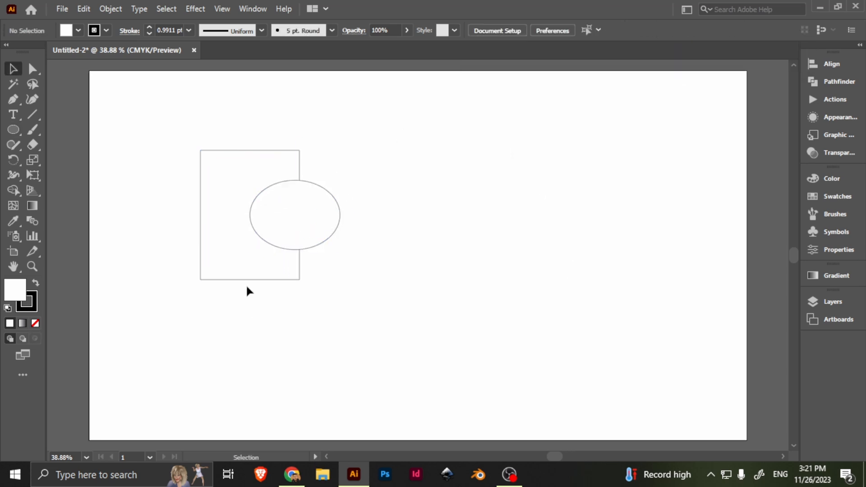
left_click(32, 67)
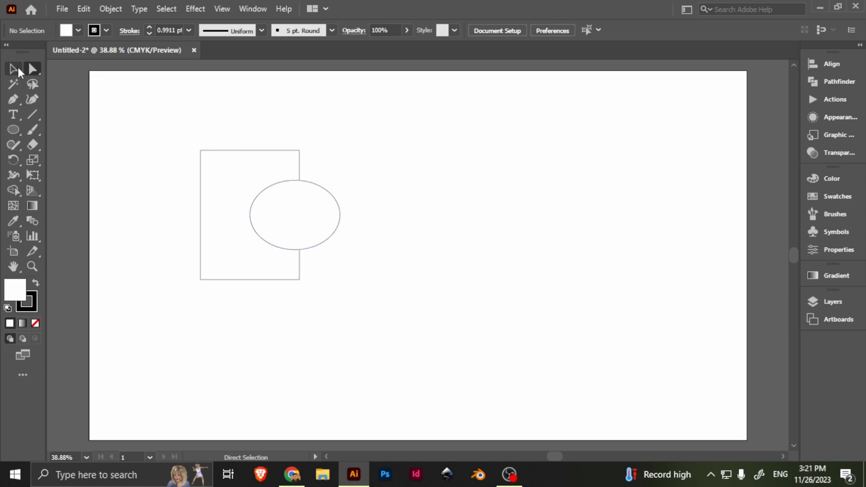
left_click(13, 68)
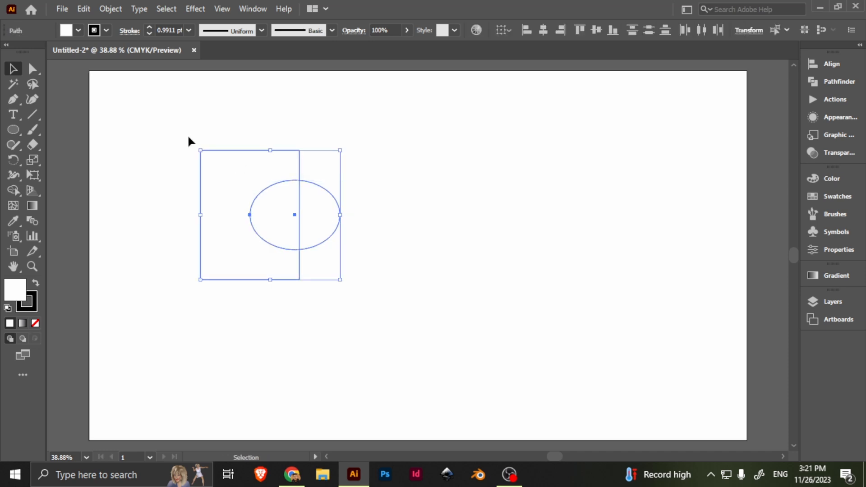
mouse_move(340, 268)
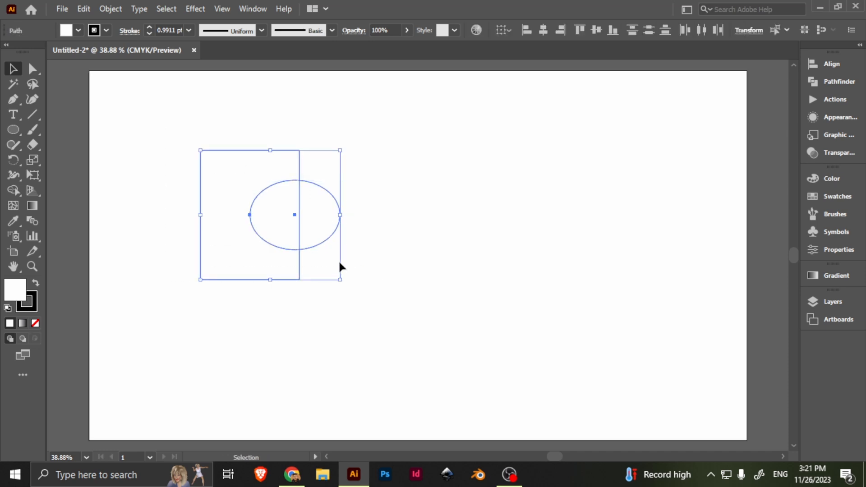
- Use Shape Builder (Shift+M) to cut a curved notch into the rectangle's right side, deleting leftovers
key("shift+m")
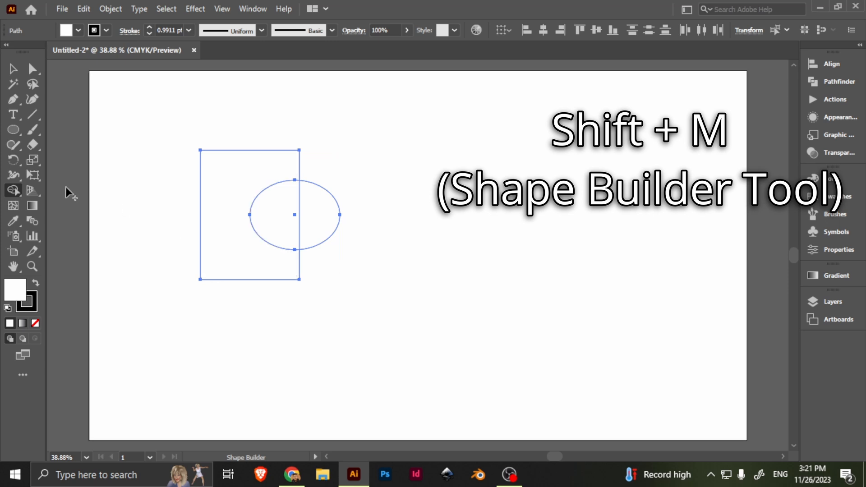
mouse_move(13, 190)
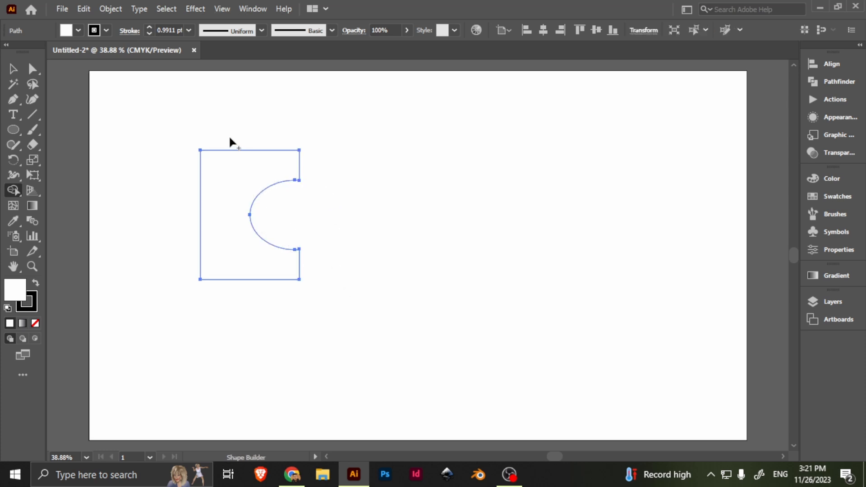
left_click(32, 69)
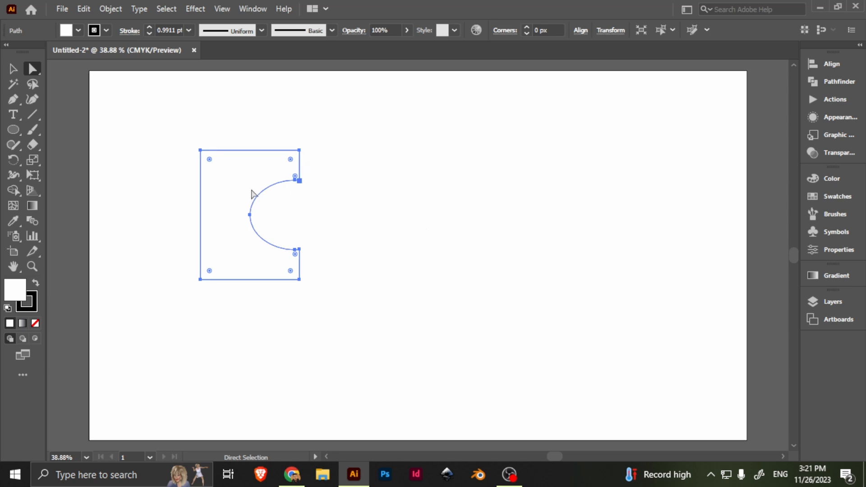
key("Delete")
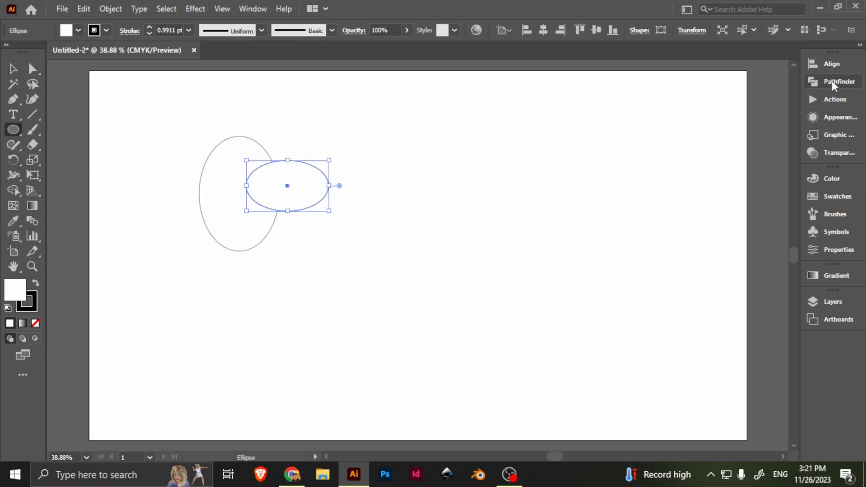
- Merge the two overlapping ellipses into one shape with Pathfinder Unite
left_click(838, 81)
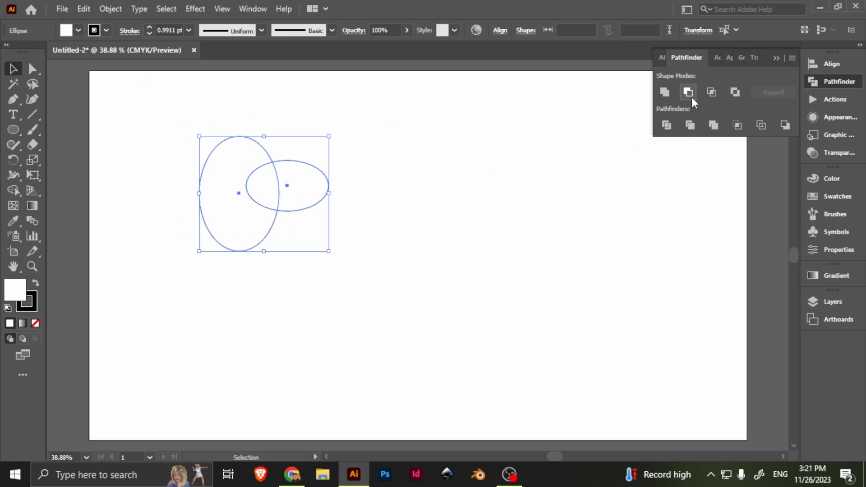
left_click(665, 92)
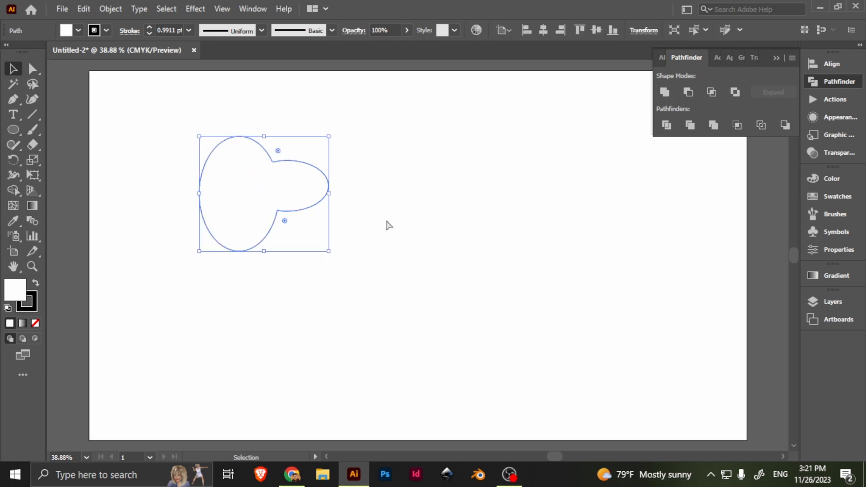
left_click(525, 207)
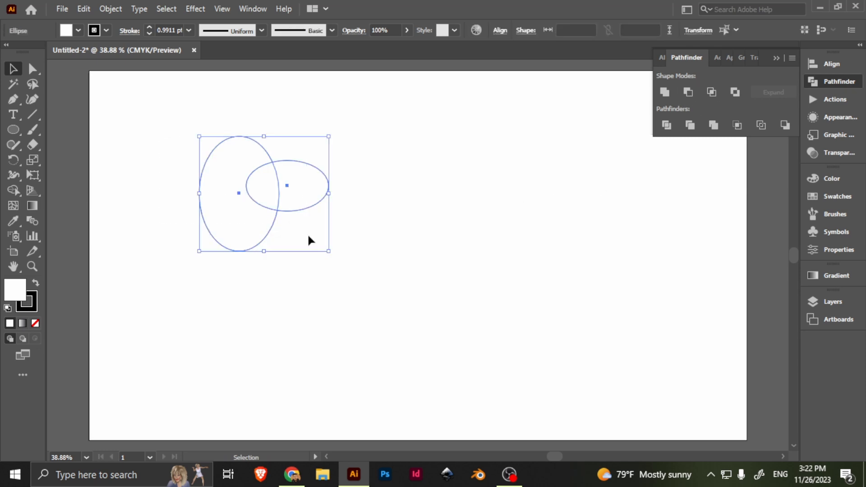
left_click(312, 250)
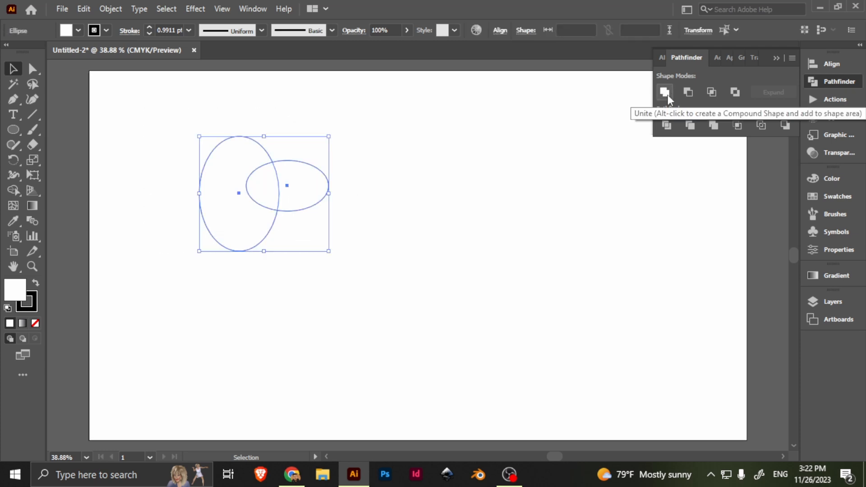
mouse_move(688, 92)
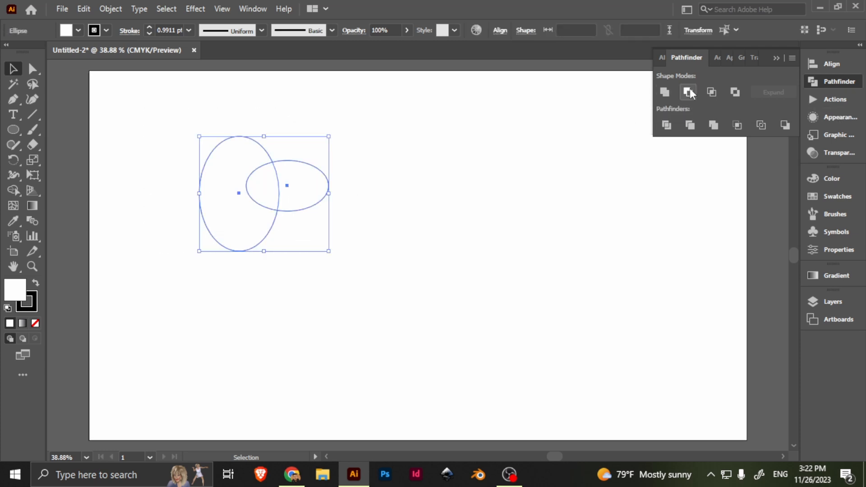
- Try Minus Front, then combine the ellipses as an editable compound shape
left_click(689, 92)
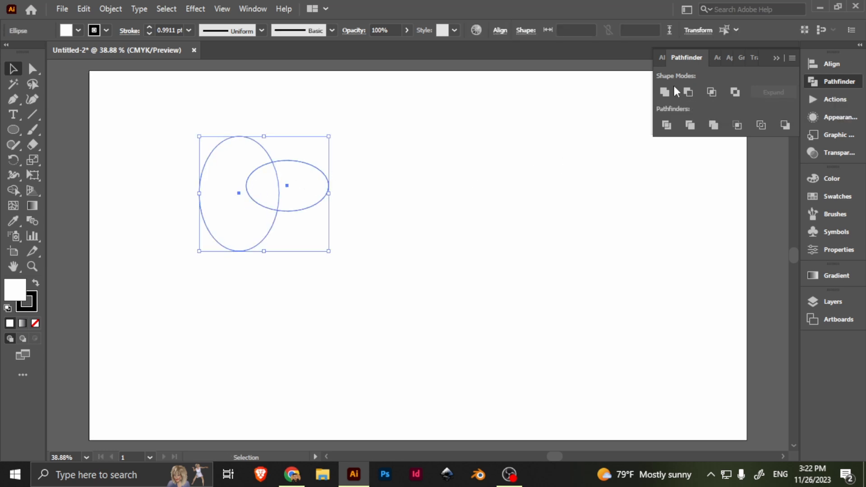
left_click(665, 92)
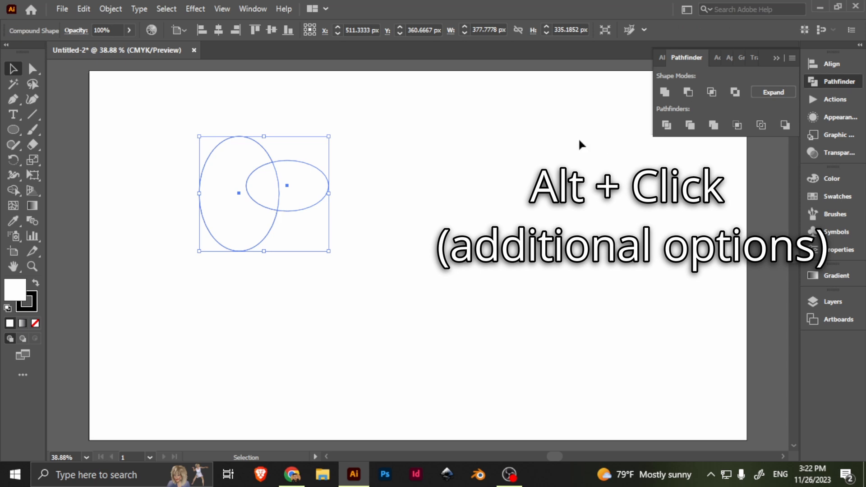
mouse_move(687, 92)
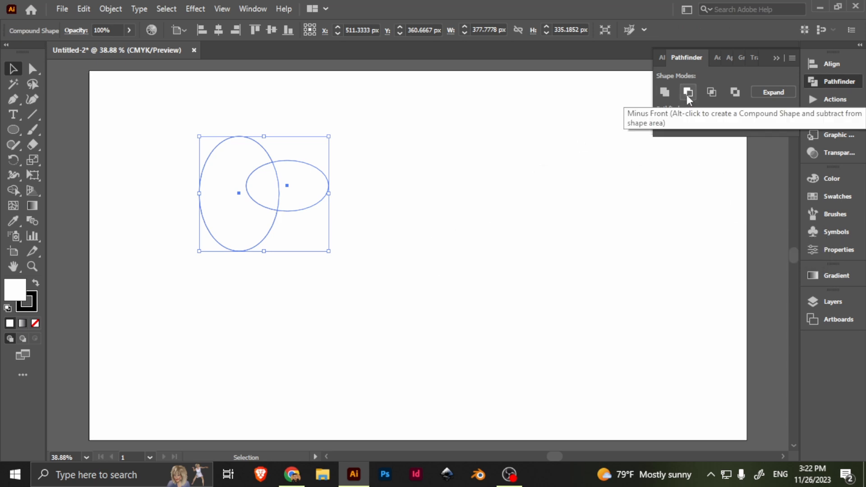
left_click(688, 92)
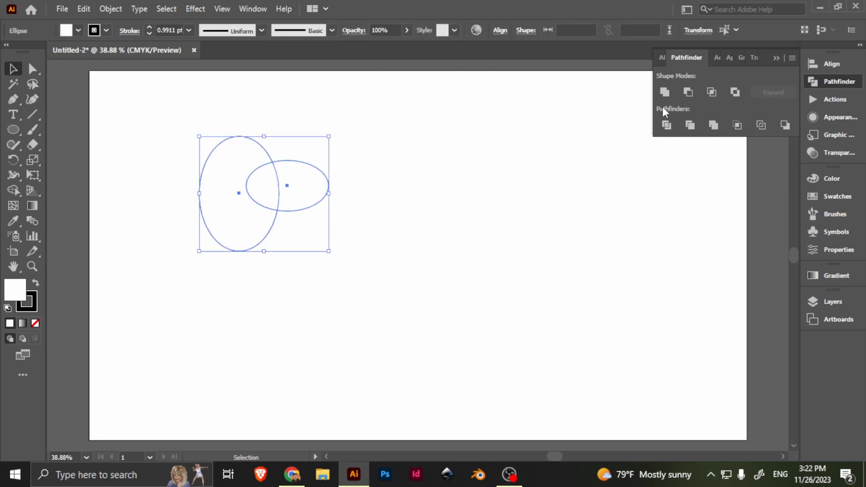
mouse_move(665, 93)
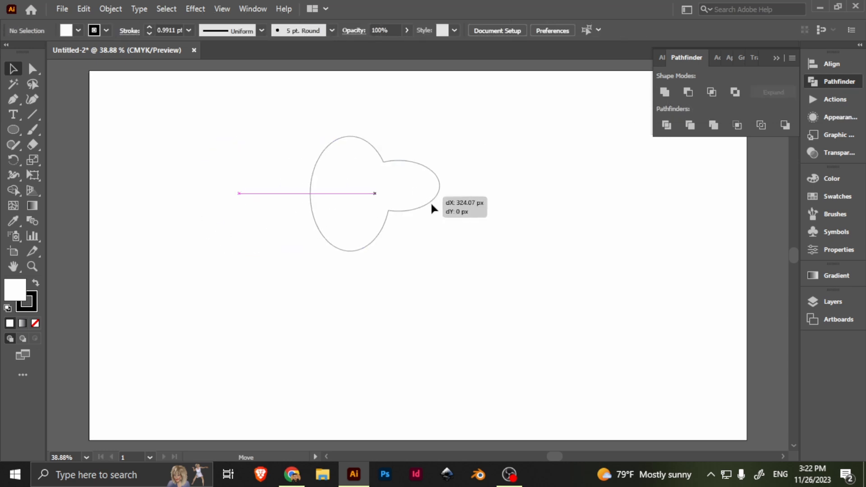
left_click(665, 92)
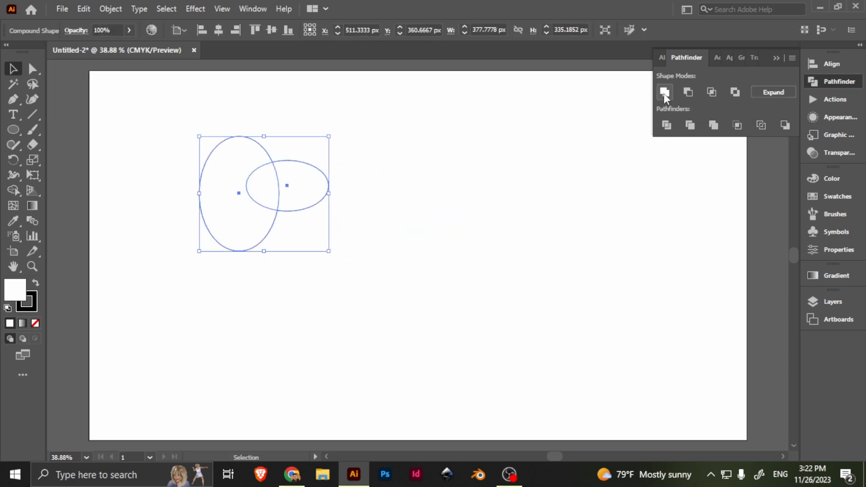
mouse_move(665, 92)
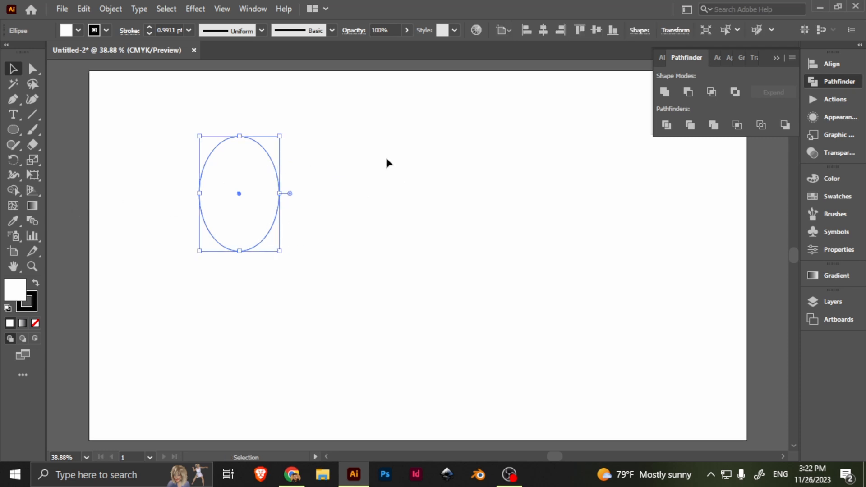
mouse_move(822, 87)
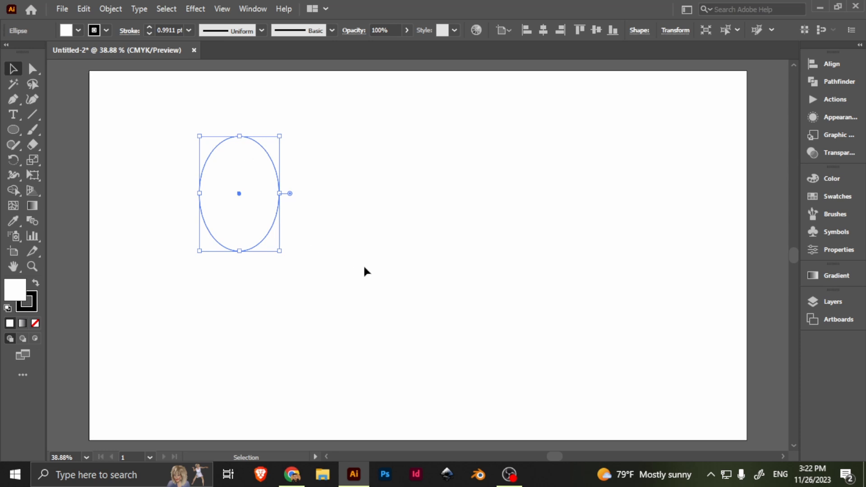
mouse_move(314, 249)
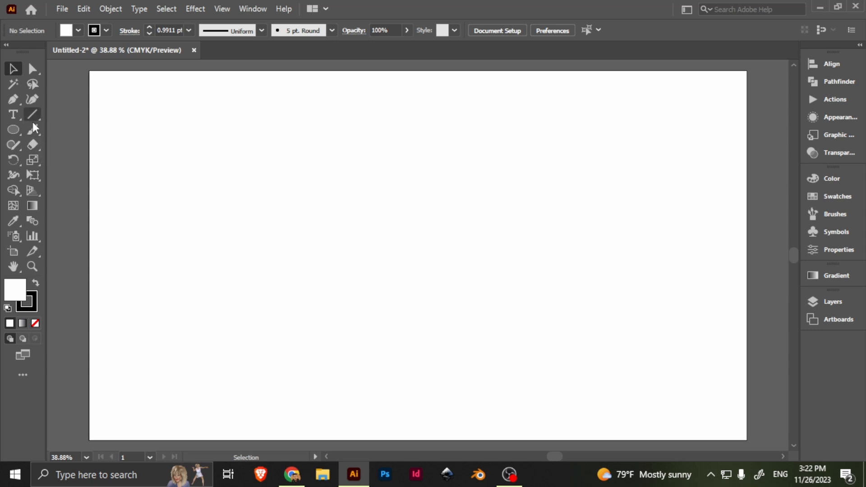
mouse_move(32, 130)
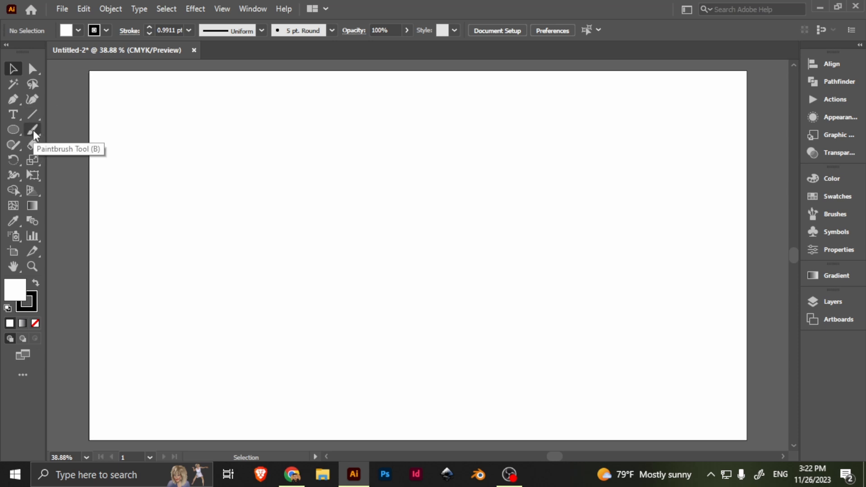
- Pick the Pencil from the freehand tools, then switch to the Paintbrush Tool
left_click(13, 144)
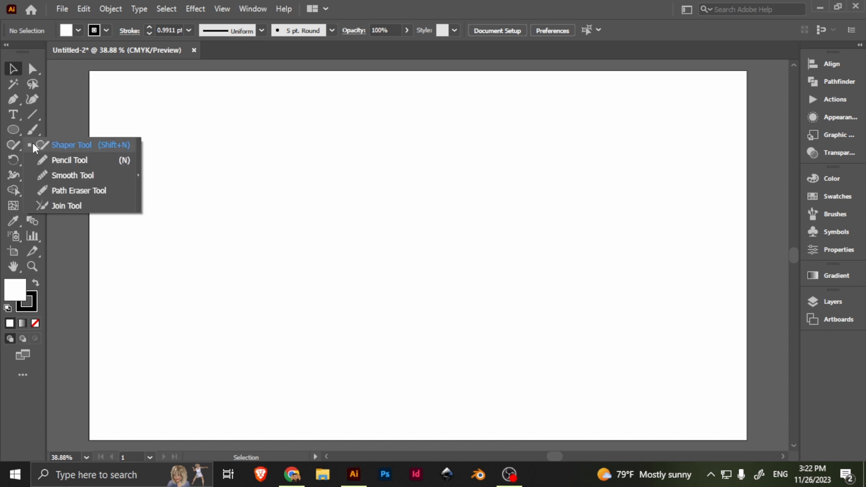
left_click(70, 160)
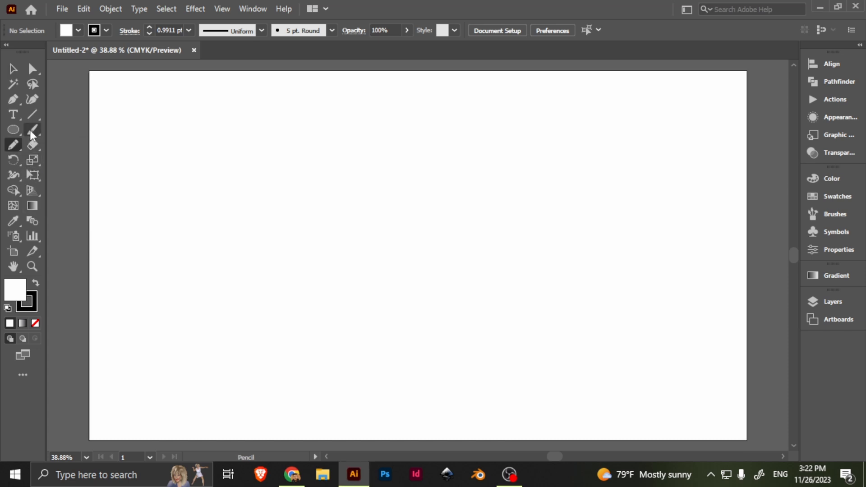
mouse_move(156, 139)
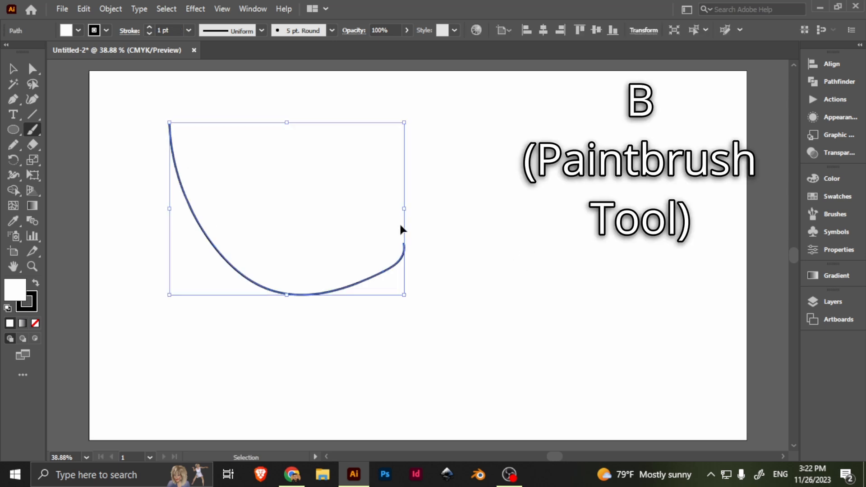
left_click(33, 130)
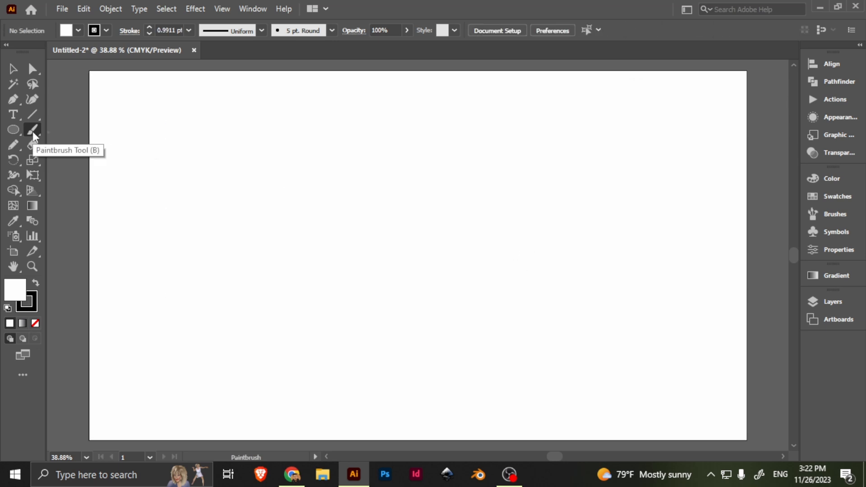
- Set Paintbrush fidelity to Accurate and paint a wobbly curved stroke
double_click(33, 129)
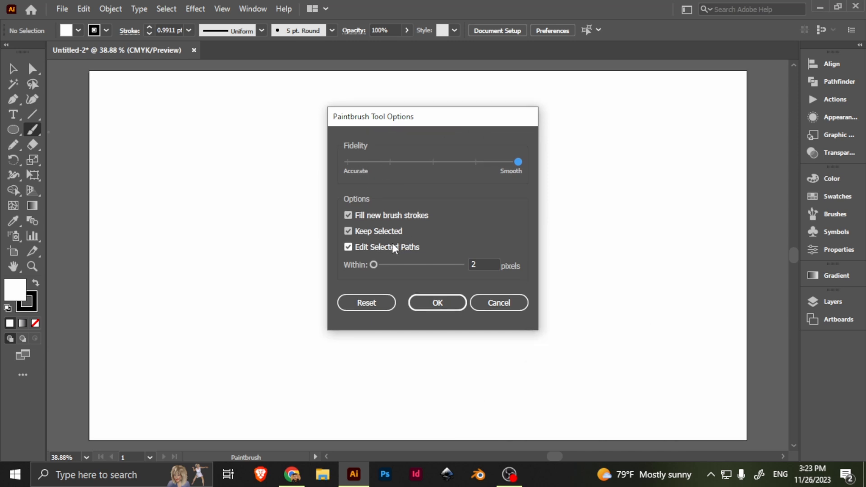
mouse_move(488, 144)
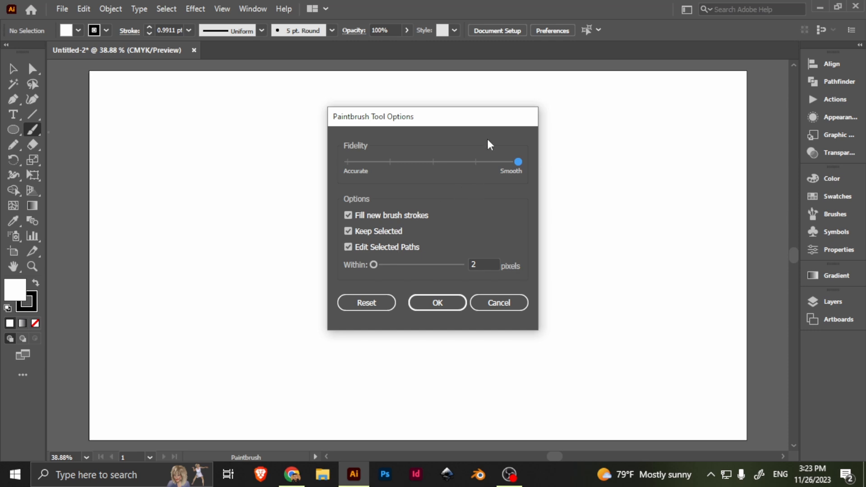
mouse_move(522, 163)
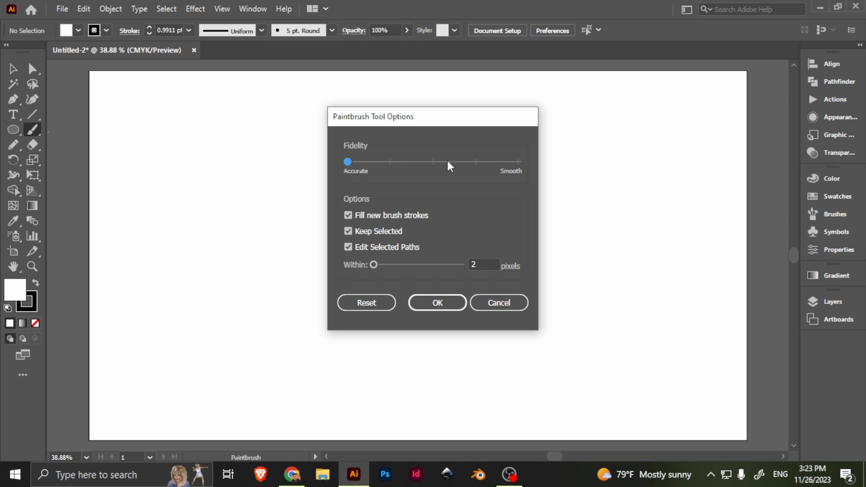
left_click(437, 303)
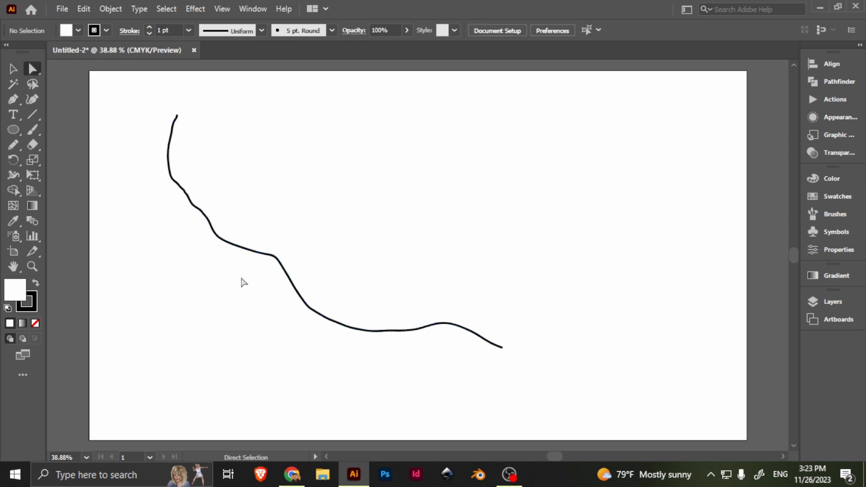
mouse_move(232, 385)
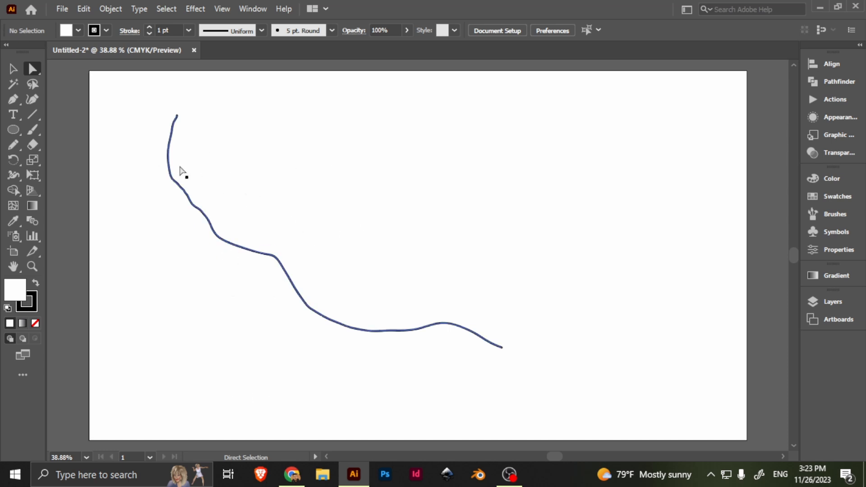
- Set fidelity back to Smooth, paint a smoother stroke, then delete both strokes
double_click(31, 129)
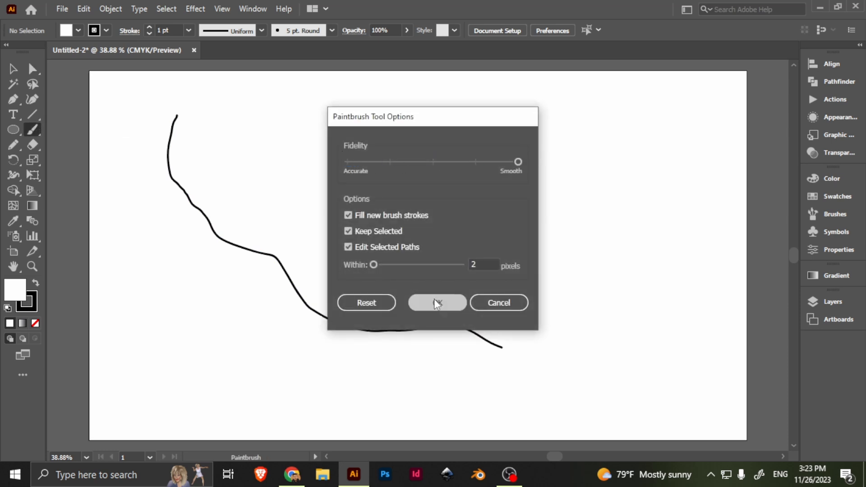
left_click(437, 303)
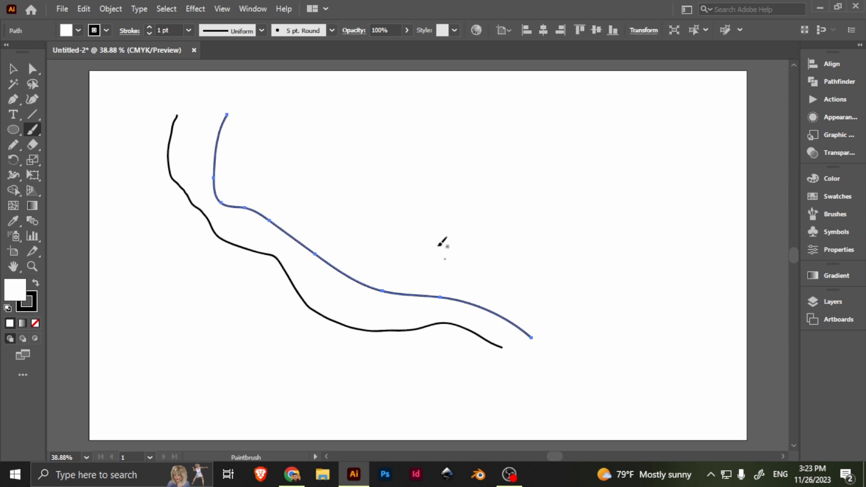
left_click(32, 69)
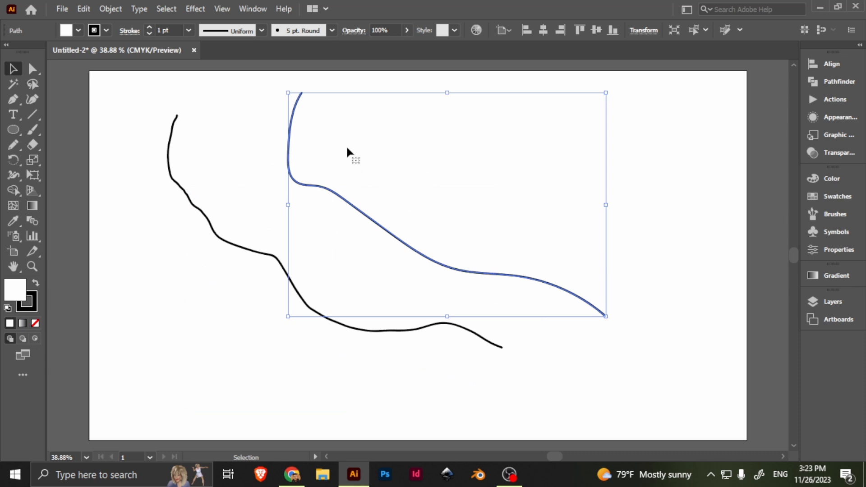
mouse_move(296, 128)
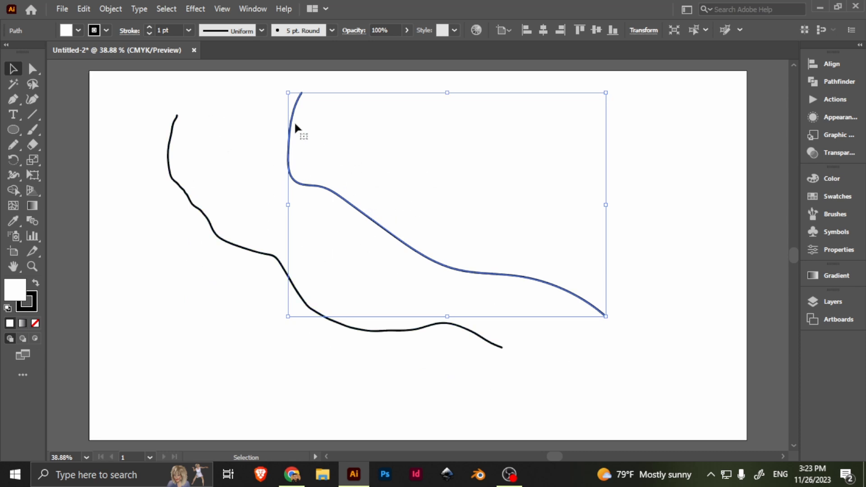
left_click(171, 378)
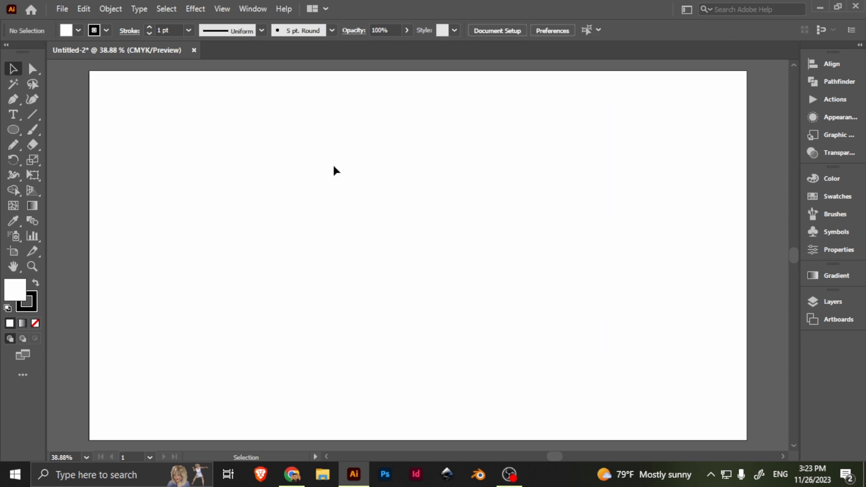
- Brush a large loop, redraw its top with an overlapping loop, then delete both
left_click(32, 129)
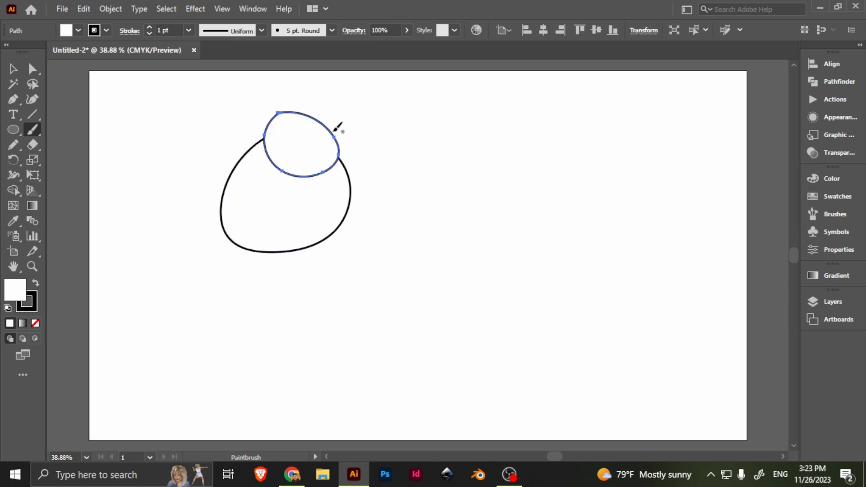
left_click(13, 68)
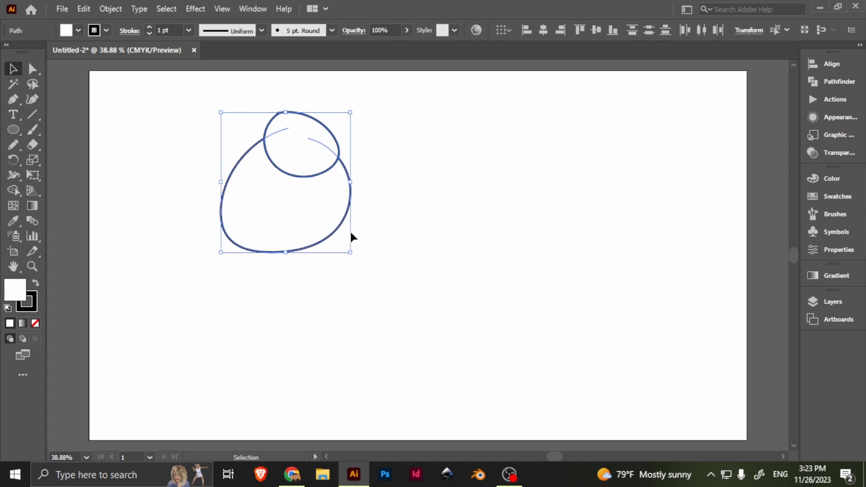
left_click(14, 190)
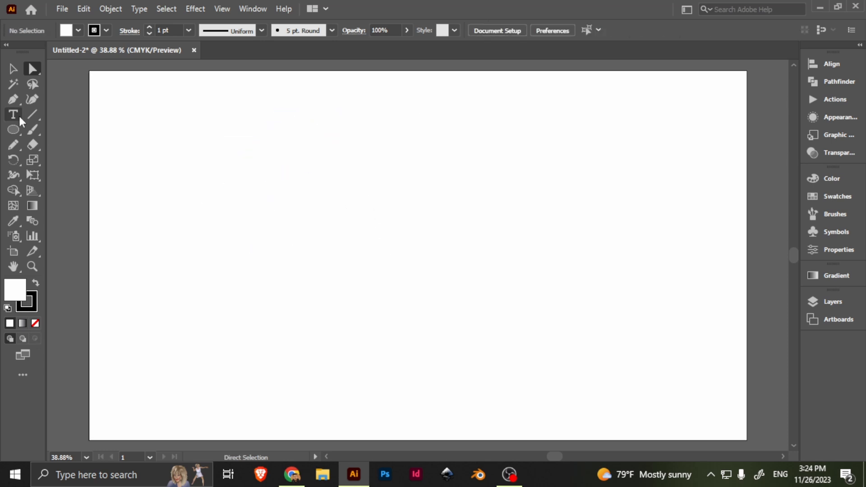
- Raise the Paintbrush's Edit Selected Paths Within range to 20 pixels and confirm
double_click(32, 129)
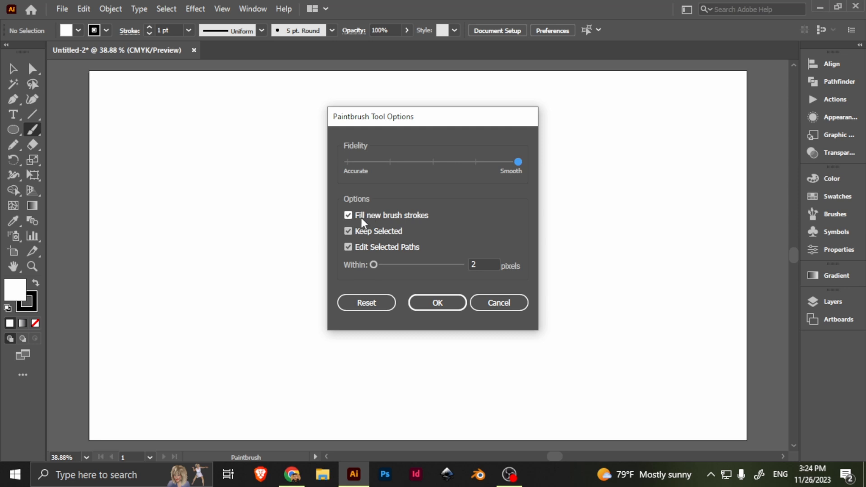
mouse_move(409, 245)
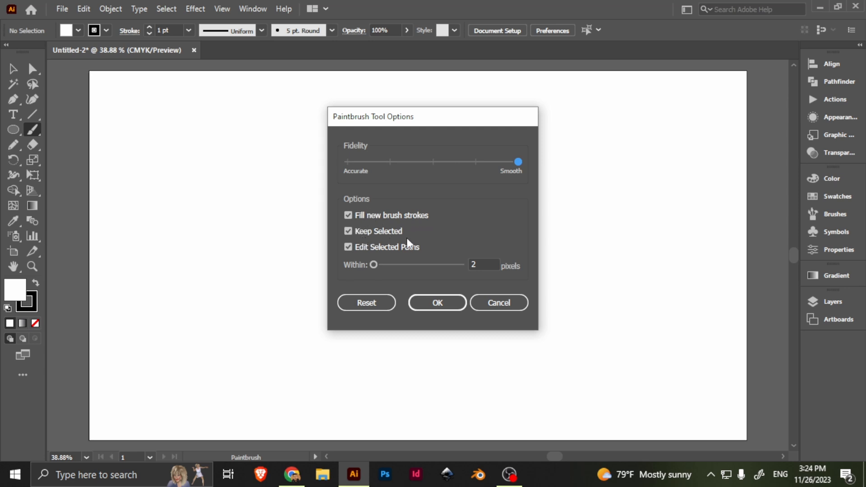
mouse_move(379, 270)
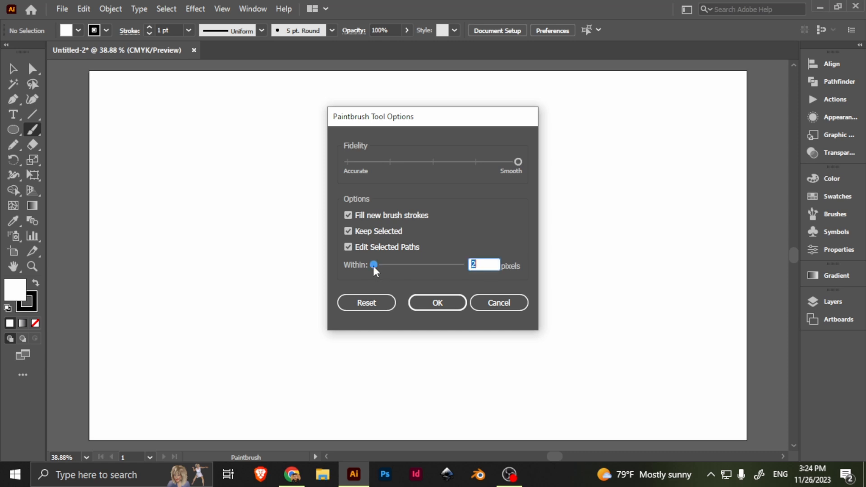
left_click(436, 304)
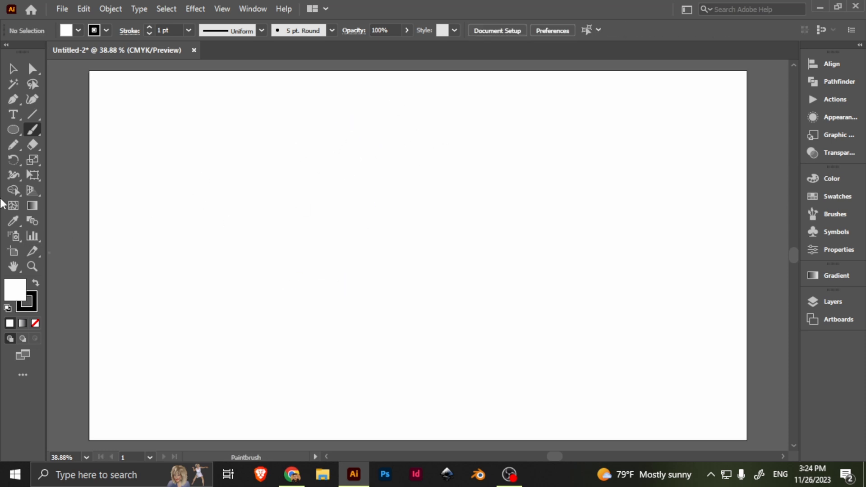
double_click(33, 129)
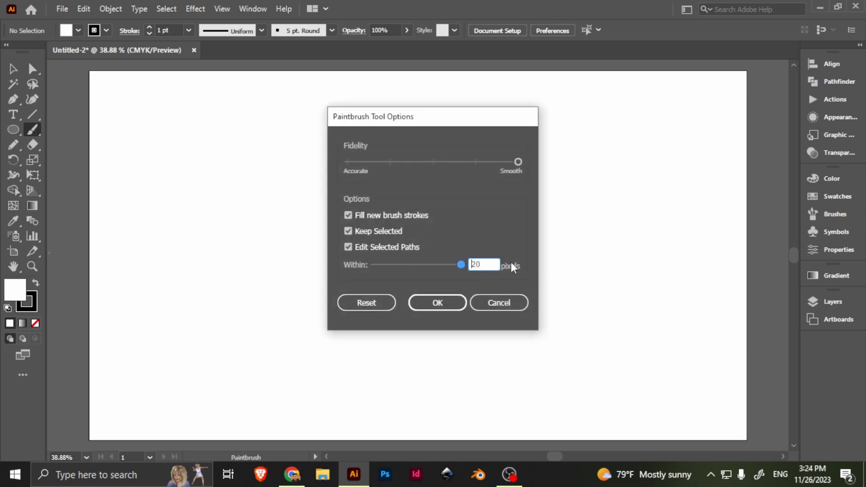
left_click(437, 303)
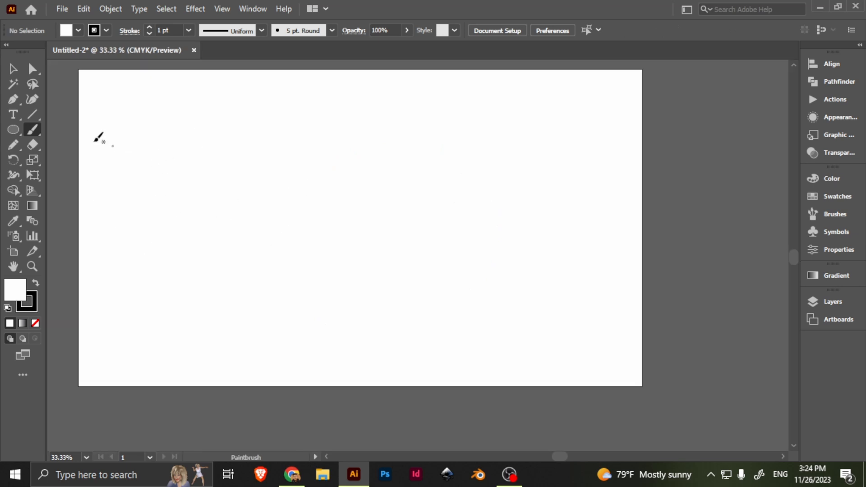
- Set the Pencil tool's Fidelity to Accurate and draw a closed freehand loop
left_click(14, 145)
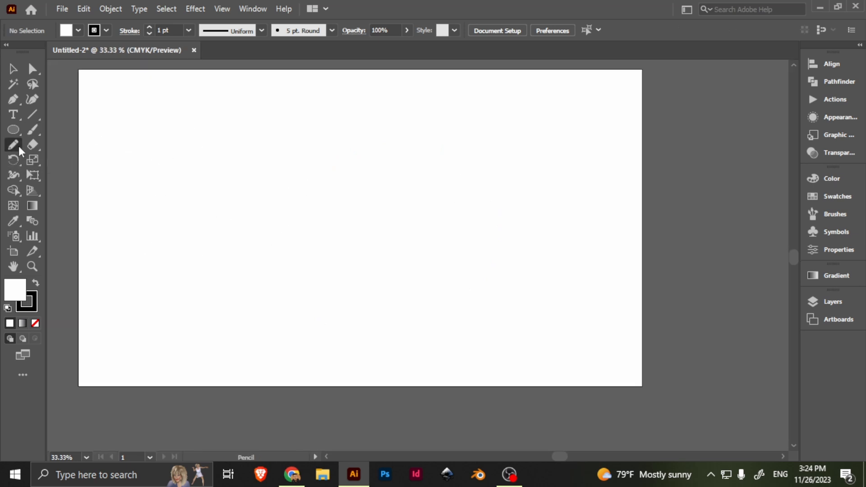
double_click(13, 145)
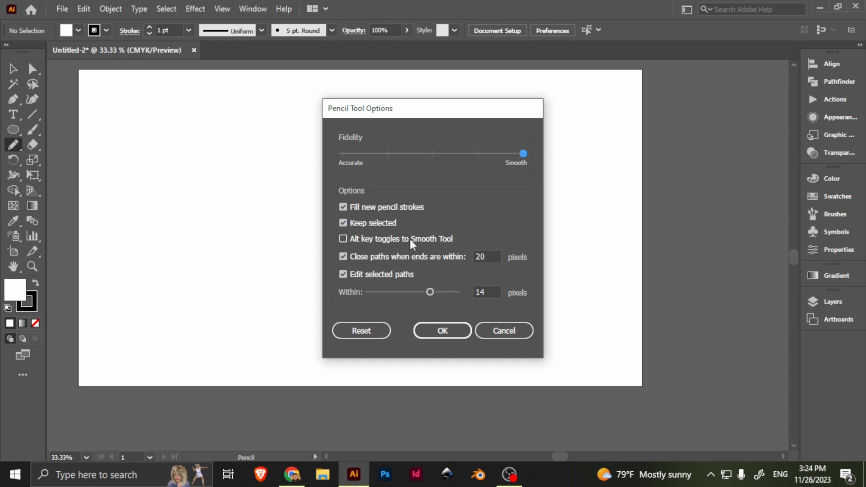
mouse_move(466, 227)
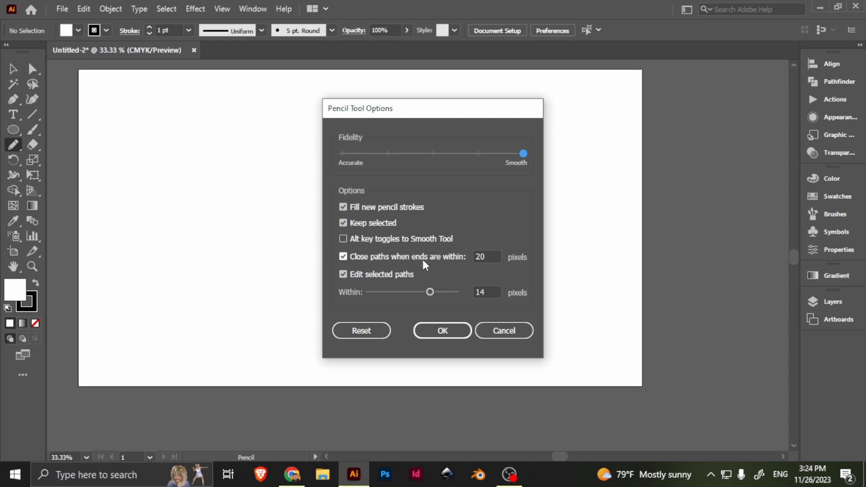
mouse_move(434, 266)
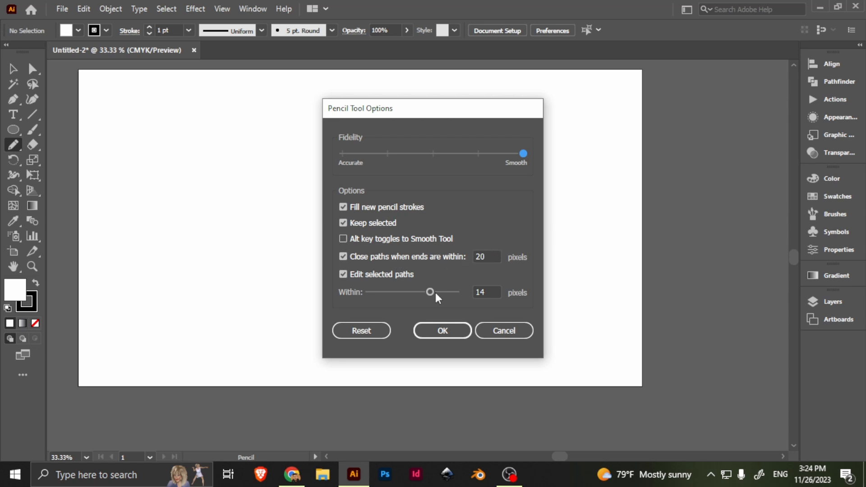
mouse_move(376, 155)
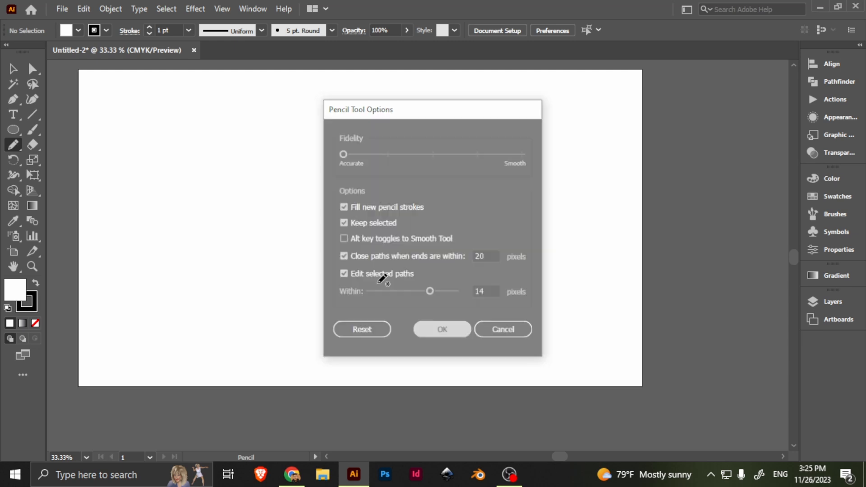
left_click(442, 329)
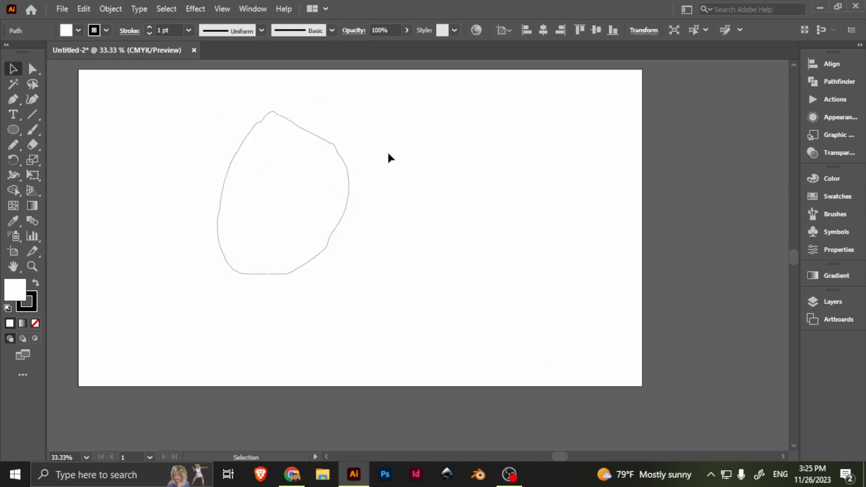
- Give the rough outline a 10 pt stroke, set pencil Fidelity to Smooth, and draw a second loop
left_click(189, 29)
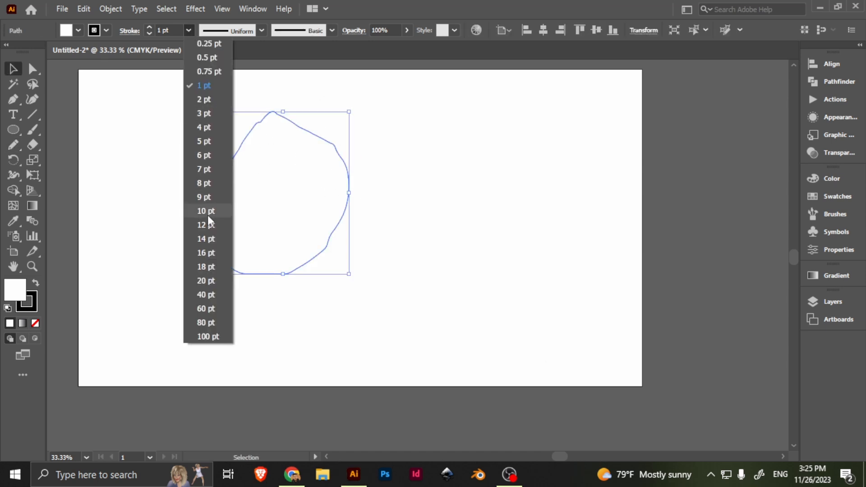
left_click(206, 212)
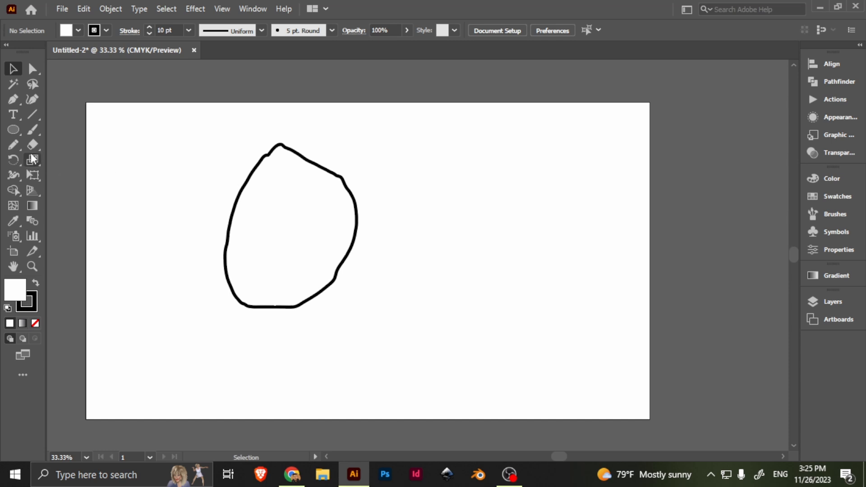
double_click(13, 144)
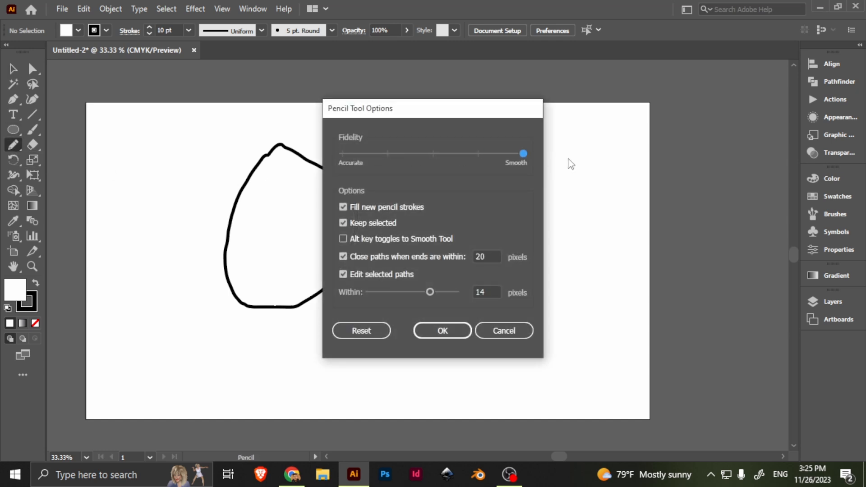
left_click(441, 330)
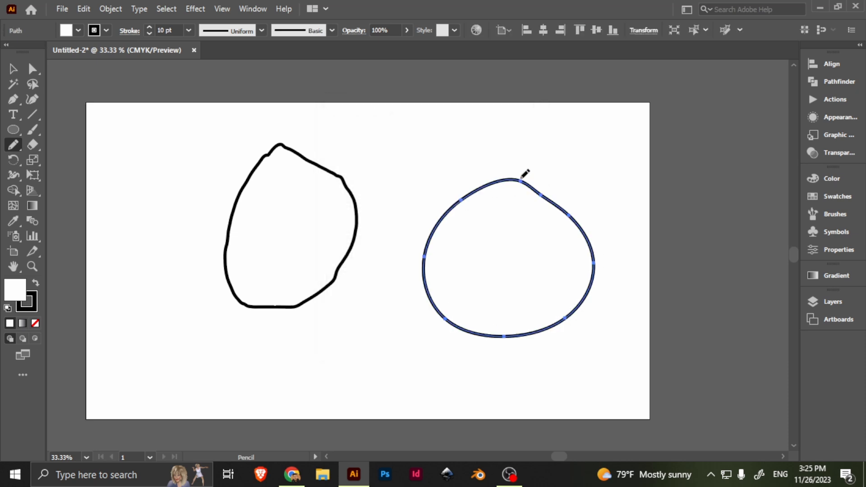
left_click(13, 68)
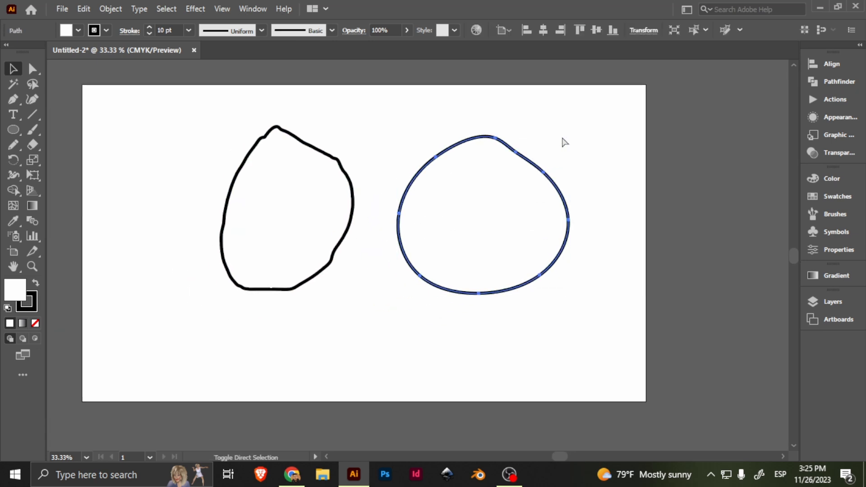
- Paste a scaled-down copy inside the smooth loop and fill it black, with a white shape within
key("ctrl+c")
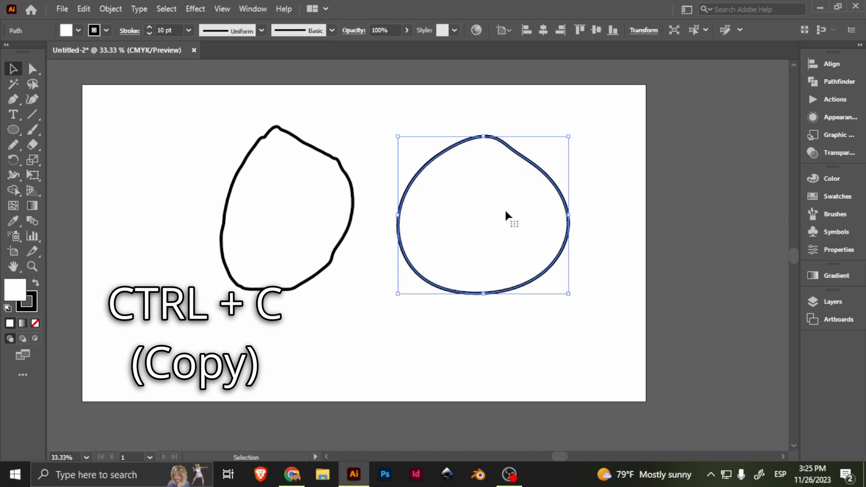
key("ctrl+shift+v")
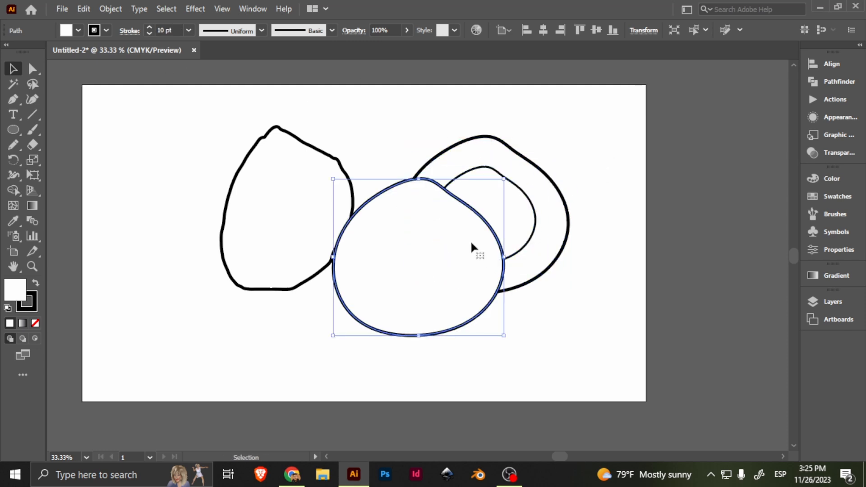
left_click(31, 69)
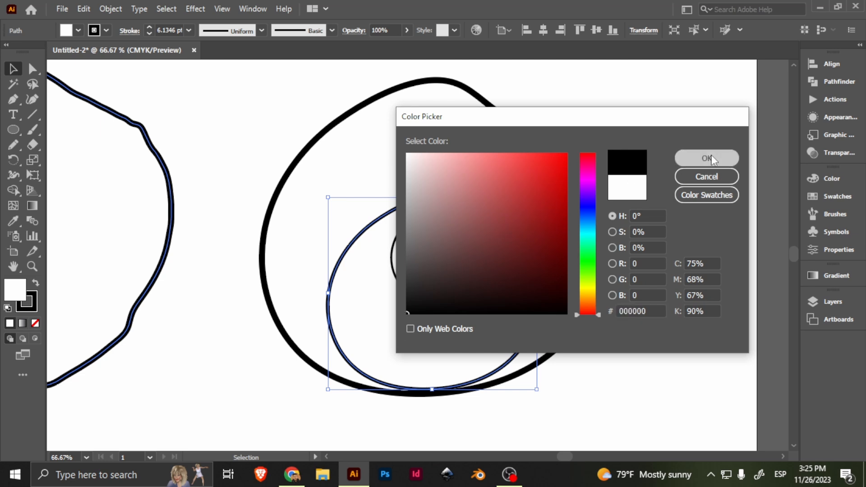
left_click(707, 158)
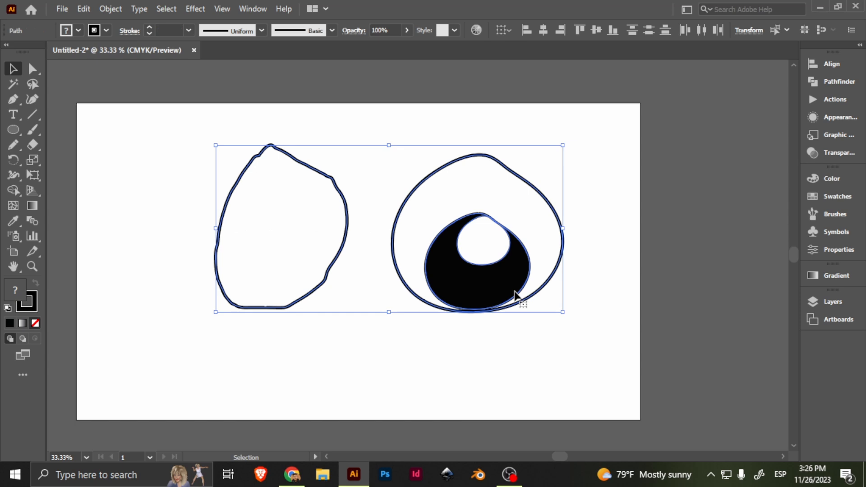
- Delete all shapes, set the fill to white #FFFFFF, and keep the pencil at smooth fidelity
key("Delete")
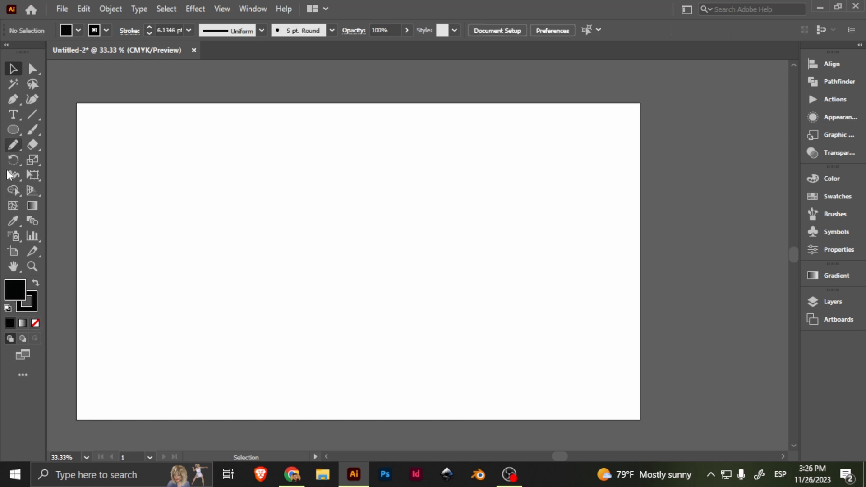
double_click(15, 289)
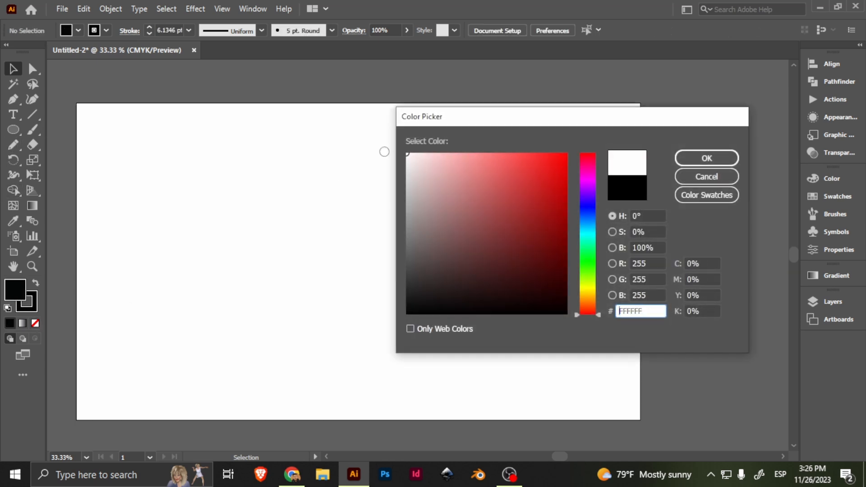
left_click(705, 158)
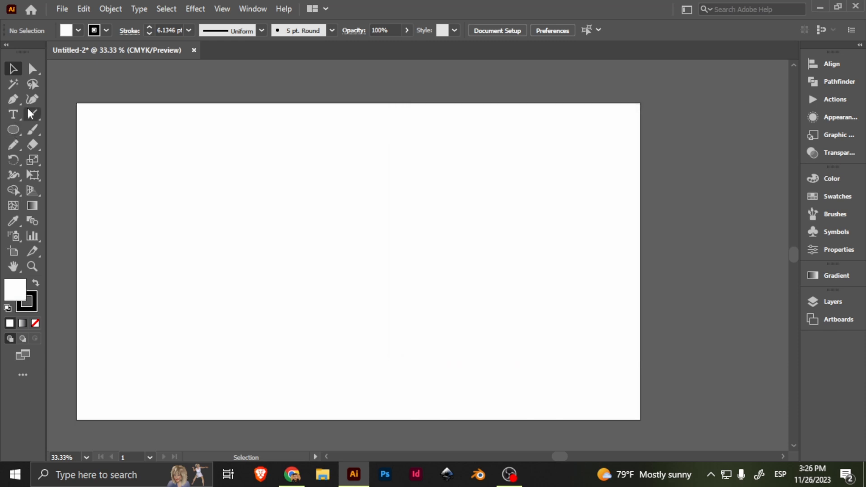
left_click(12, 145)
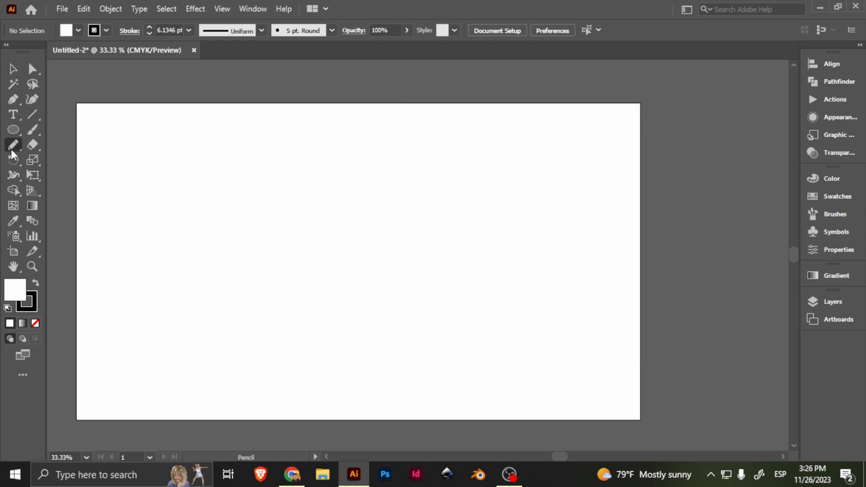
double_click(12, 144)
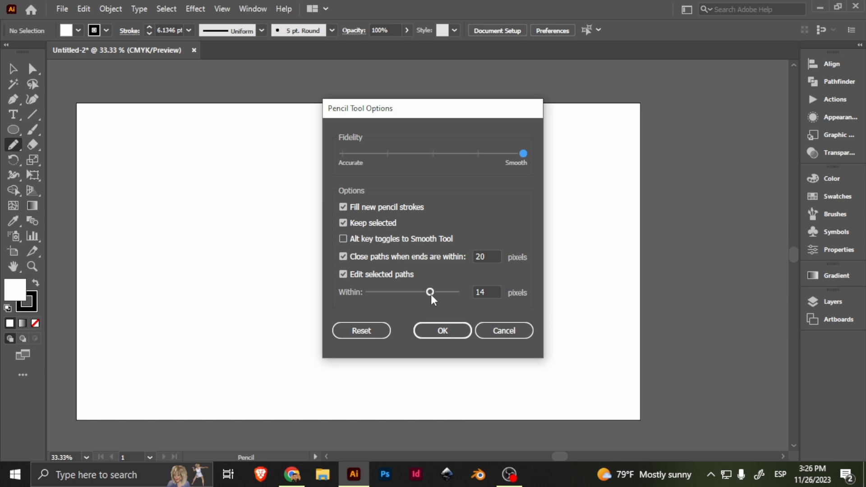
left_click(441, 330)
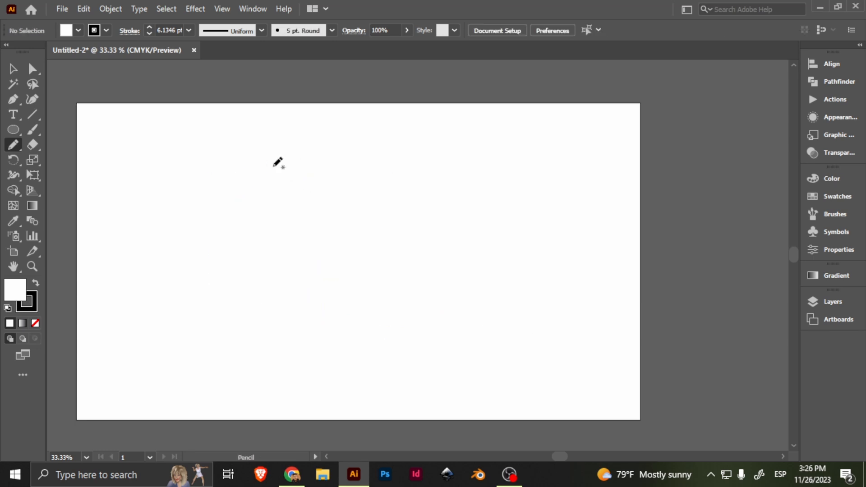
mouse_move(56, 266)
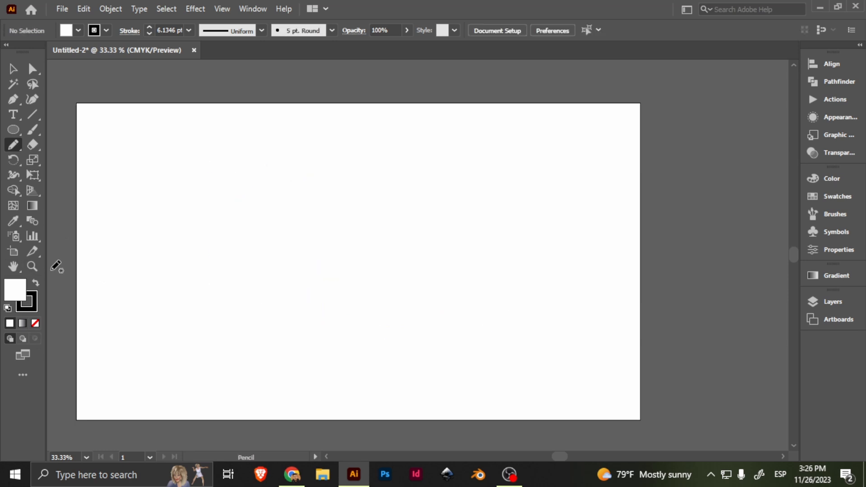
mouse_move(19, 167)
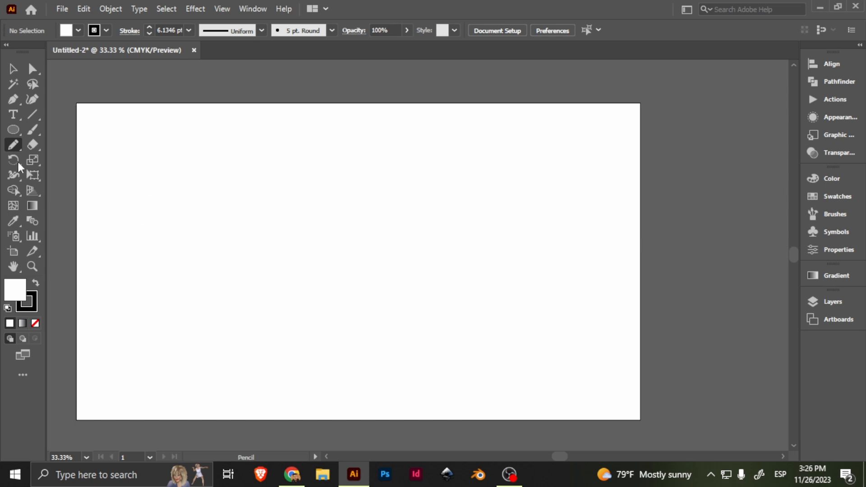
mouse_move(33, 114)
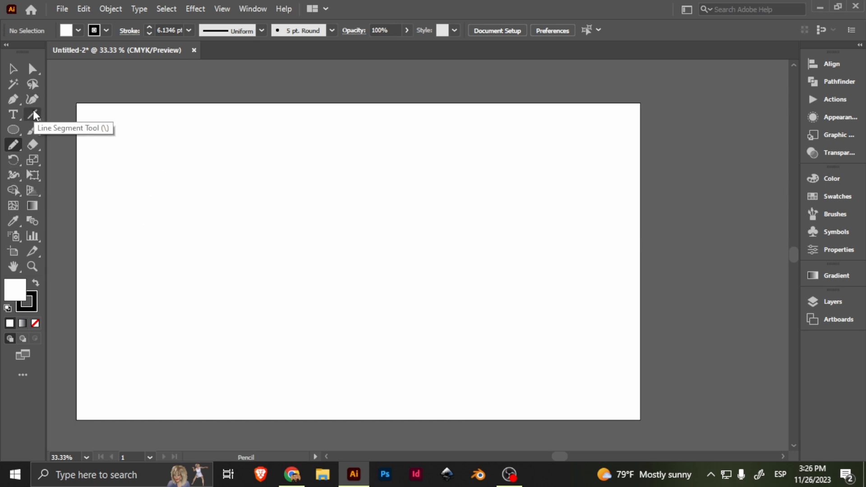
mouse_move(32, 144)
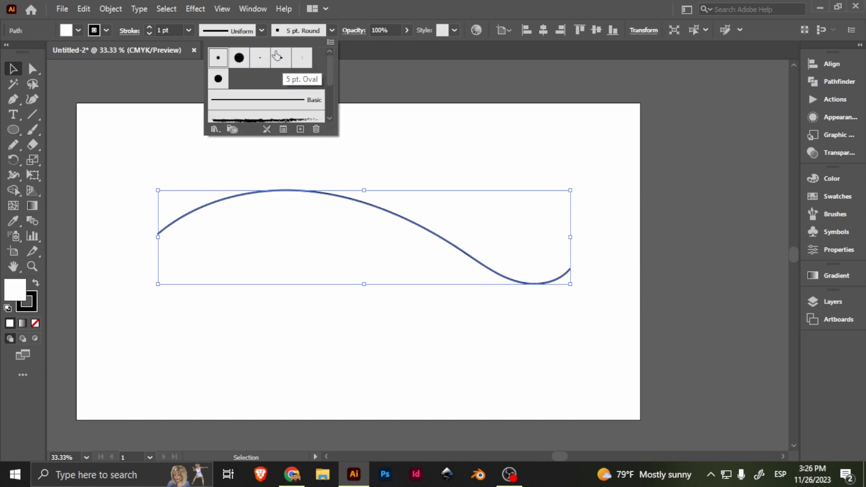
mouse_move(255, 99)
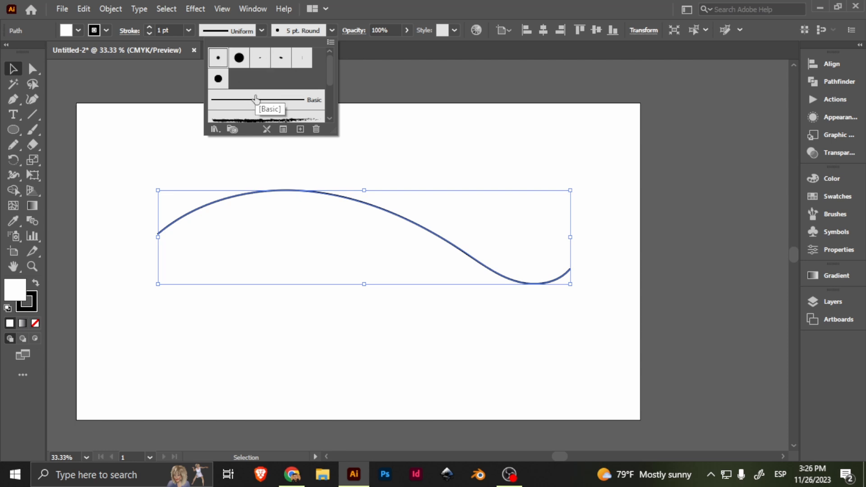
- Apply the Basic brush to the wavy curve and raise its stroke to 15 pt
left_click(270, 99)
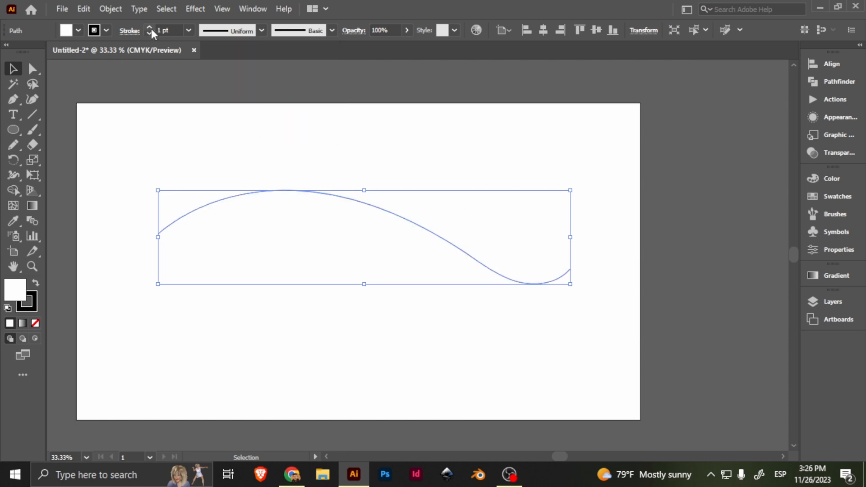
left_click(149, 27)
type("15")
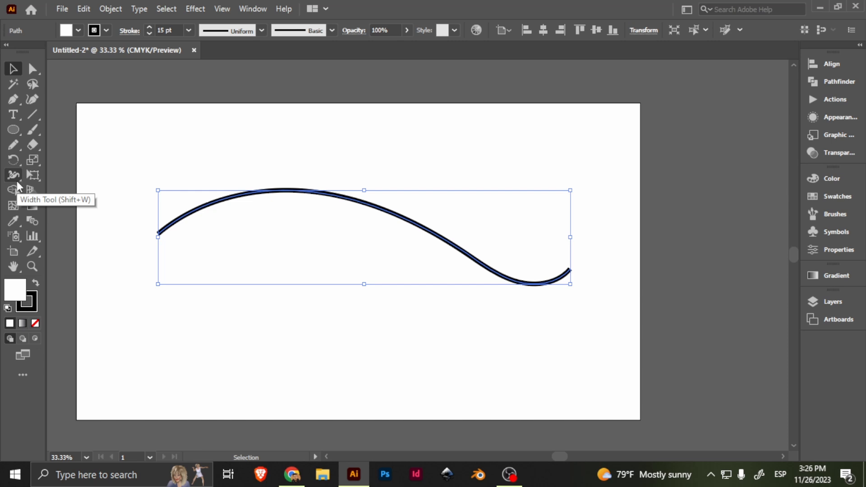
- Widen the curve's middle with the Width tool and taper both end points to fine tips
key("shift+w")
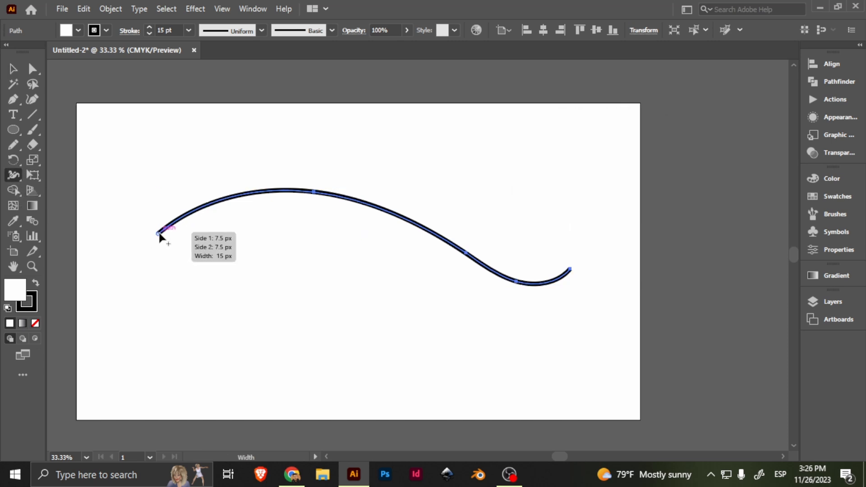
mouse_move(315, 198)
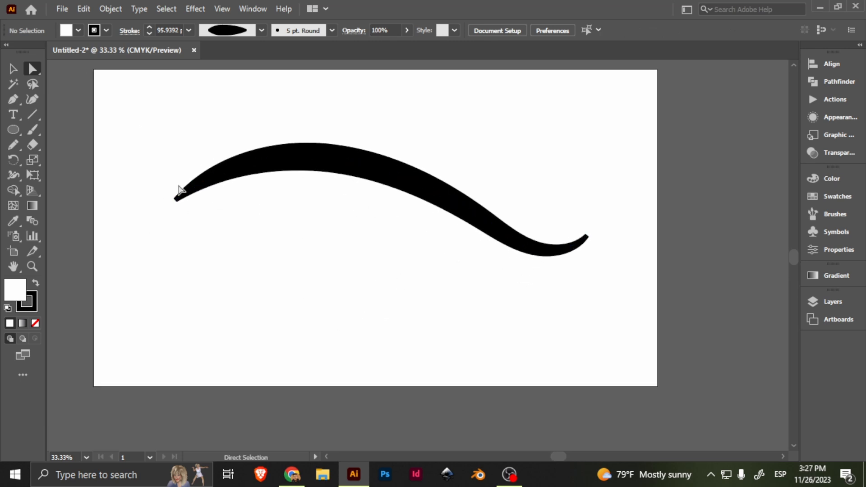
mouse_move(416, 299)
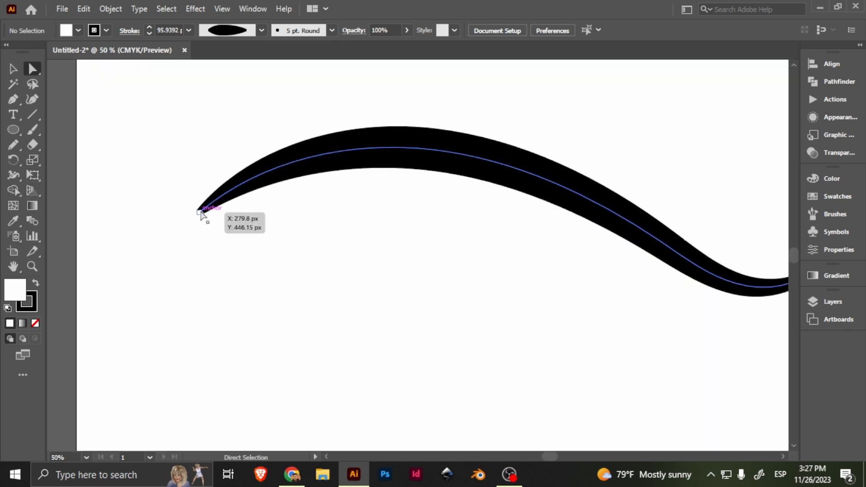
left_click(198, 211)
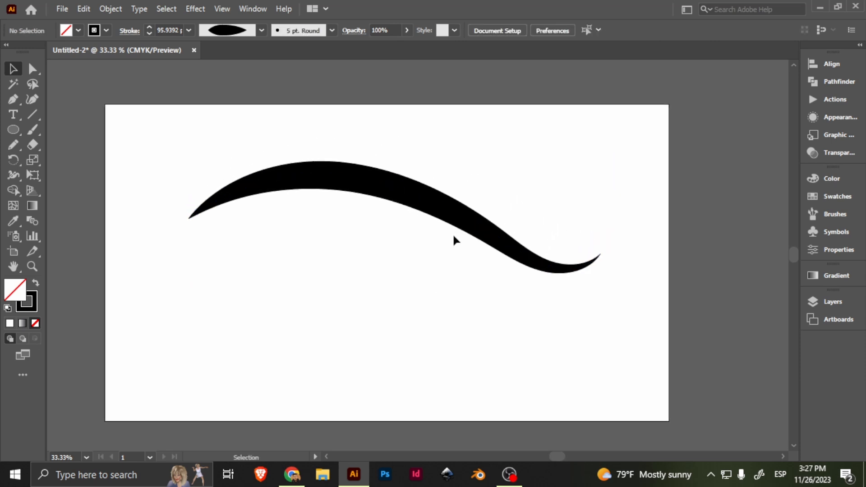
mouse_move(278, 151)
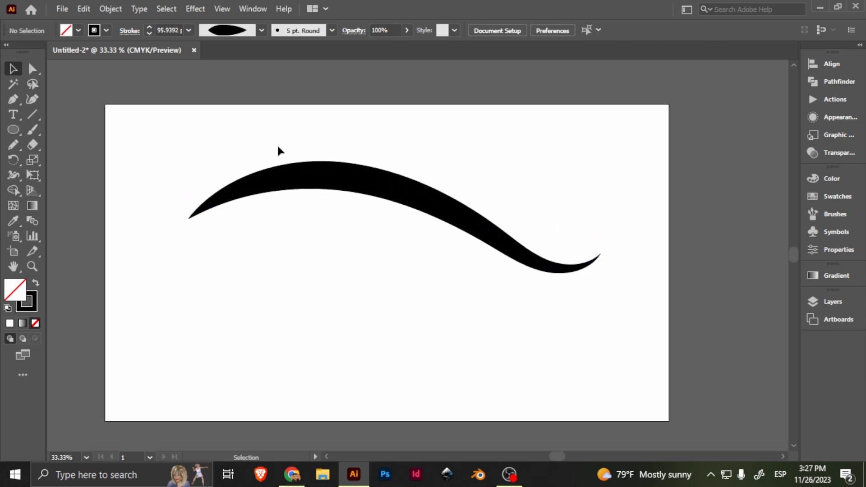
- Deselect everything, then select the black eyebrow stroke alone
left_click(413, 189)
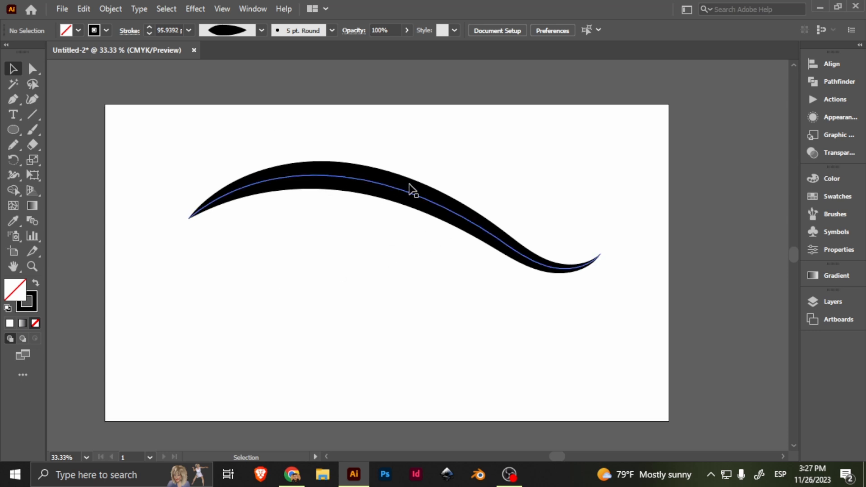
left_click(210, 145)
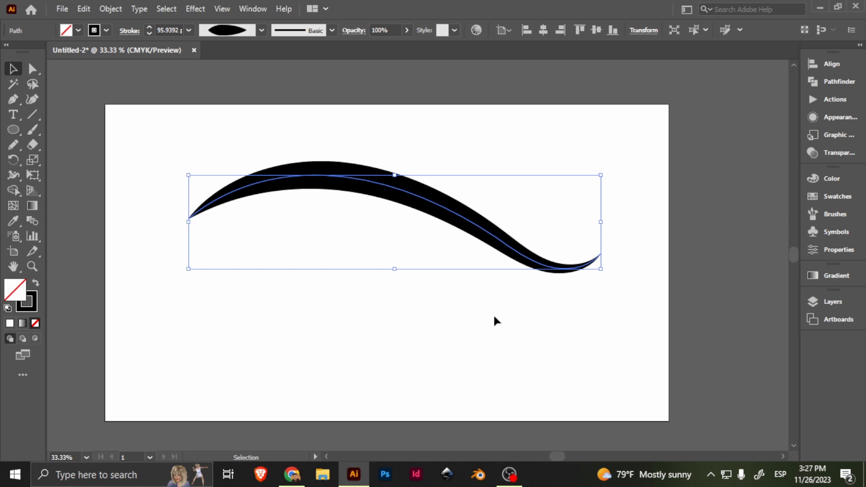
mouse_move(478, 248)
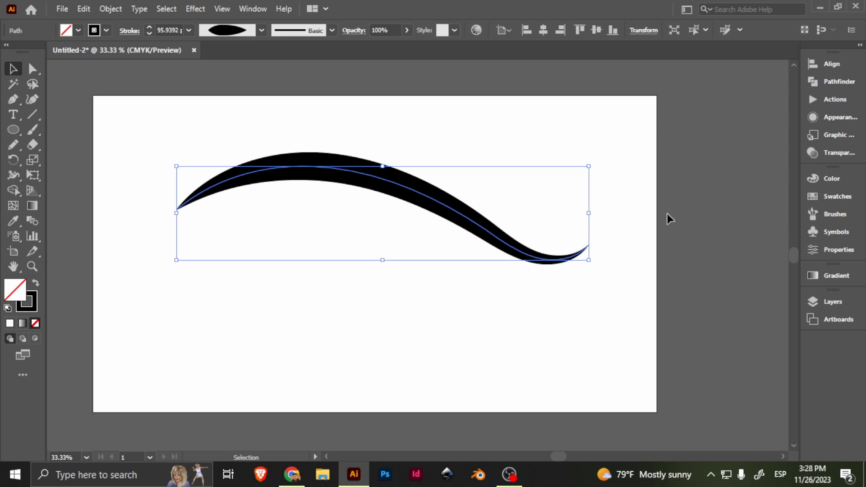
mouse_move(596, 198)
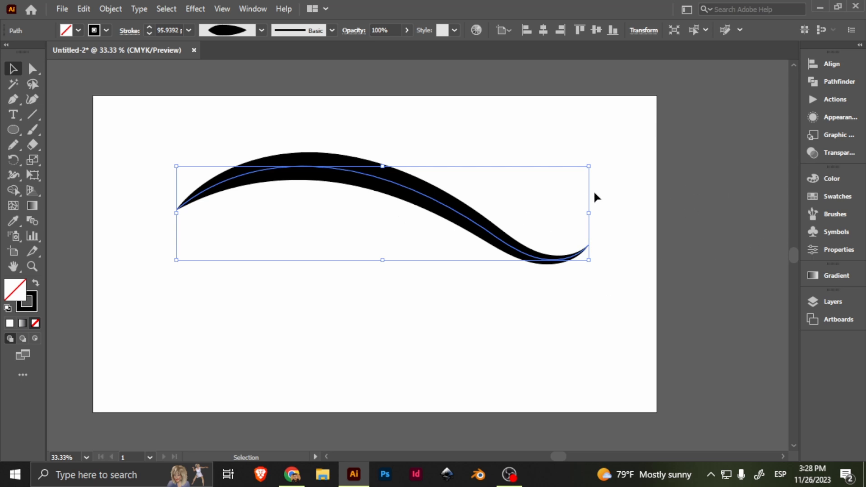
mouse_move(588, 188)
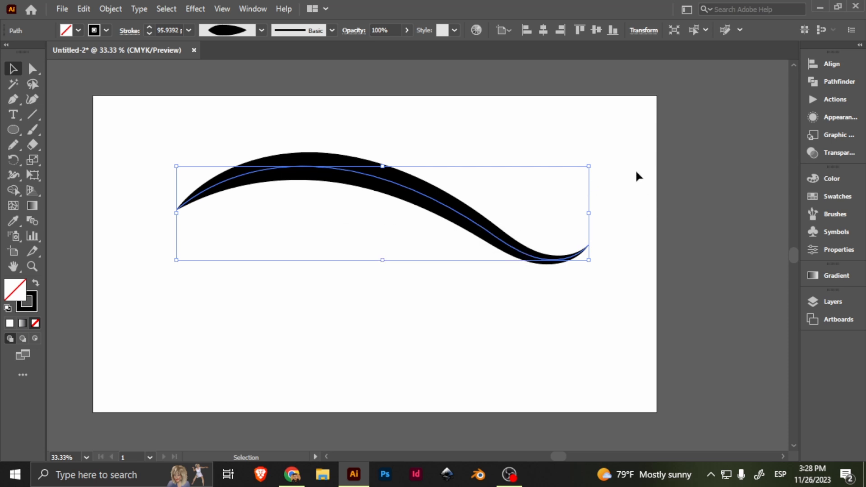
mouse_move(613, 139)
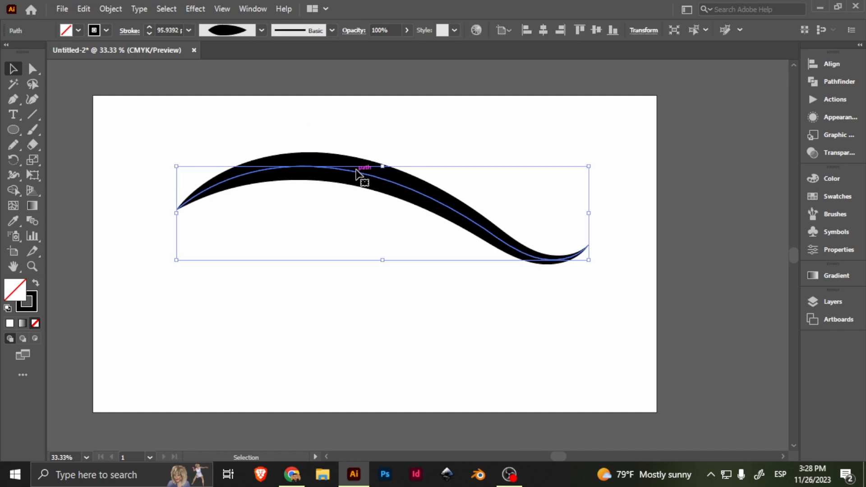
mouse_move(492, 144)
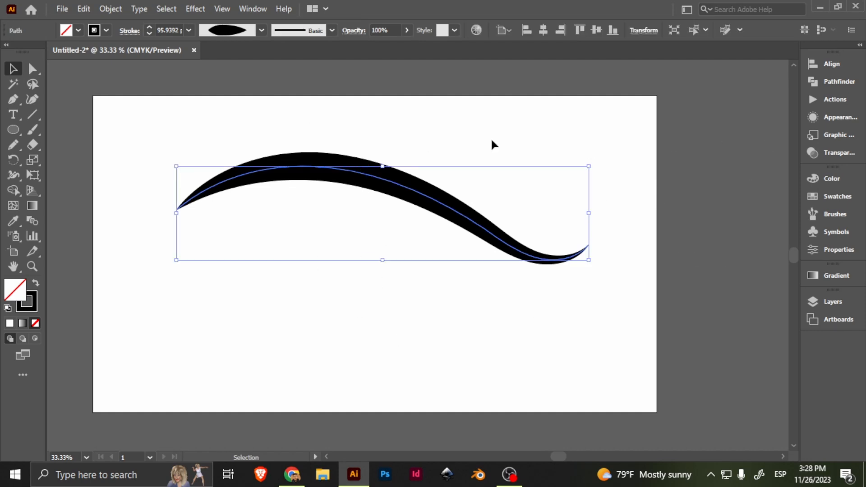
mouse_move(364, 178)
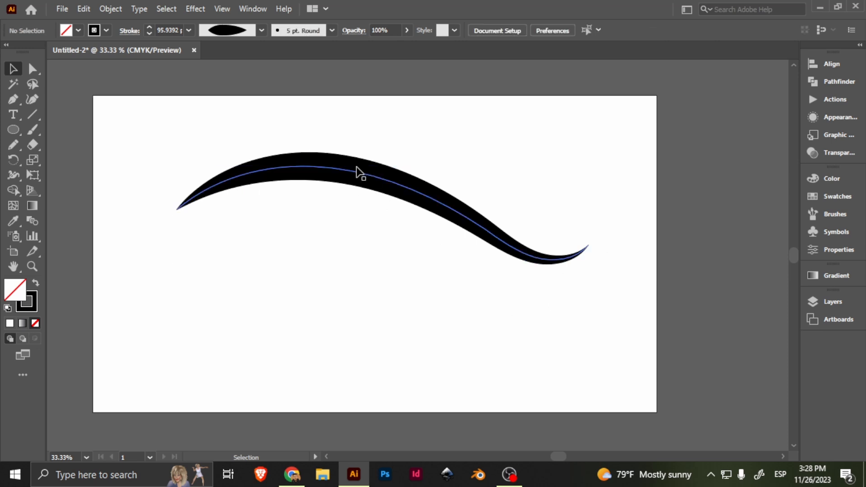
left_click(214, 311)
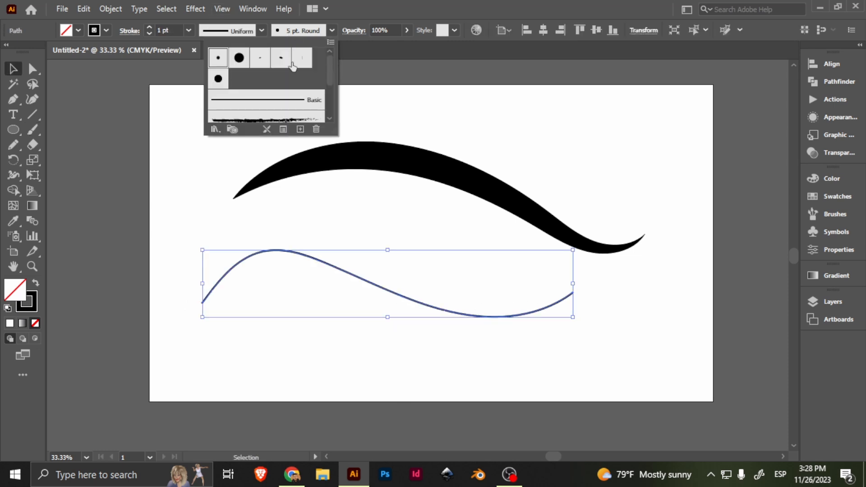
left_click(265, 100)
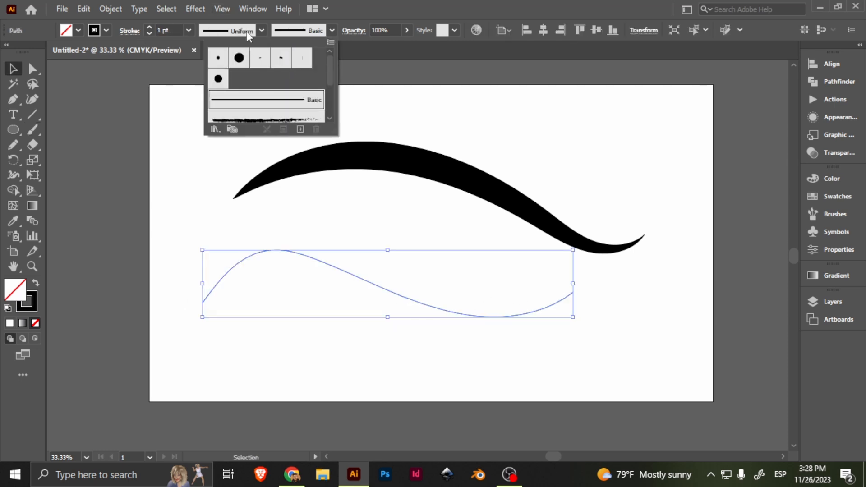
left_click(238, 57)
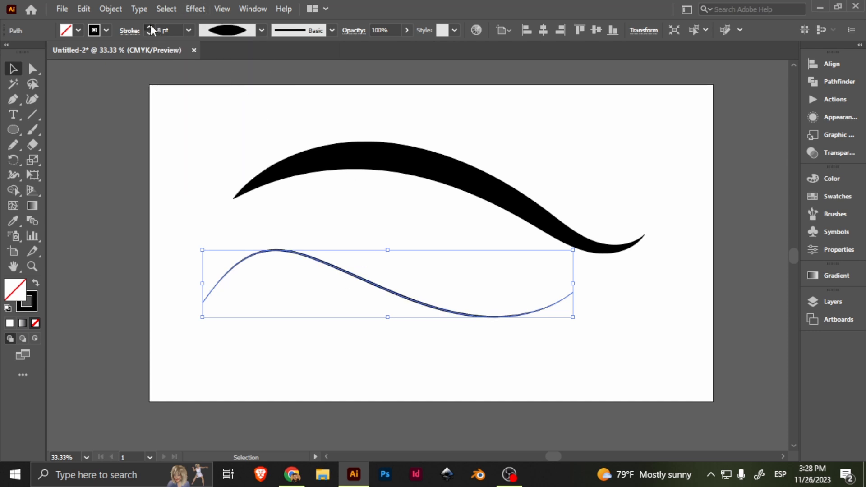
left_click(188, 30)
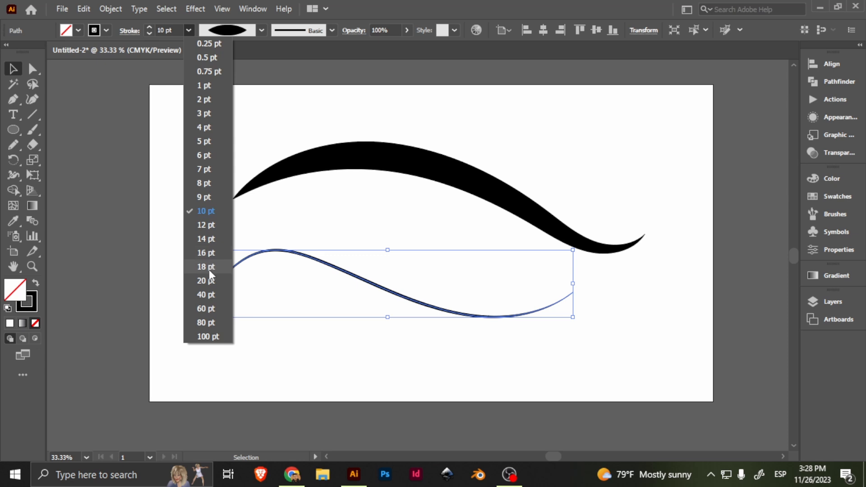
left_click(205, 280)
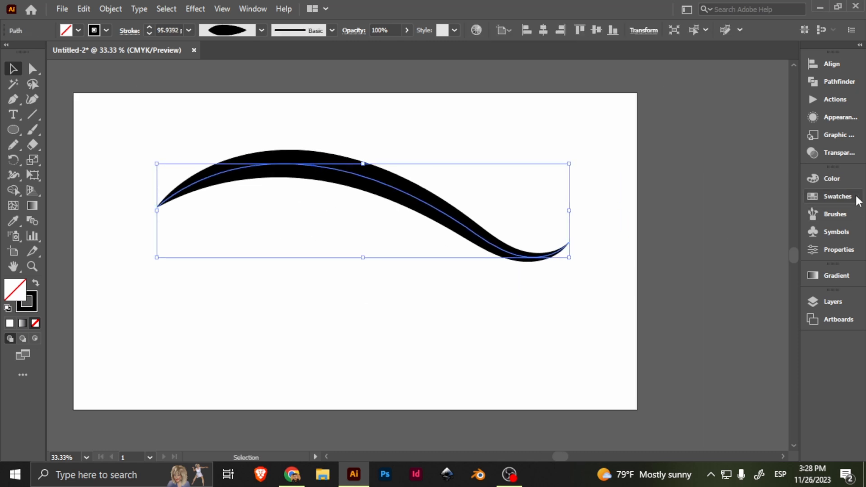
mouse_move(828, 270)
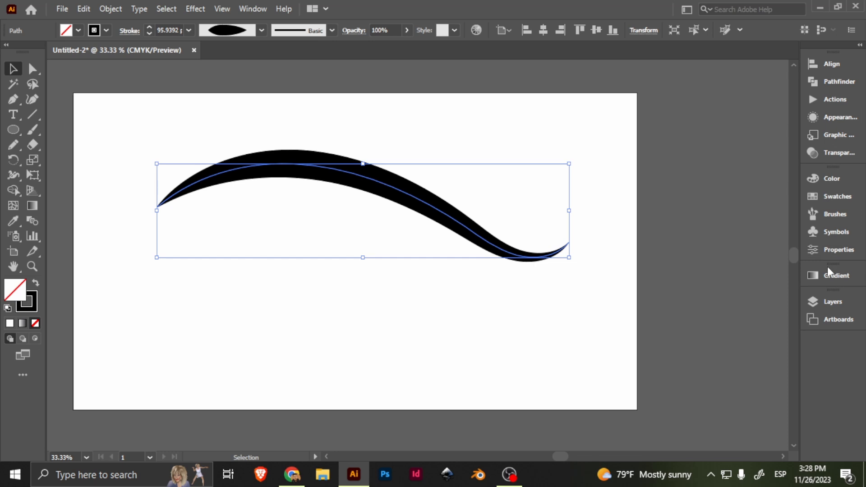
- From the Brushes panel menu, create a New Brush of Pattern Brush type from the eyebrow
left_click(836, 214)
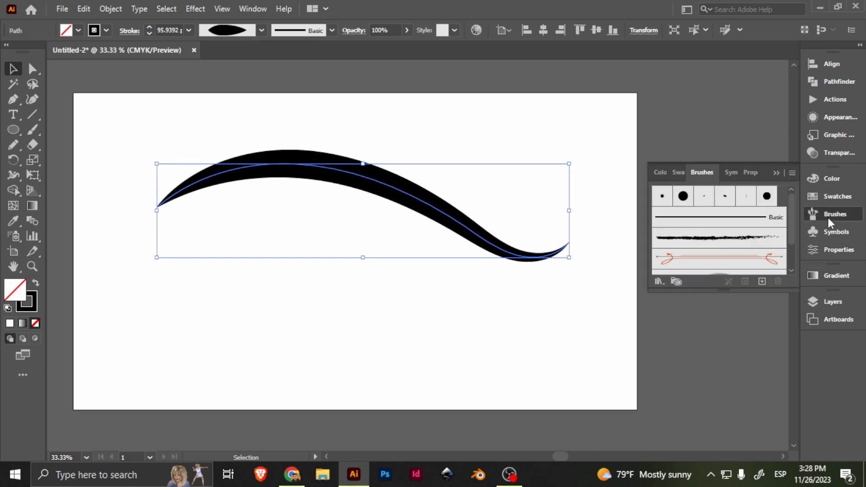
mouse_move(723, 214)
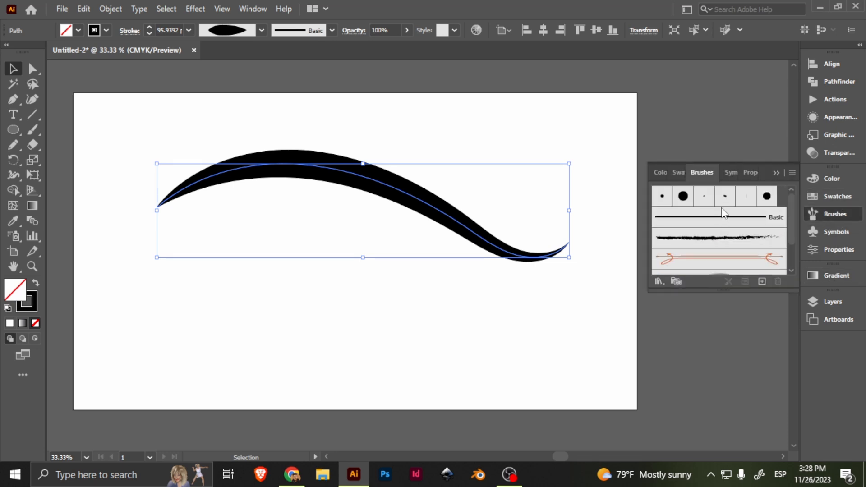
left_click(659, 281)
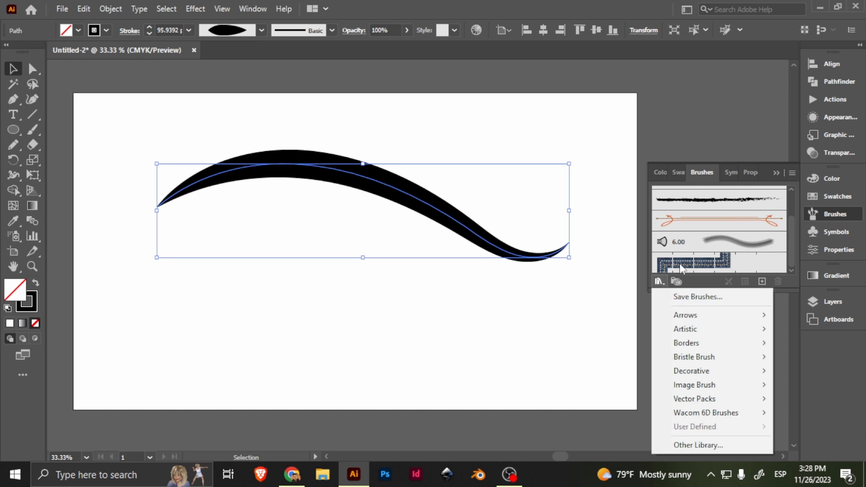
mouse_move(698, 297)
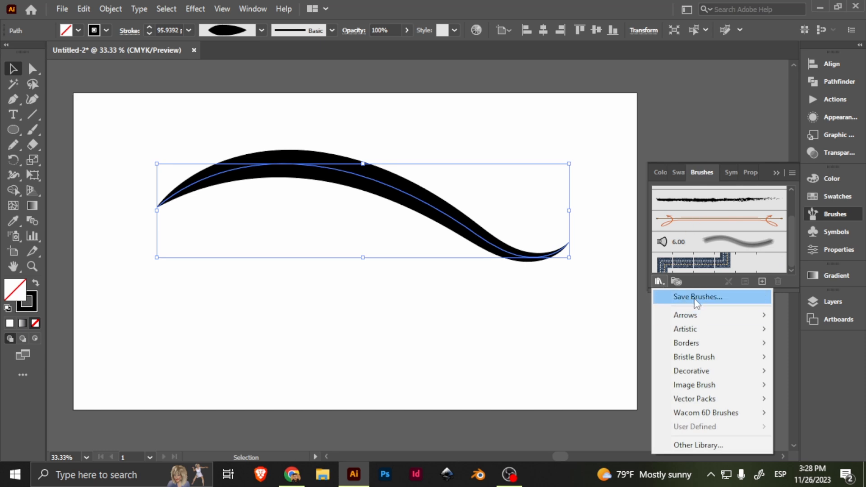
mouse_move(728, 185)
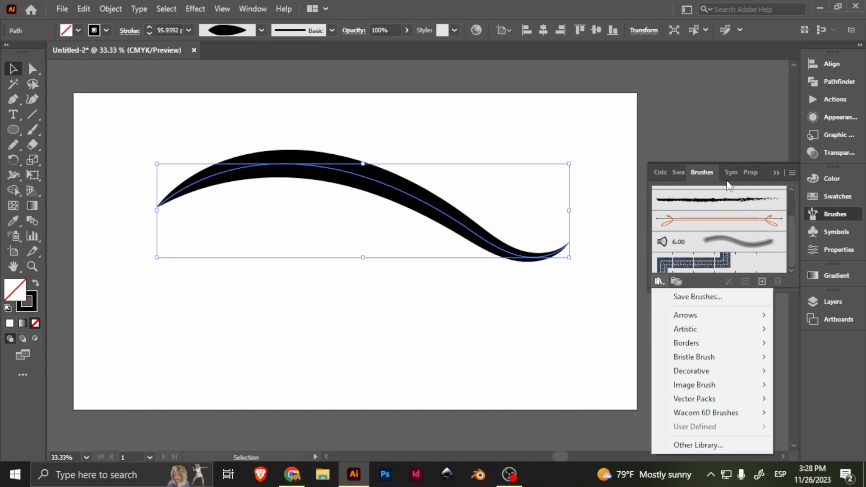
left_click(792, 173)
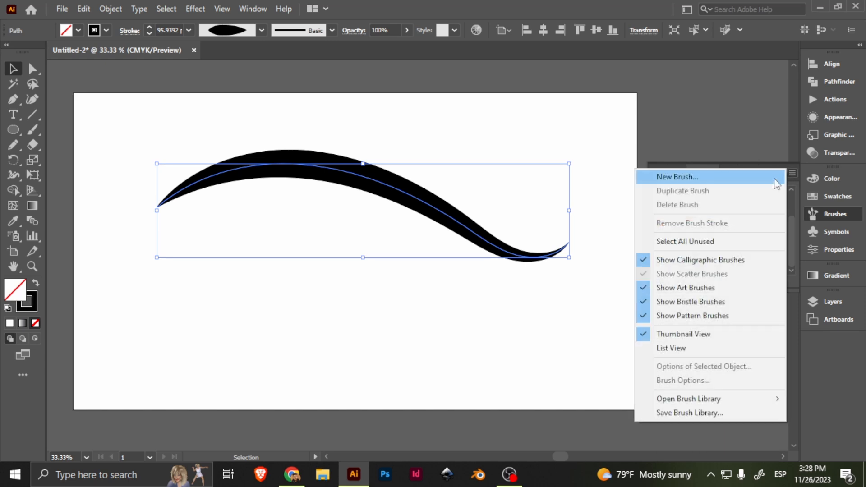
mouse_move(470, 247)
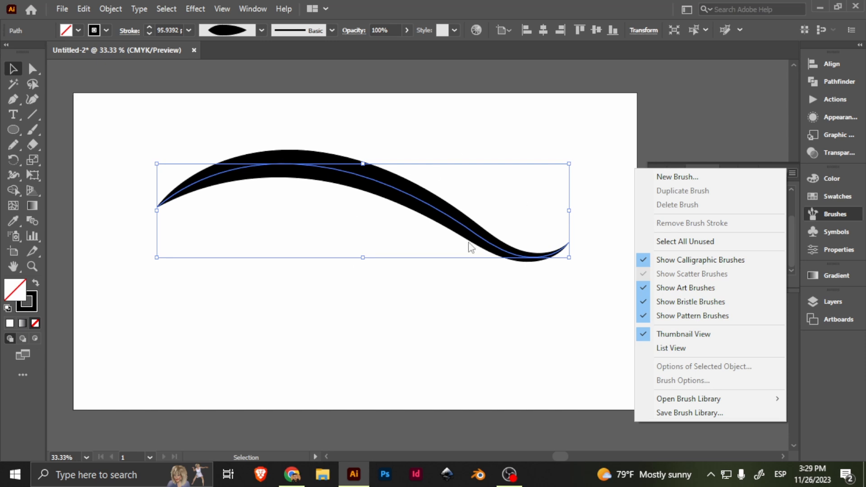
mouse_move(368, 227)
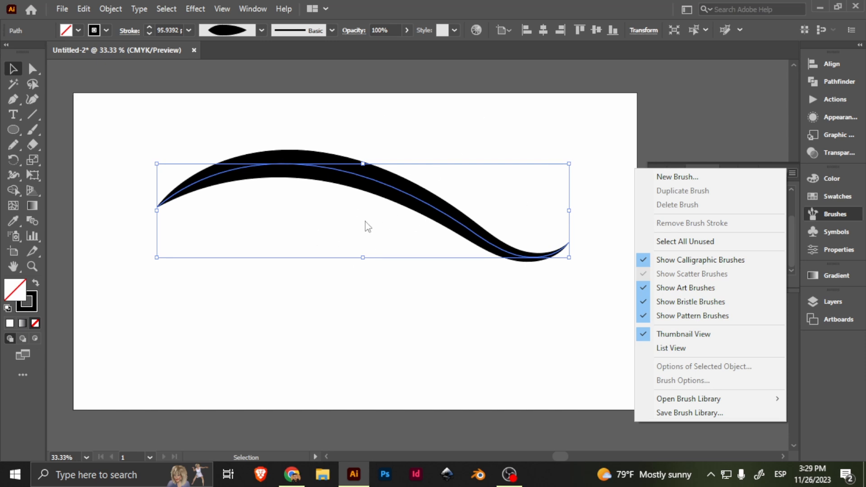
mouse_move(218, 176)
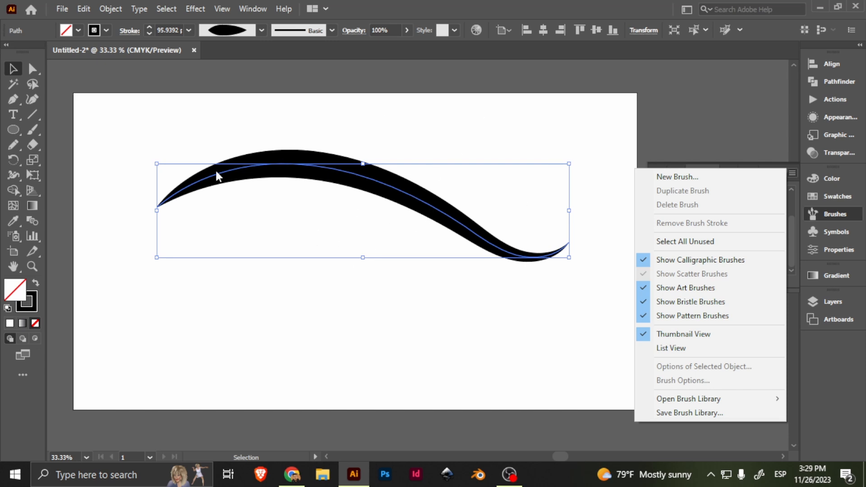
left_click(677, 175)
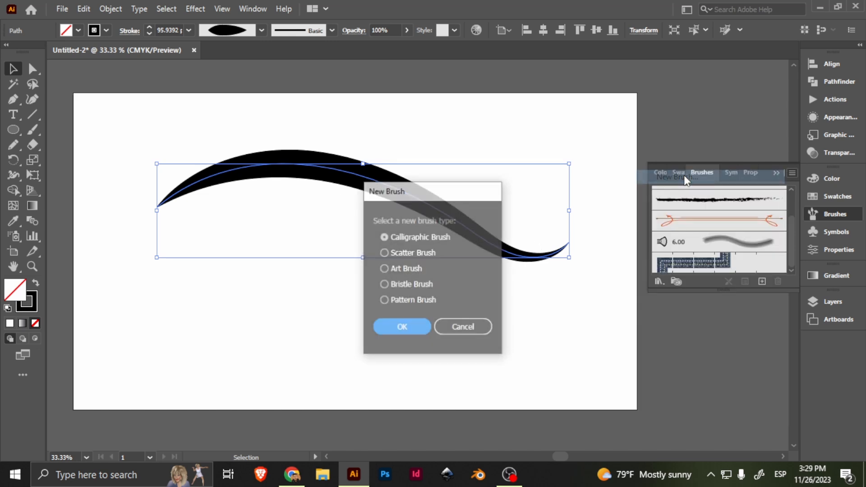
left_click(384, 300)
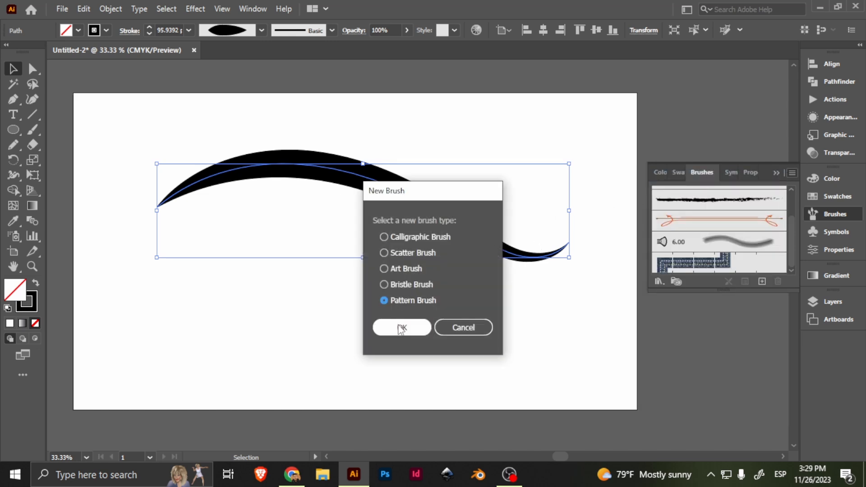
left_click(402, 326)
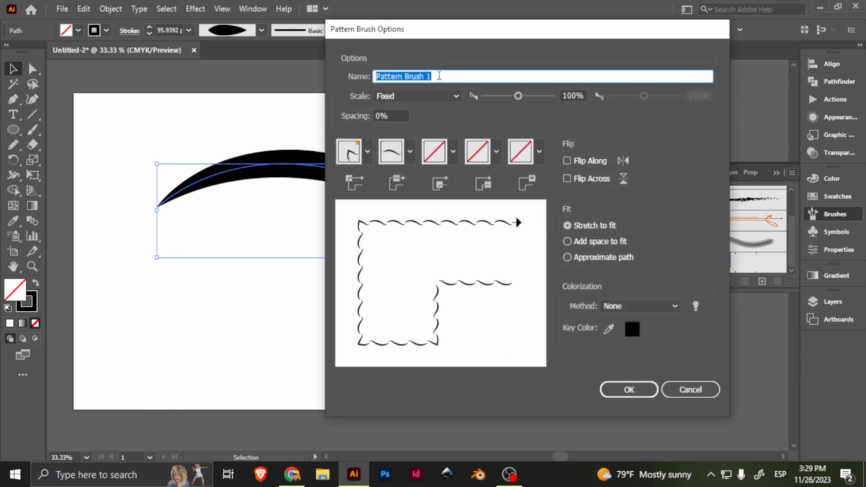
- Name the brush 'eyebrow' and give it an auto-generated outer corner tile
type("eye")
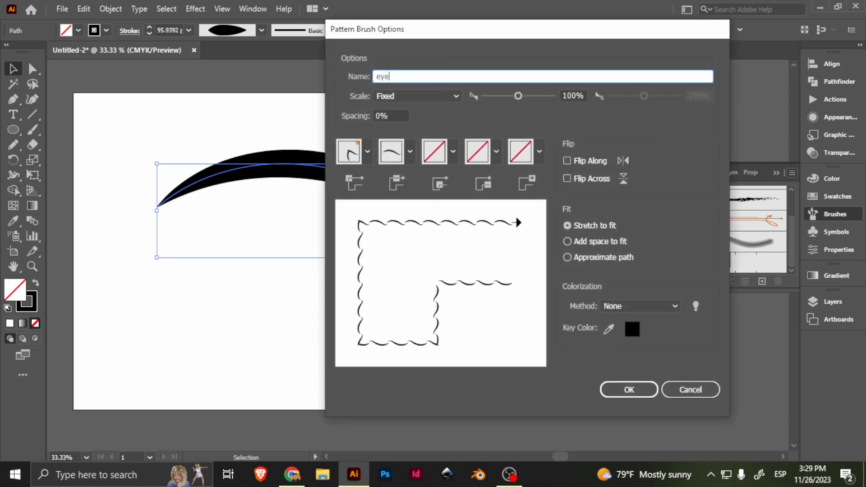
type("brow")
left_click(572, 95)
type("10")
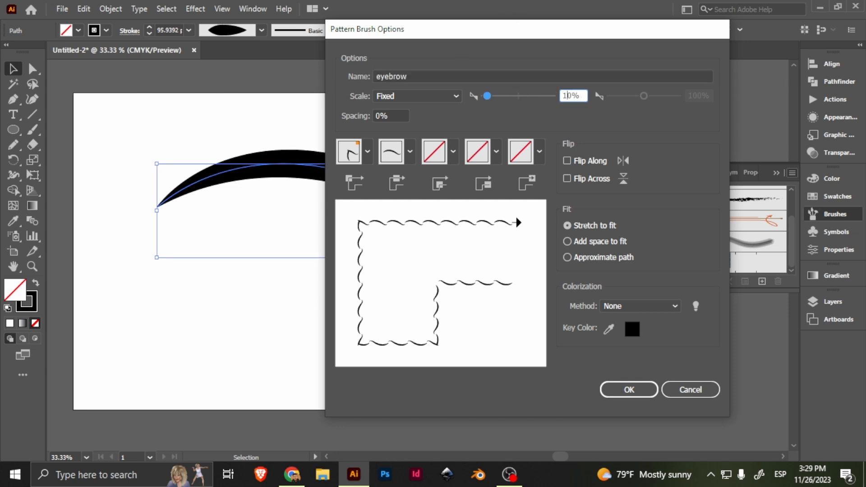
mouse_move(355, 182)
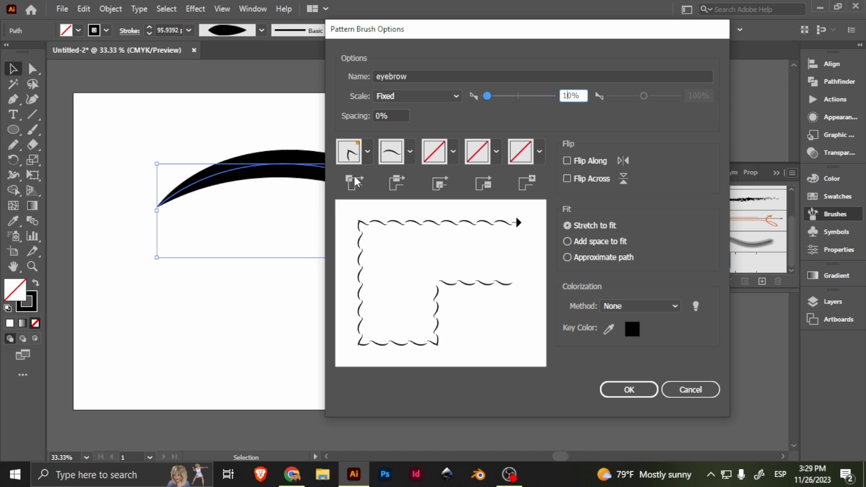
left_click(367, 152)
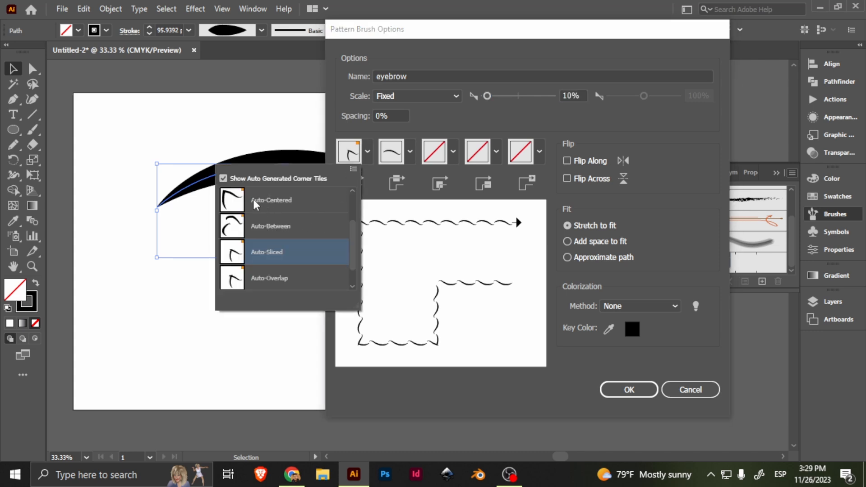
mouse_move(294, 233)
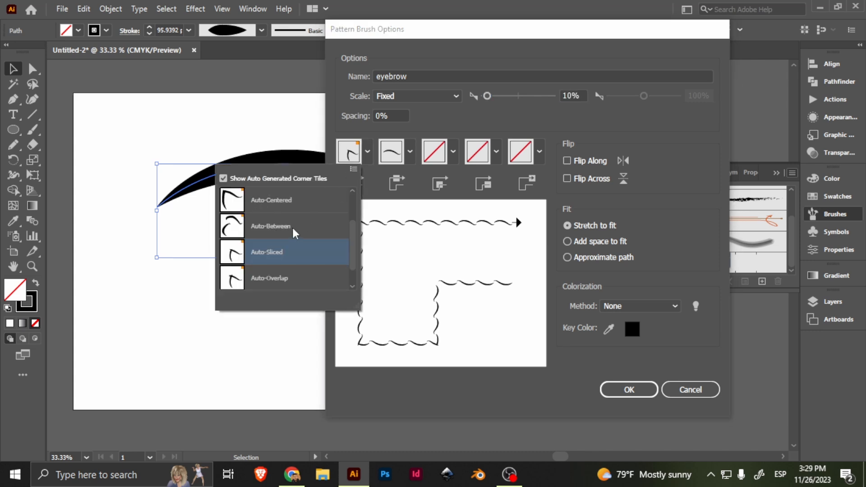
scroll("down", 3)
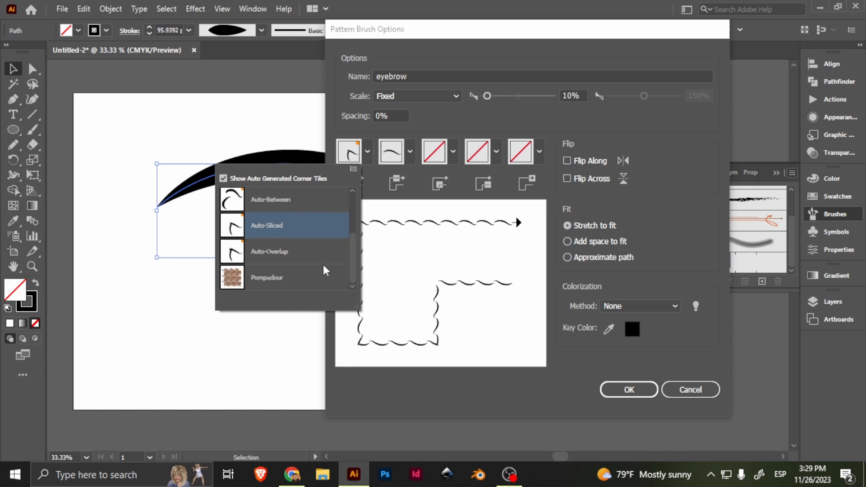
scroll("up", 3)
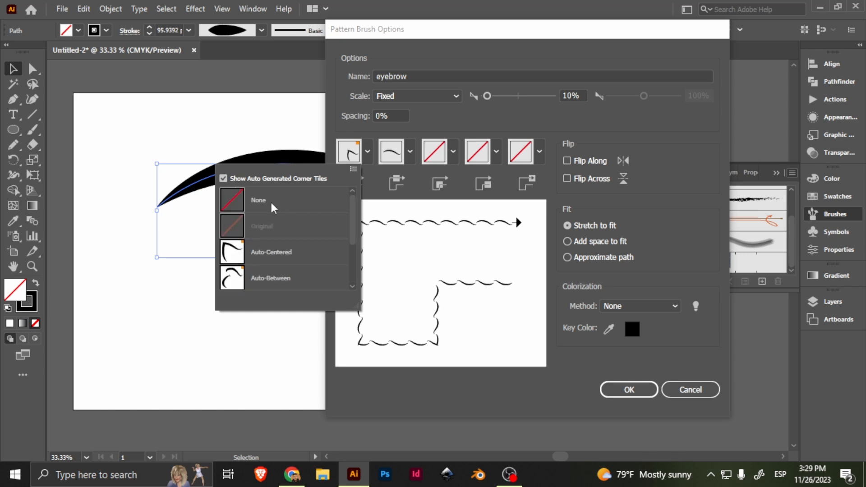
left_click(257, 200)
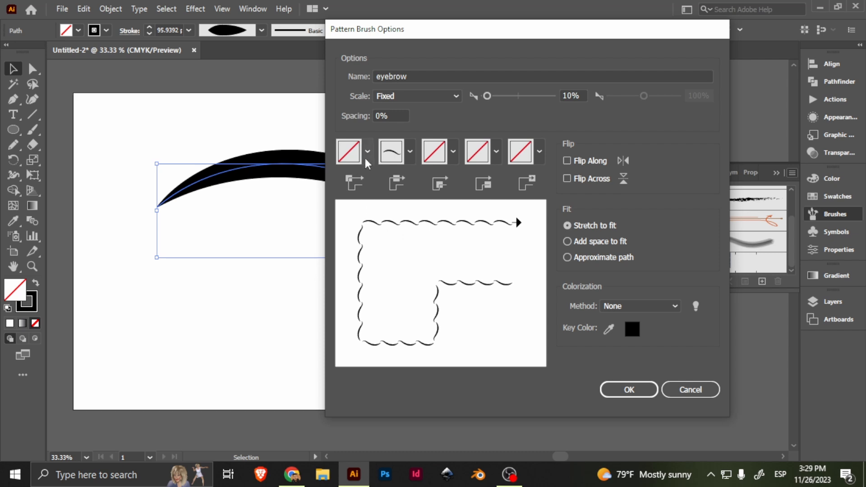
left_click(348, 150)
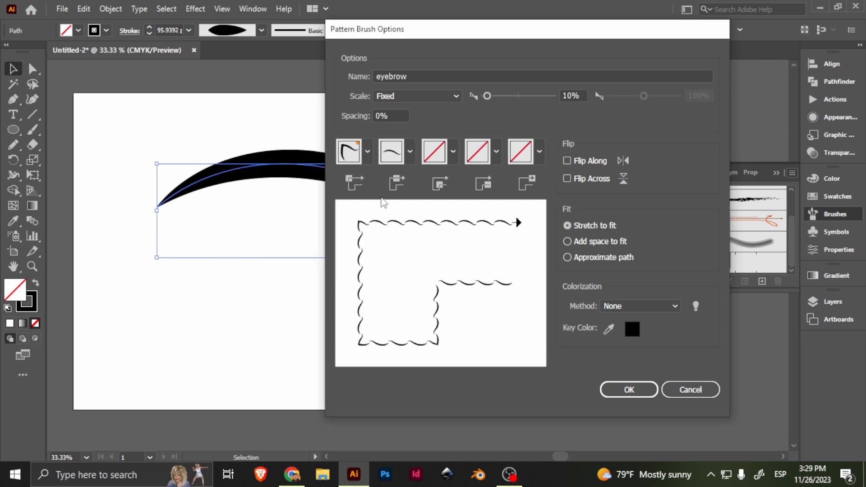
mouse_move(501, 286)
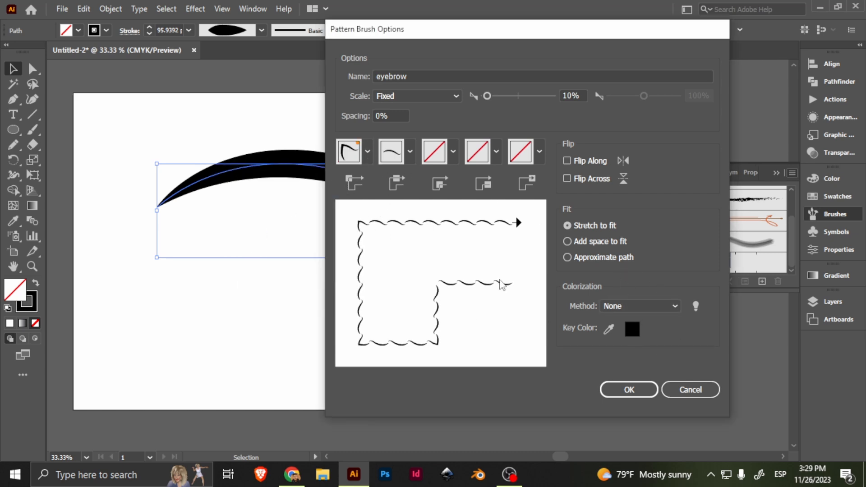
- Set Colorization Method to Tints and Shades and create the eyebrow brush
left_click(640, 306)
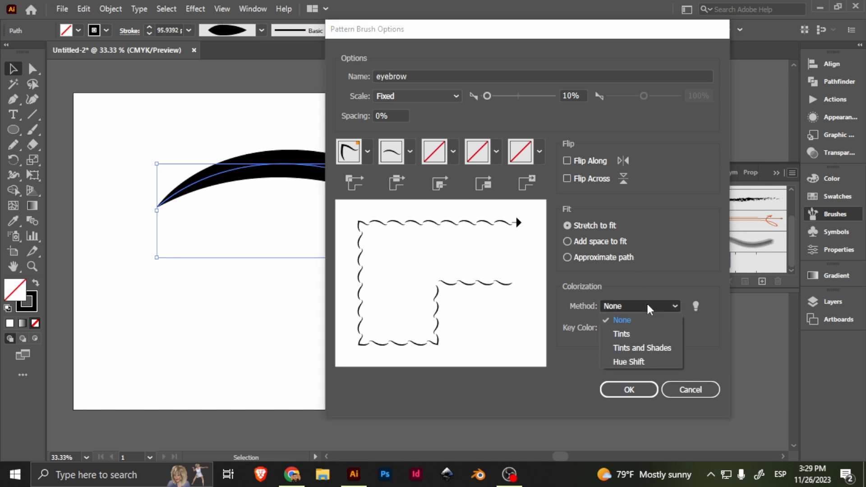
left_click(641, 348)
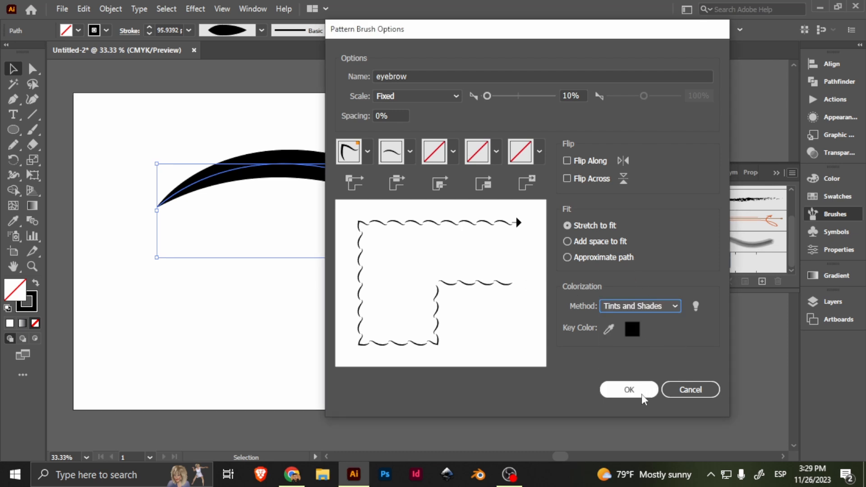
left_click(628, 390)
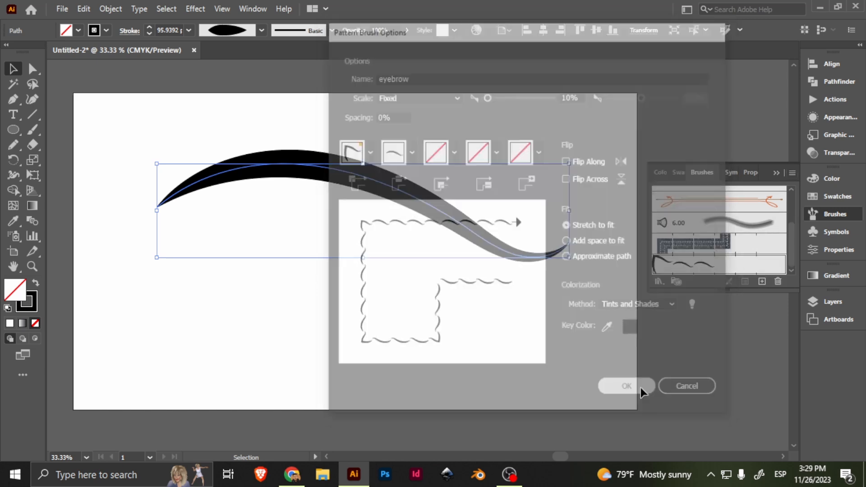
- Stroke the lower wavy path with the eyebrow brush and adjust its weight to 8 pt
left_click(625, 385)
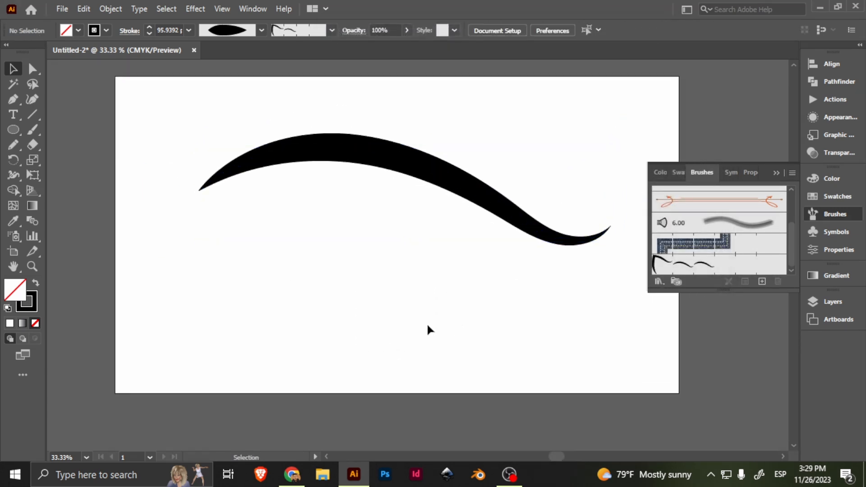
left_click(33, 129)
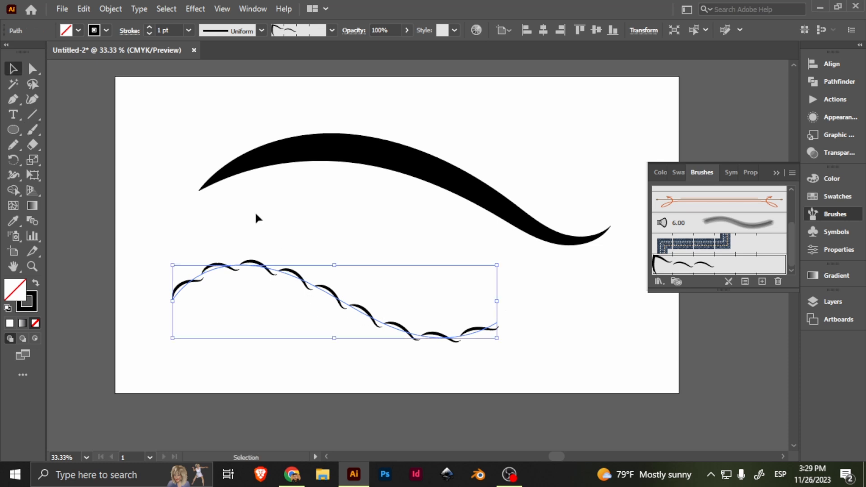
mouse_move(151, 31)
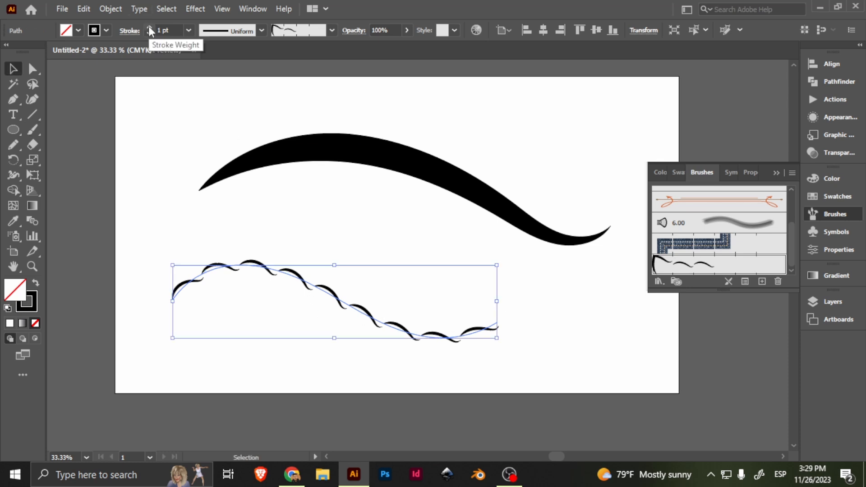
left_click(151, 28)
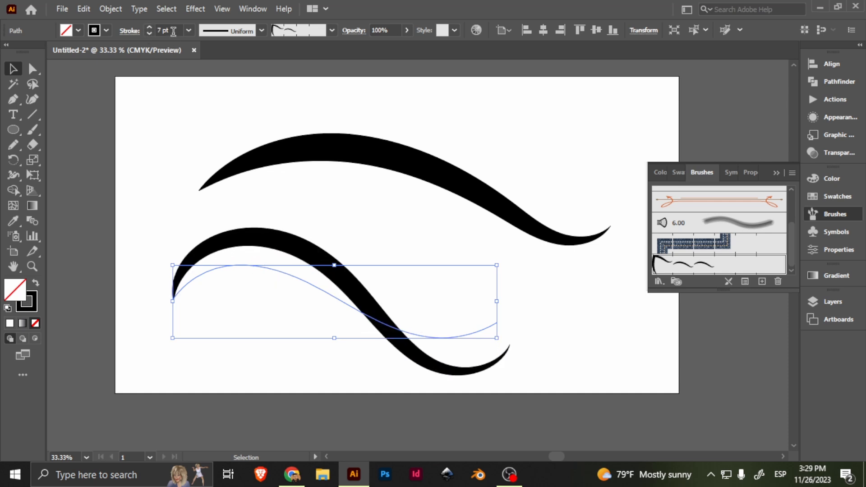
left_click(147, 34)
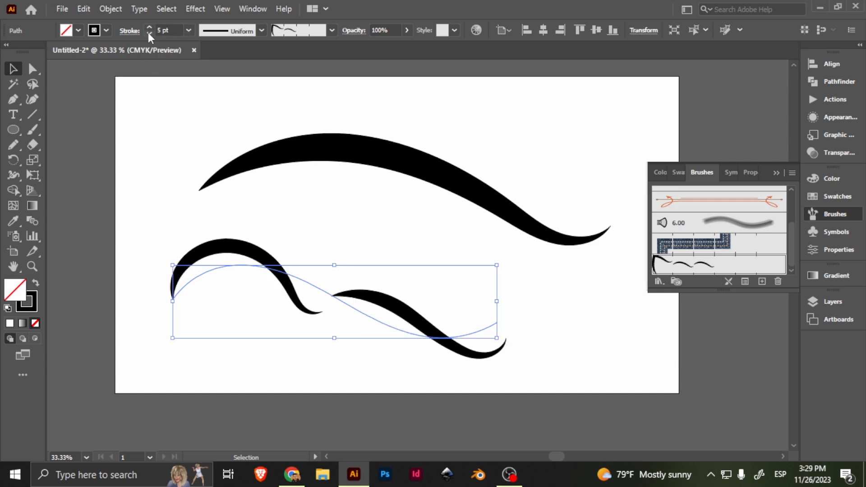
left_click(149, 28)
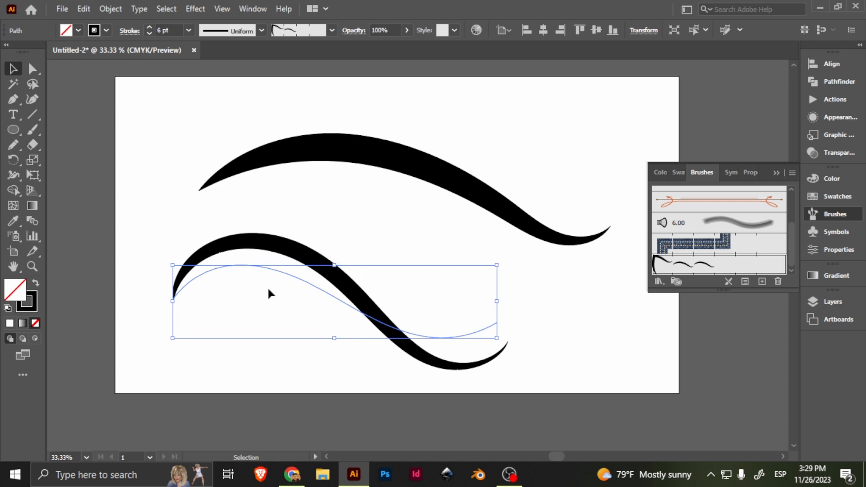
left_click(149, 34)
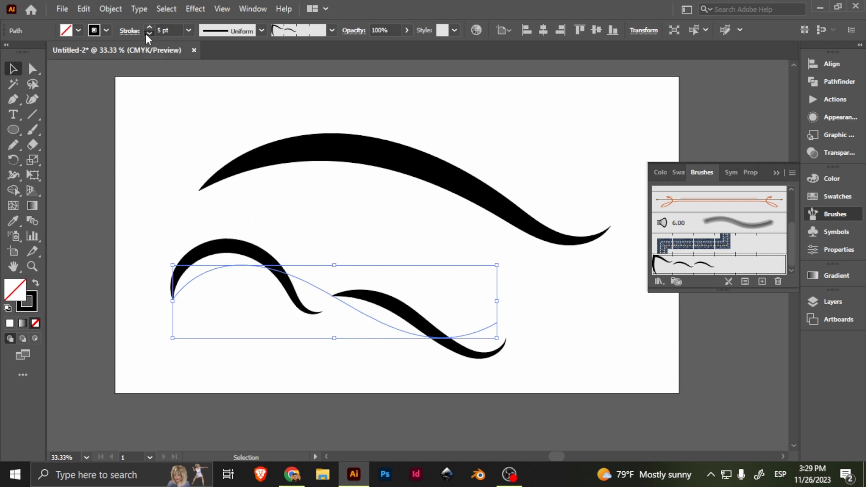
left_click(148, 27)
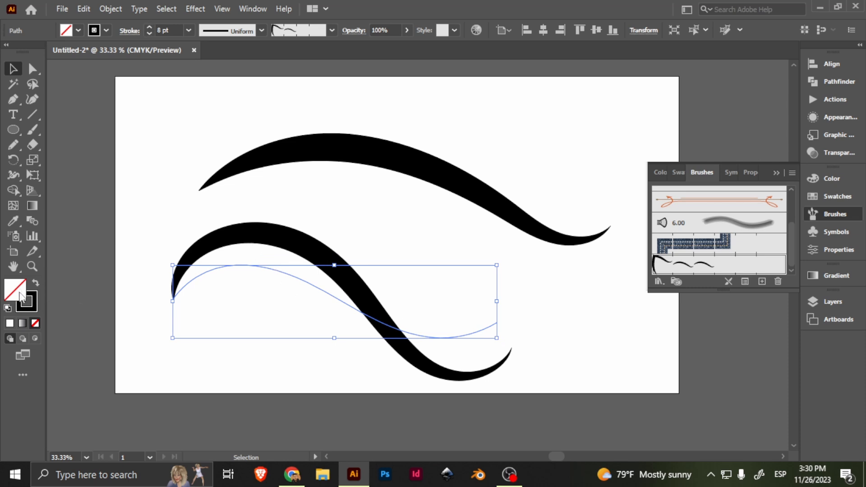
- Set the stroke colour to red FF0000 in the Color Picker
double_click(15, 287)
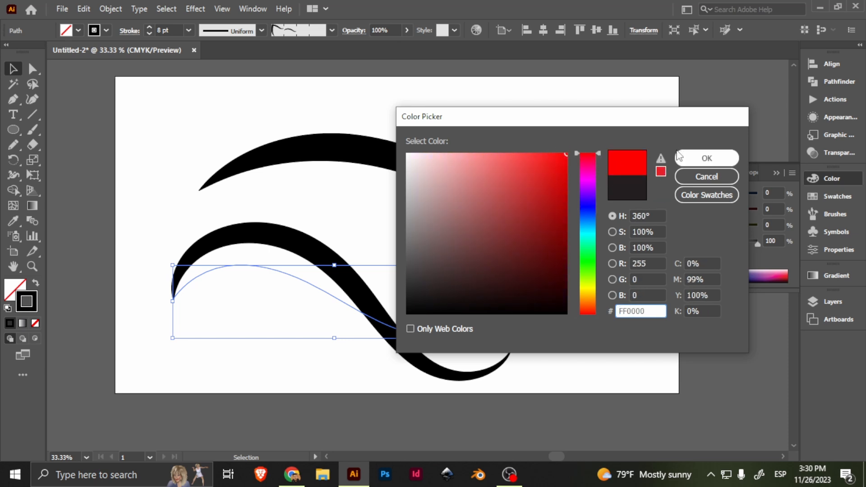
left_click(705, 159)
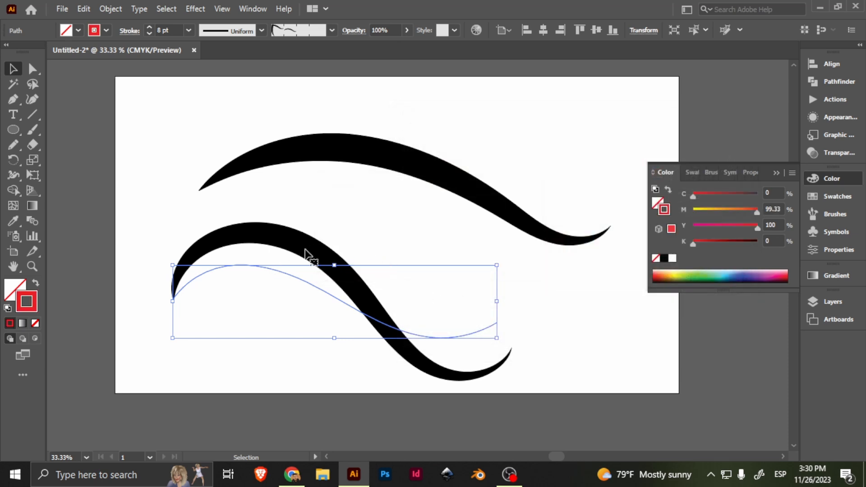
mouse_move(149, 94)
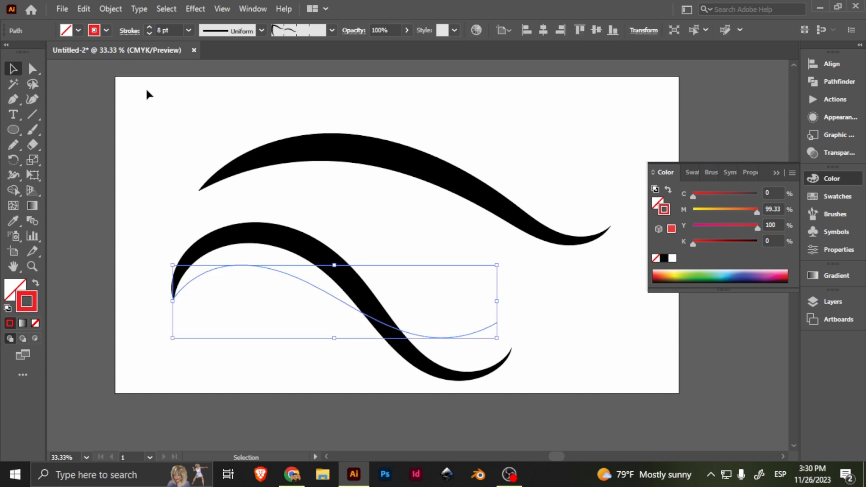
mouse_move(431, 328)
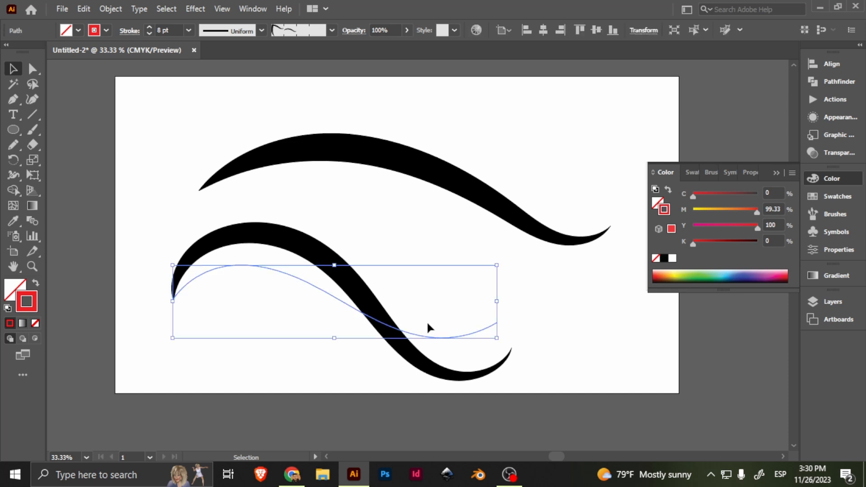
mouse_move(832, 234)
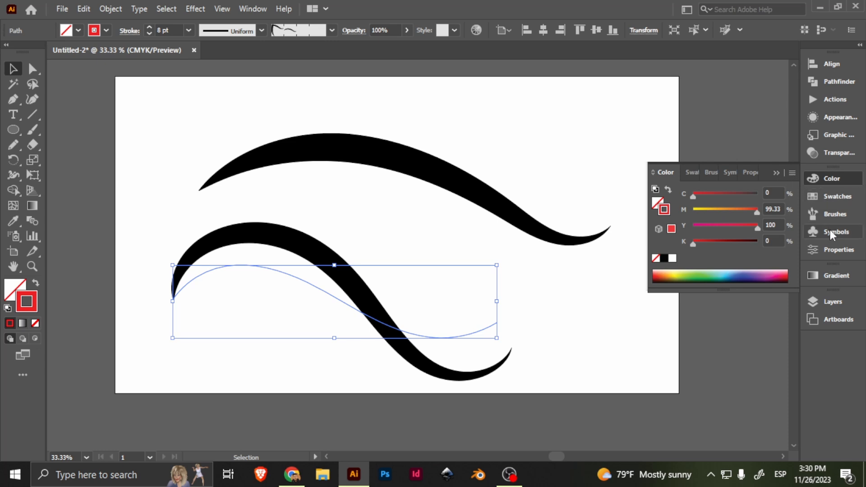
- Reconfirm the eyebrow brush settings and apply the changes to existing strokes
left_click(711, 171)
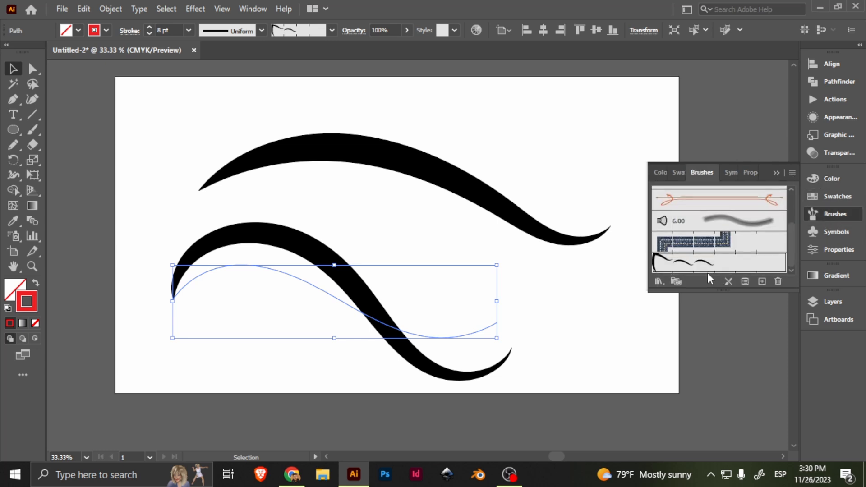
double_click(719, 263)
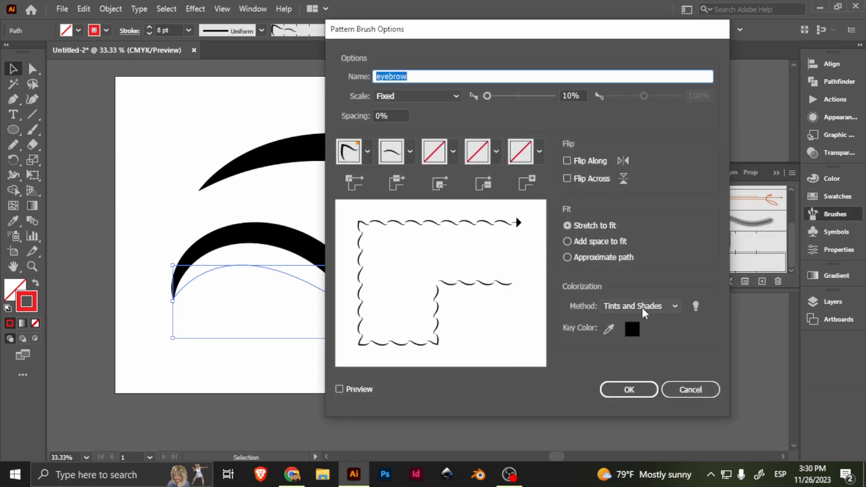
left_click(628, 390)
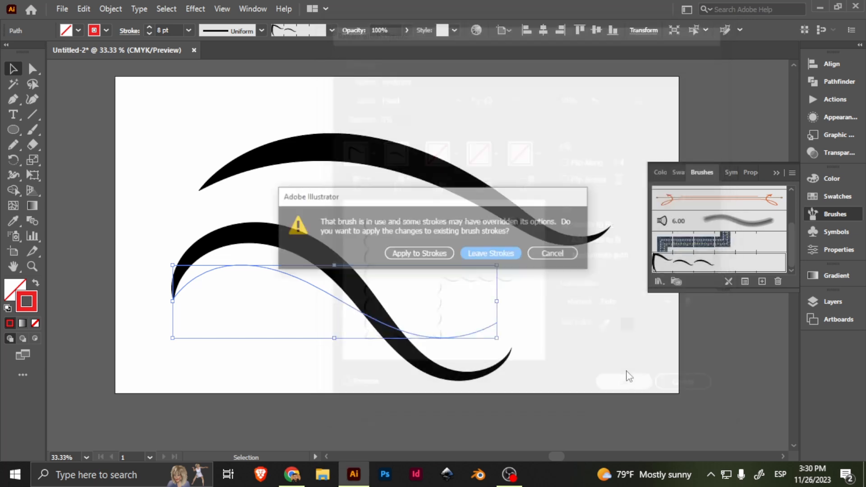
left_click(419, 253)
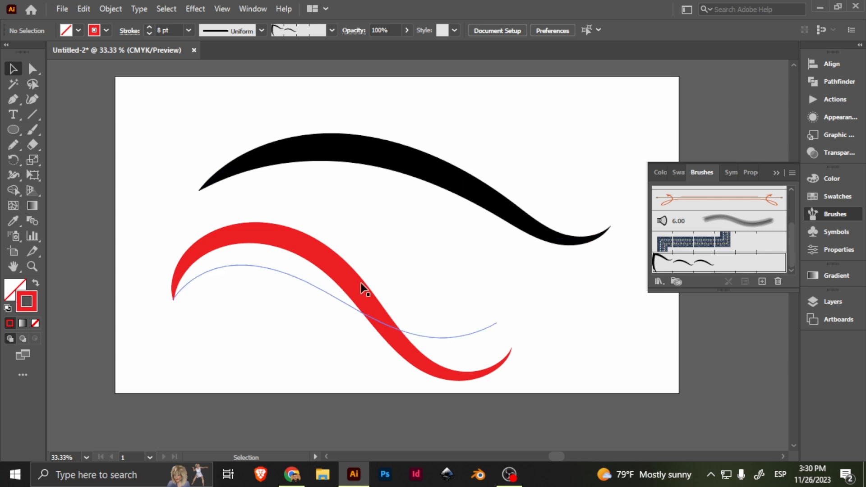
- Select both eyebrow swashes and delete them, leaving the artboard empty
left_click(315, 188)
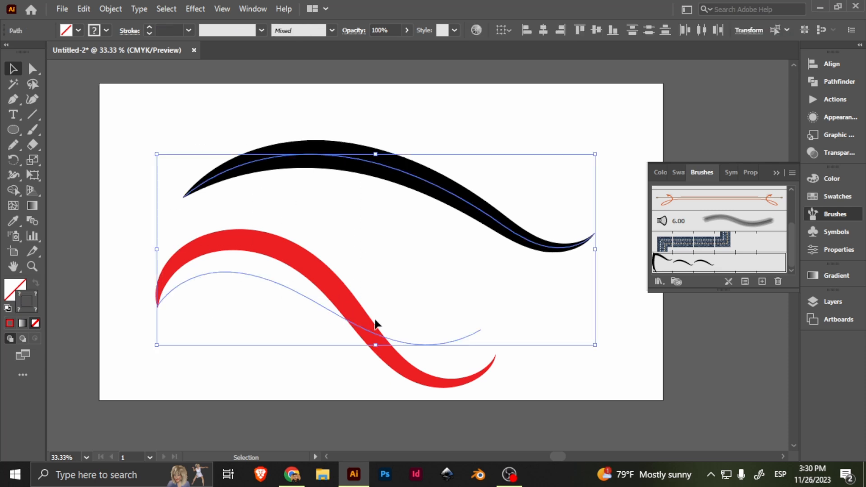
key("Delete")
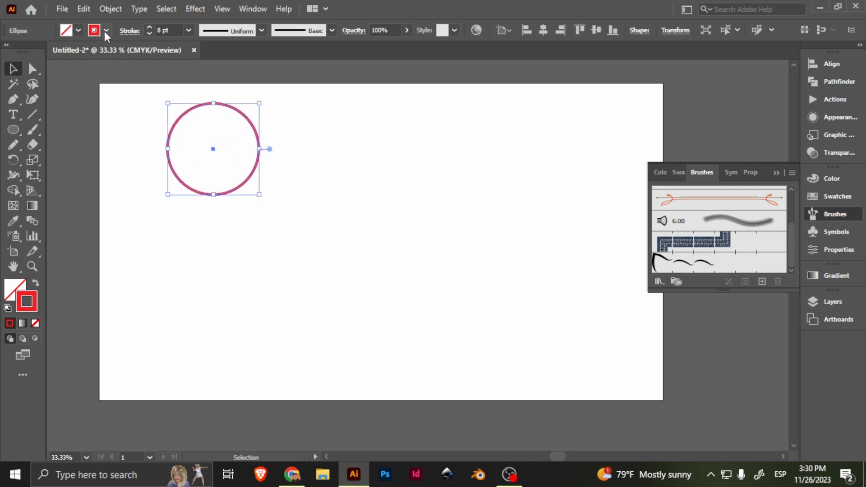
- Give the circle a near-black 231F20 stroke via the Color Picker
left_click(105, 30)
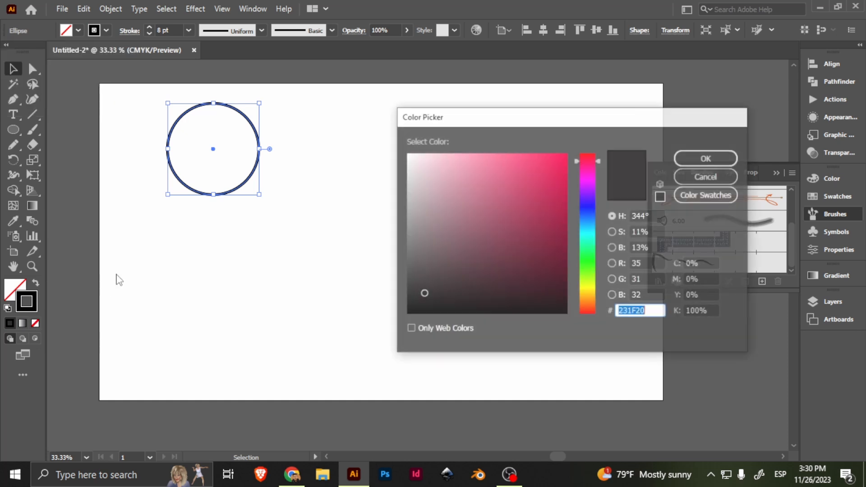
left_click(490, 277)
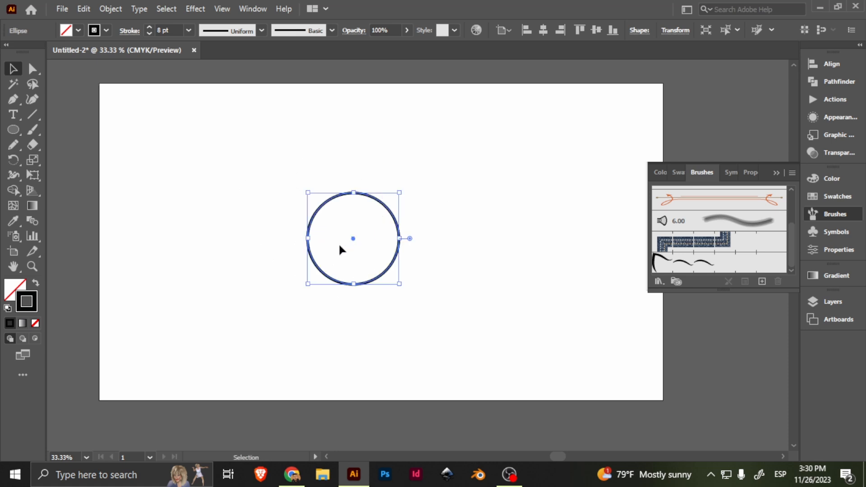
right_click(354, 238)
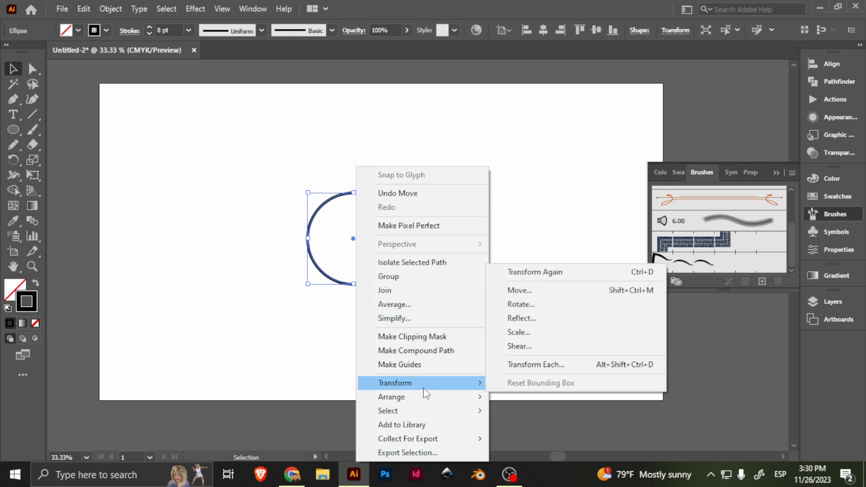
mouse_move(431, 428)
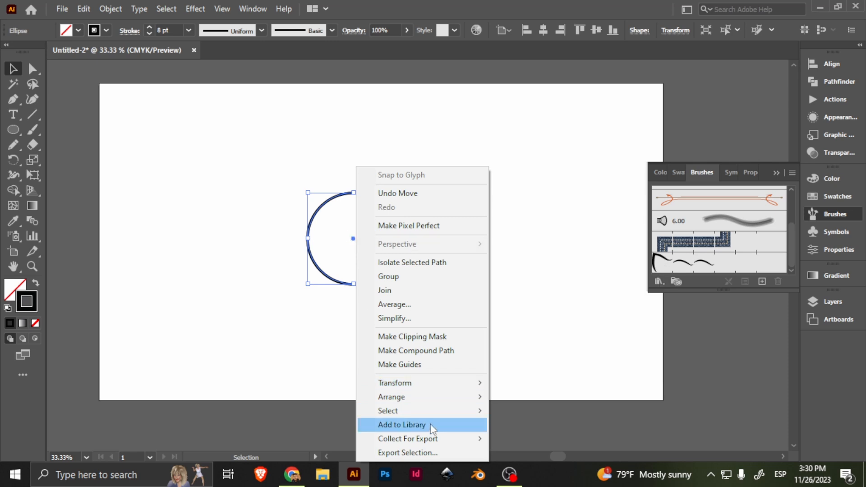
mouse_move(395, 383)
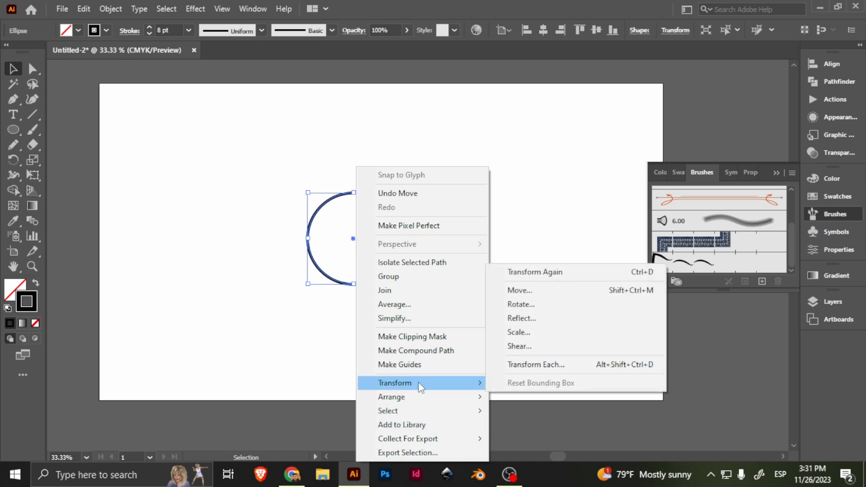
left_click(521, 304)
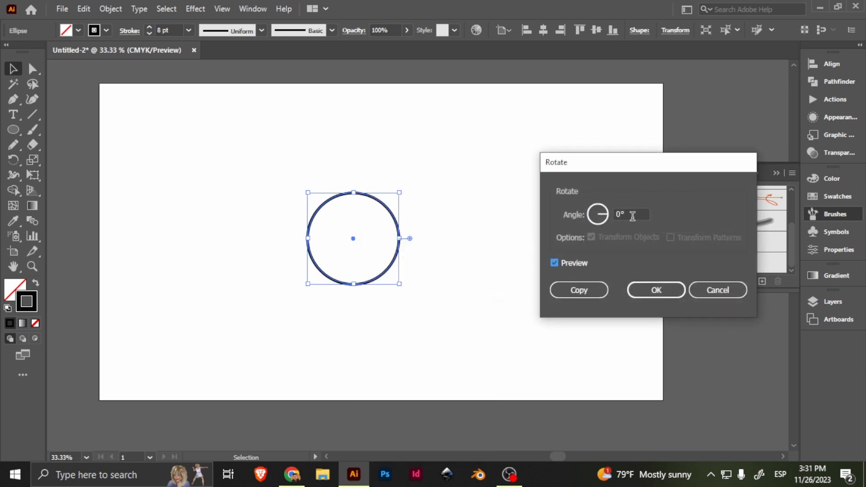
type("45")
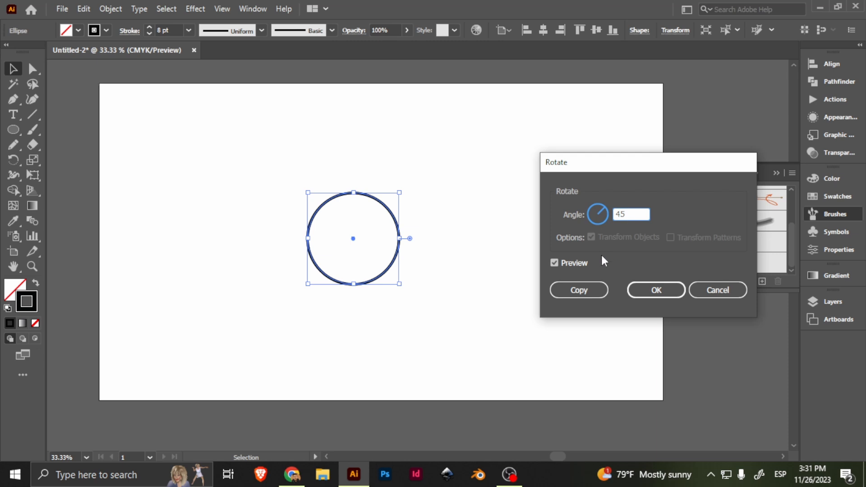
left_click(554, 263)
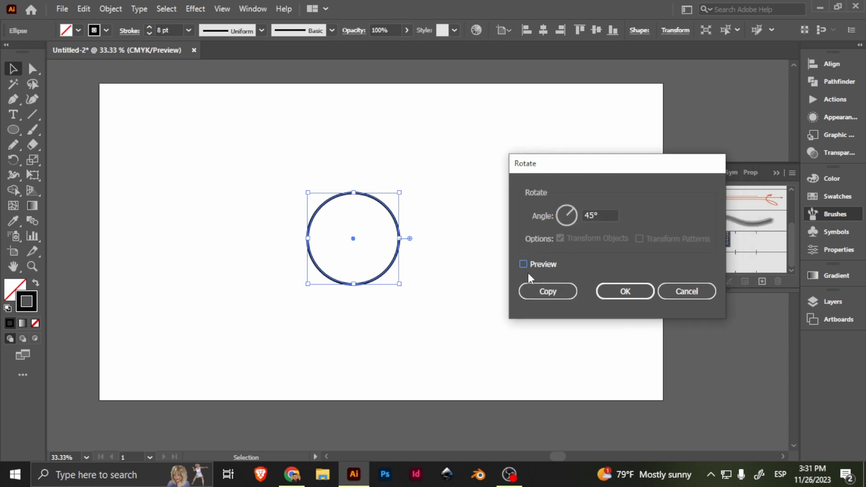
mouse_move(539, 282)
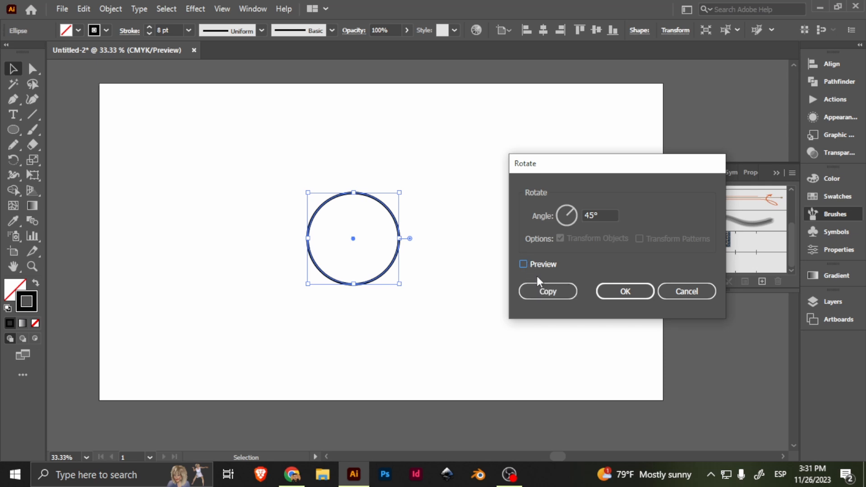
left_click(687, 291)
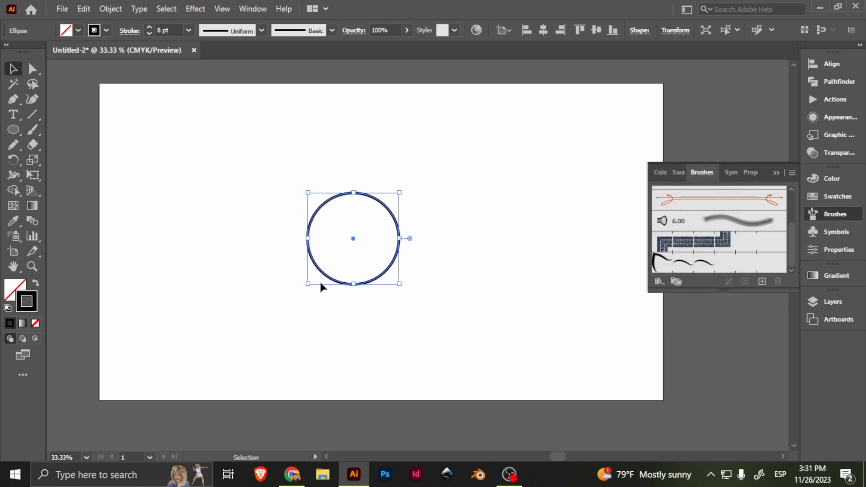
- With the Rotate tool, pivot just above the circle's centre and copy it at 45°
left_click(14, 159)
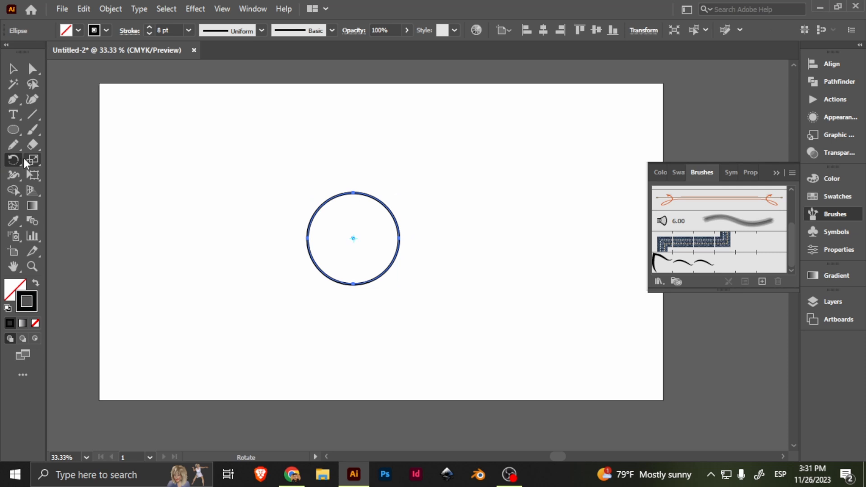
key("r")
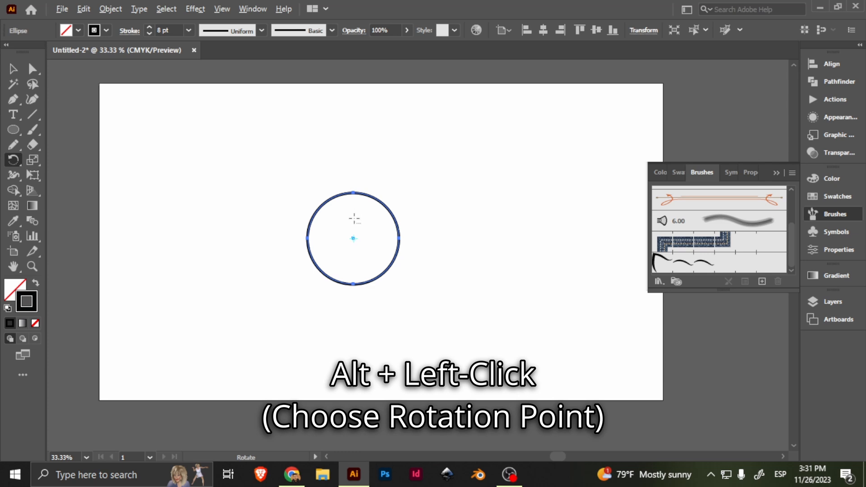
left_click(353, 220)
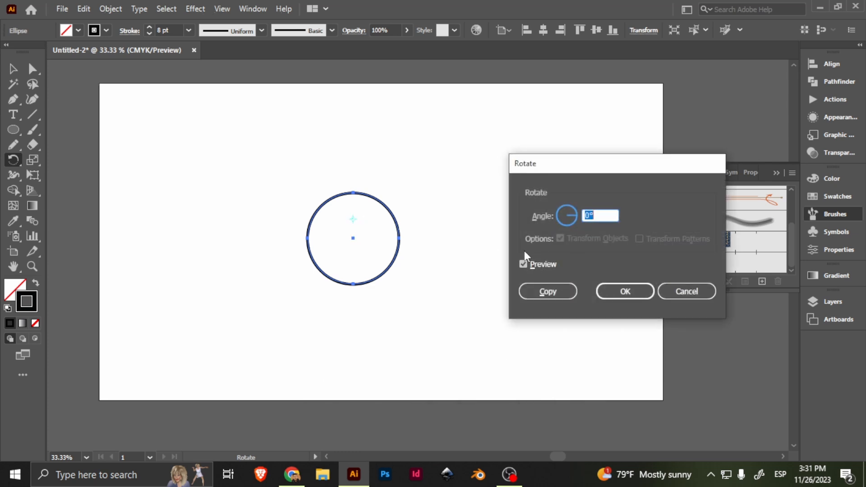
mouse_move(387, 252)
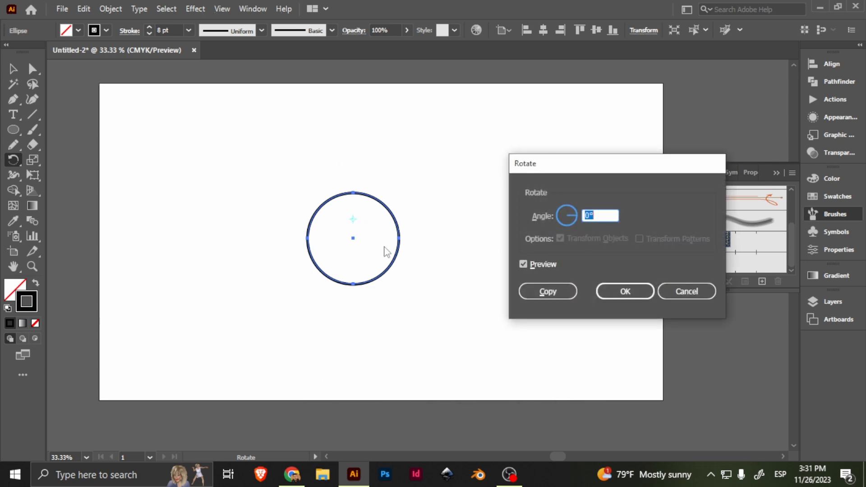
left_click(523, 264)
type("45")
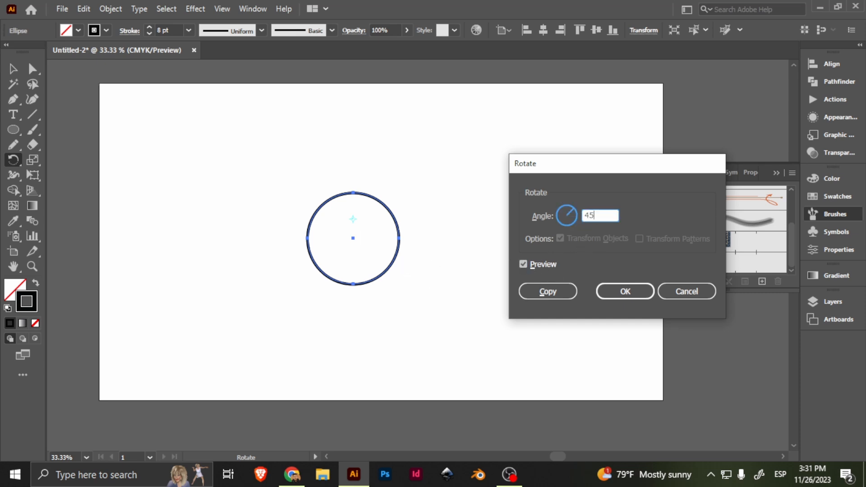
left_click(523, 264)
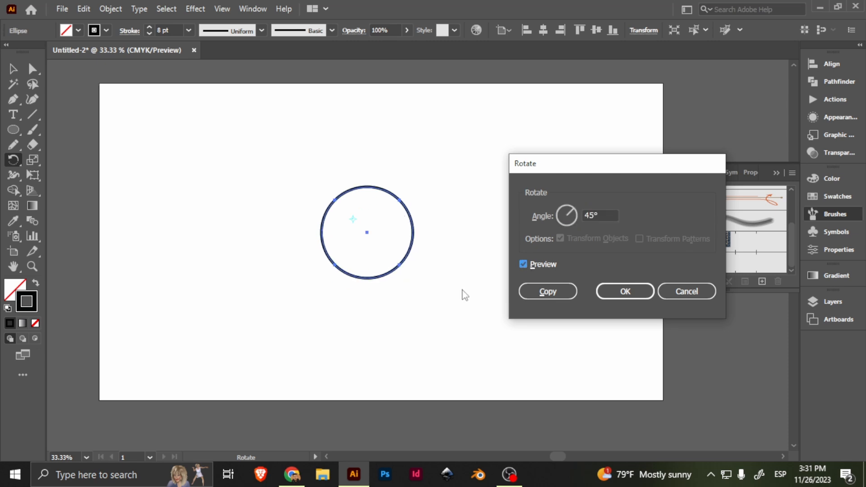
left_click(546, 291)
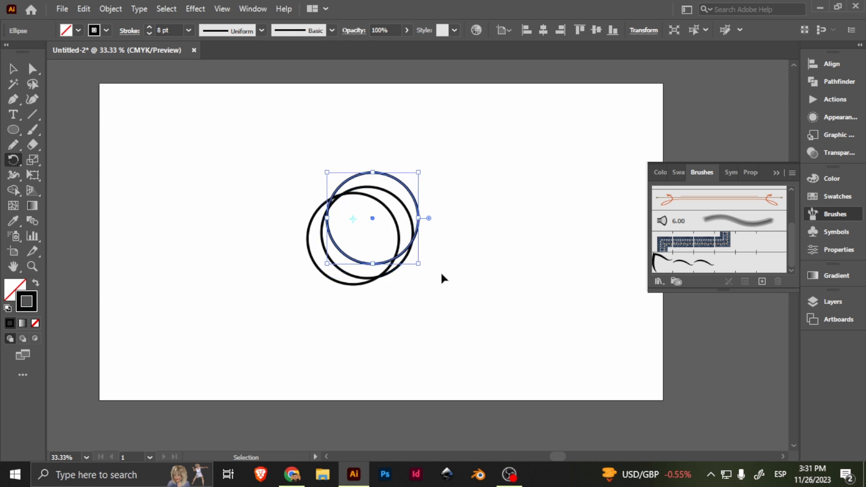
- Repeat the 45° rotated copy with Ctrl+D until the circle rosette is complete, then deselect
key("ctrl+d")
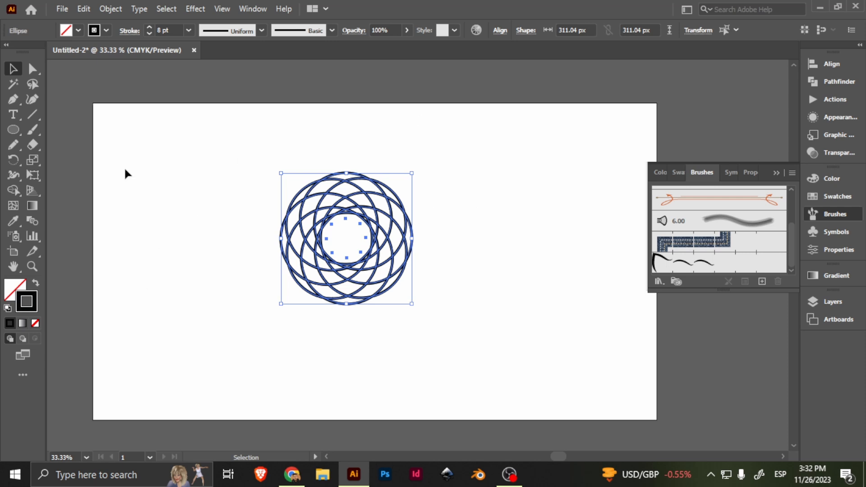
left_click(481, 219)
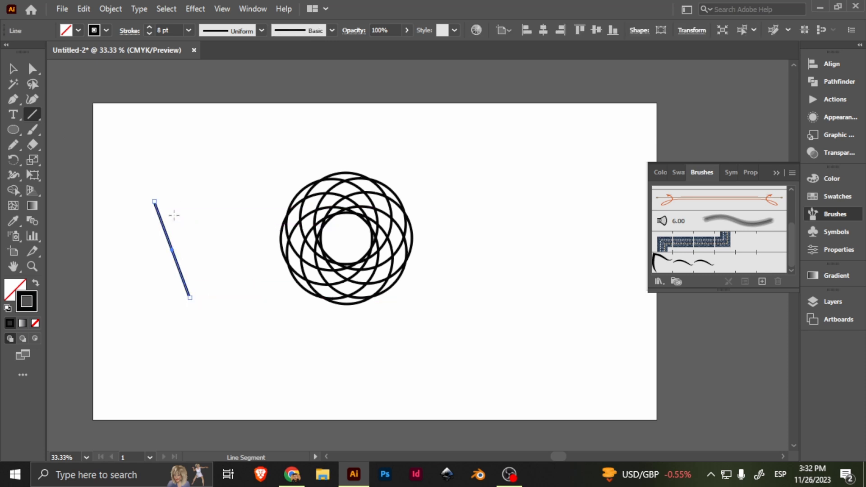
- Rotate-copy the slanted line 45° about a pivot and repeat into a star of crossing lines
left_click(14, 160)
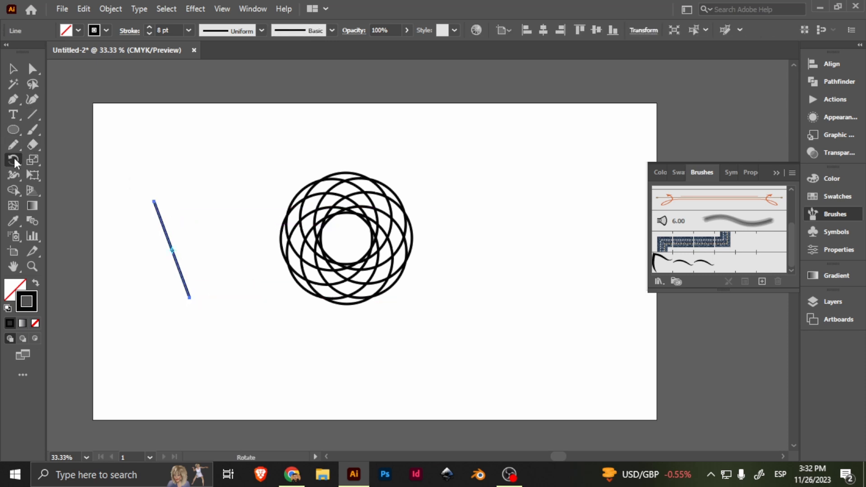
mouse_move(14, 161)
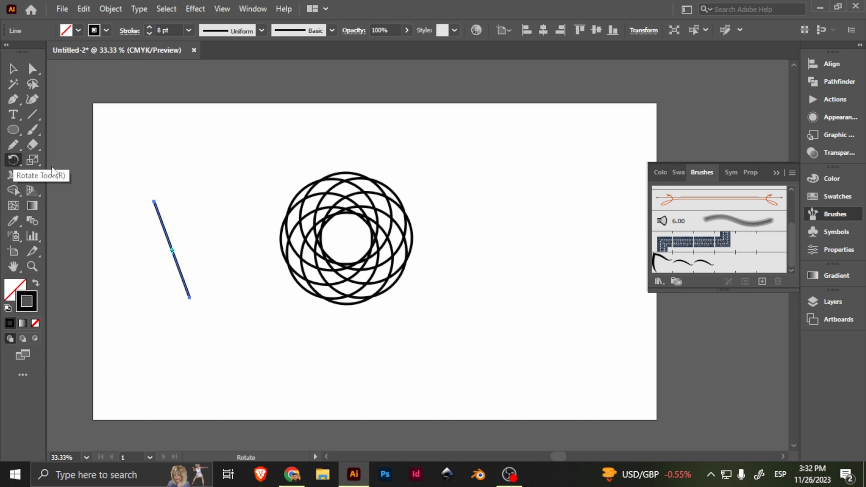
mouse_move(172, 233)
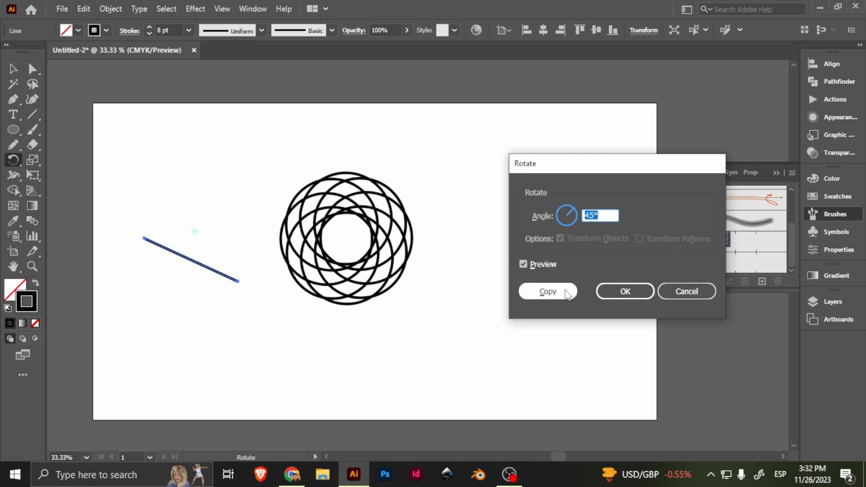
mouse_move(545, 276)
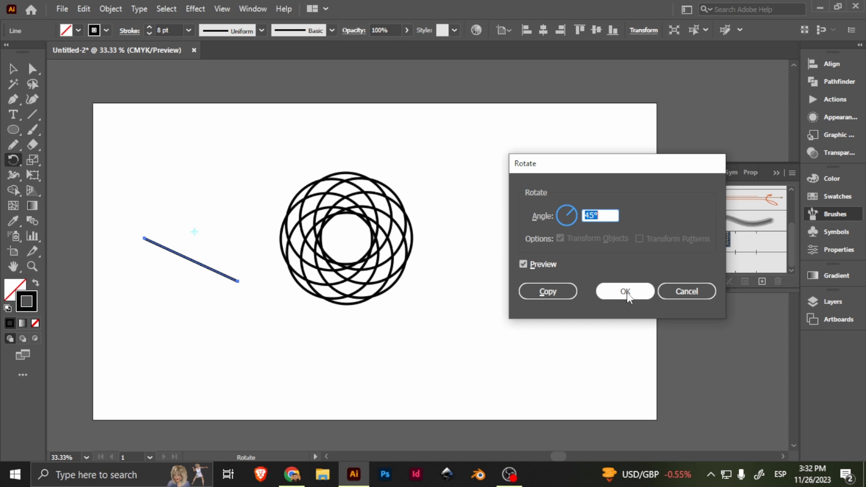
left_click(624, 292)
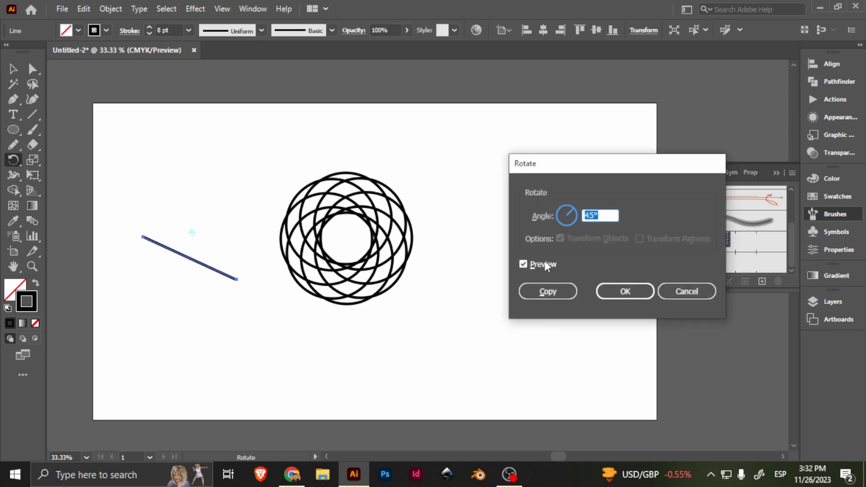
left_click(547, 291)
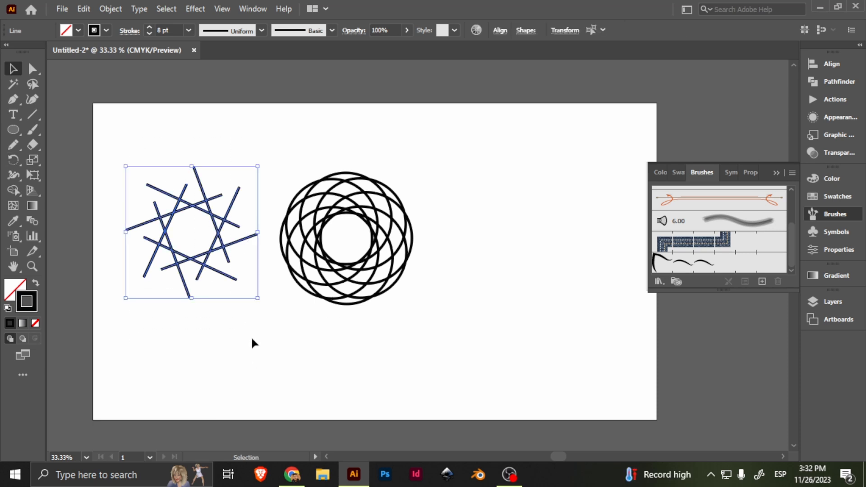
- Apply the eyebrow pattern brush to the star's lines, then deselect
left_click(719, 261)
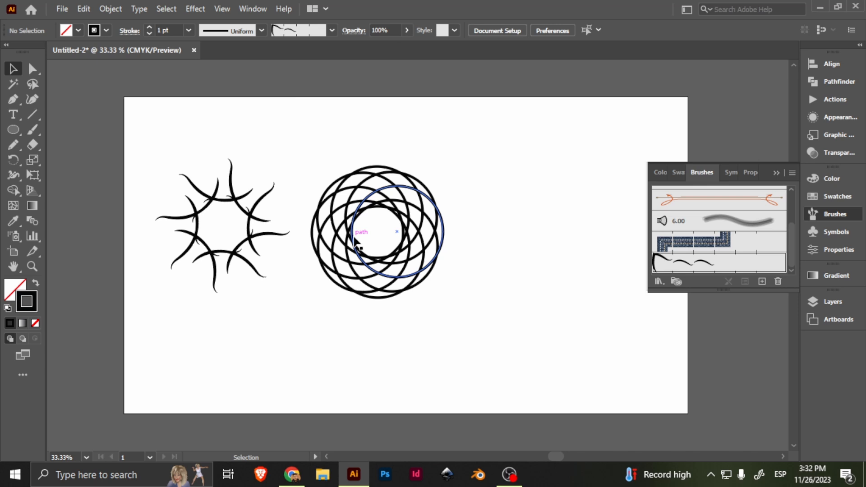
left_click(505, 379)
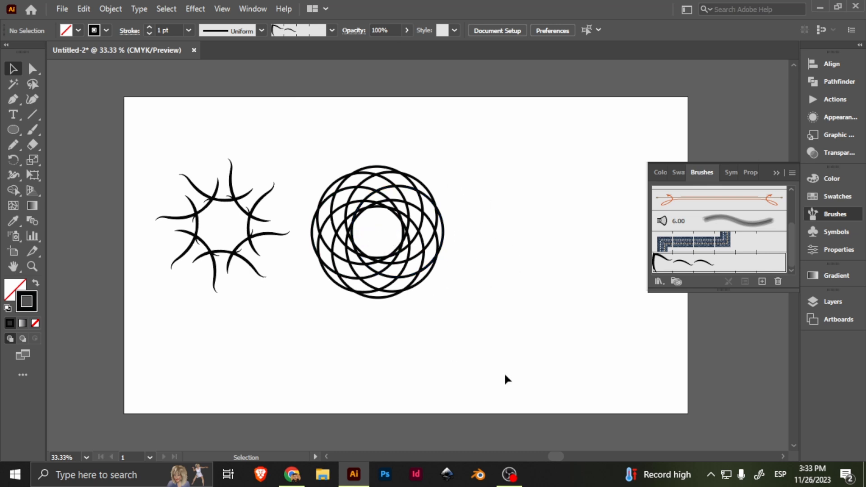
mouse_move(313, 311)
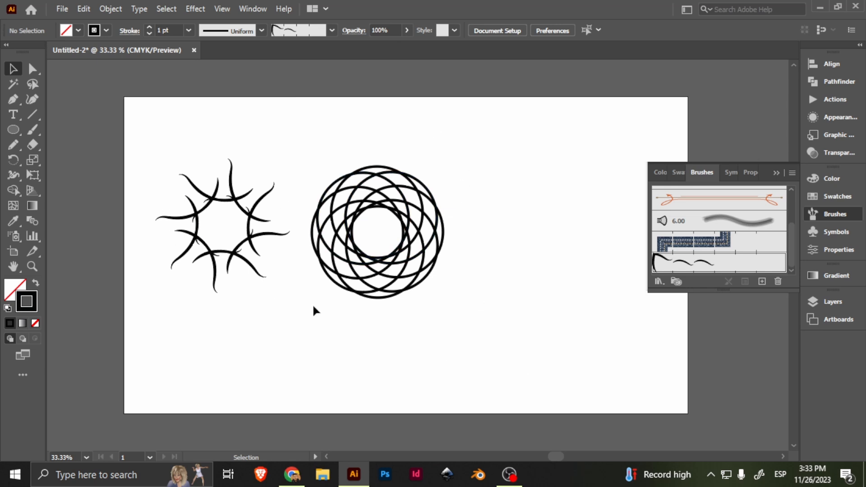
mouse_move(403, 331)
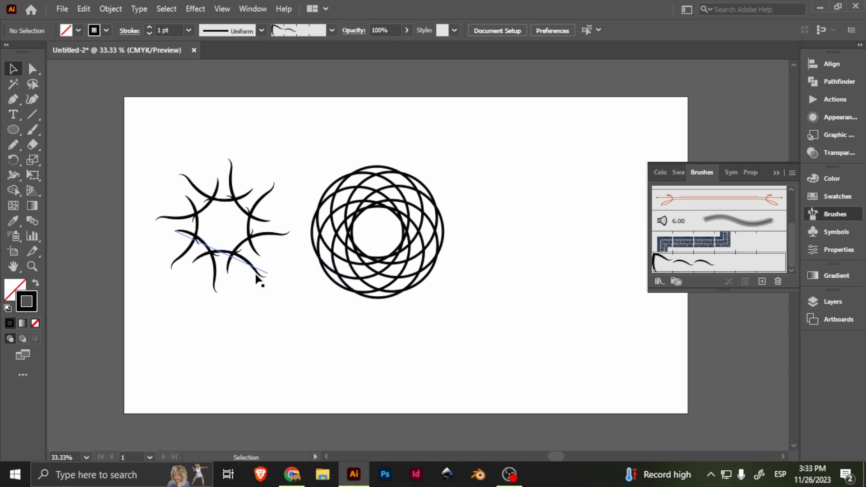
left_click(448, 362)
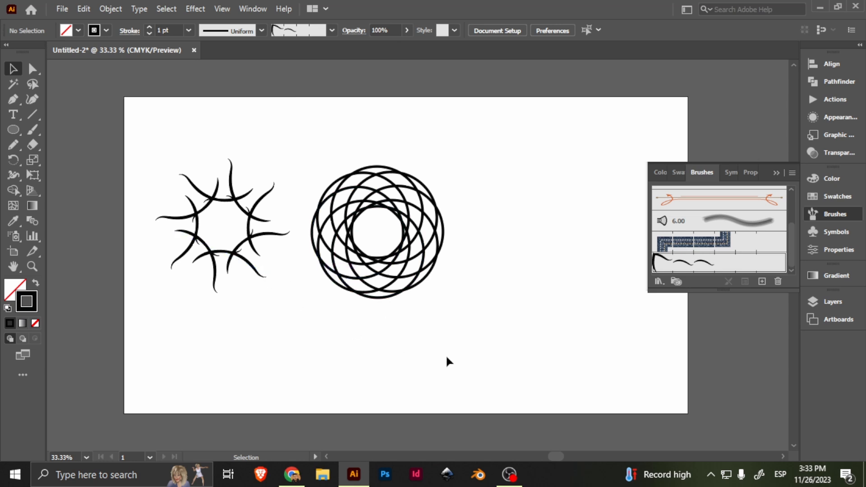